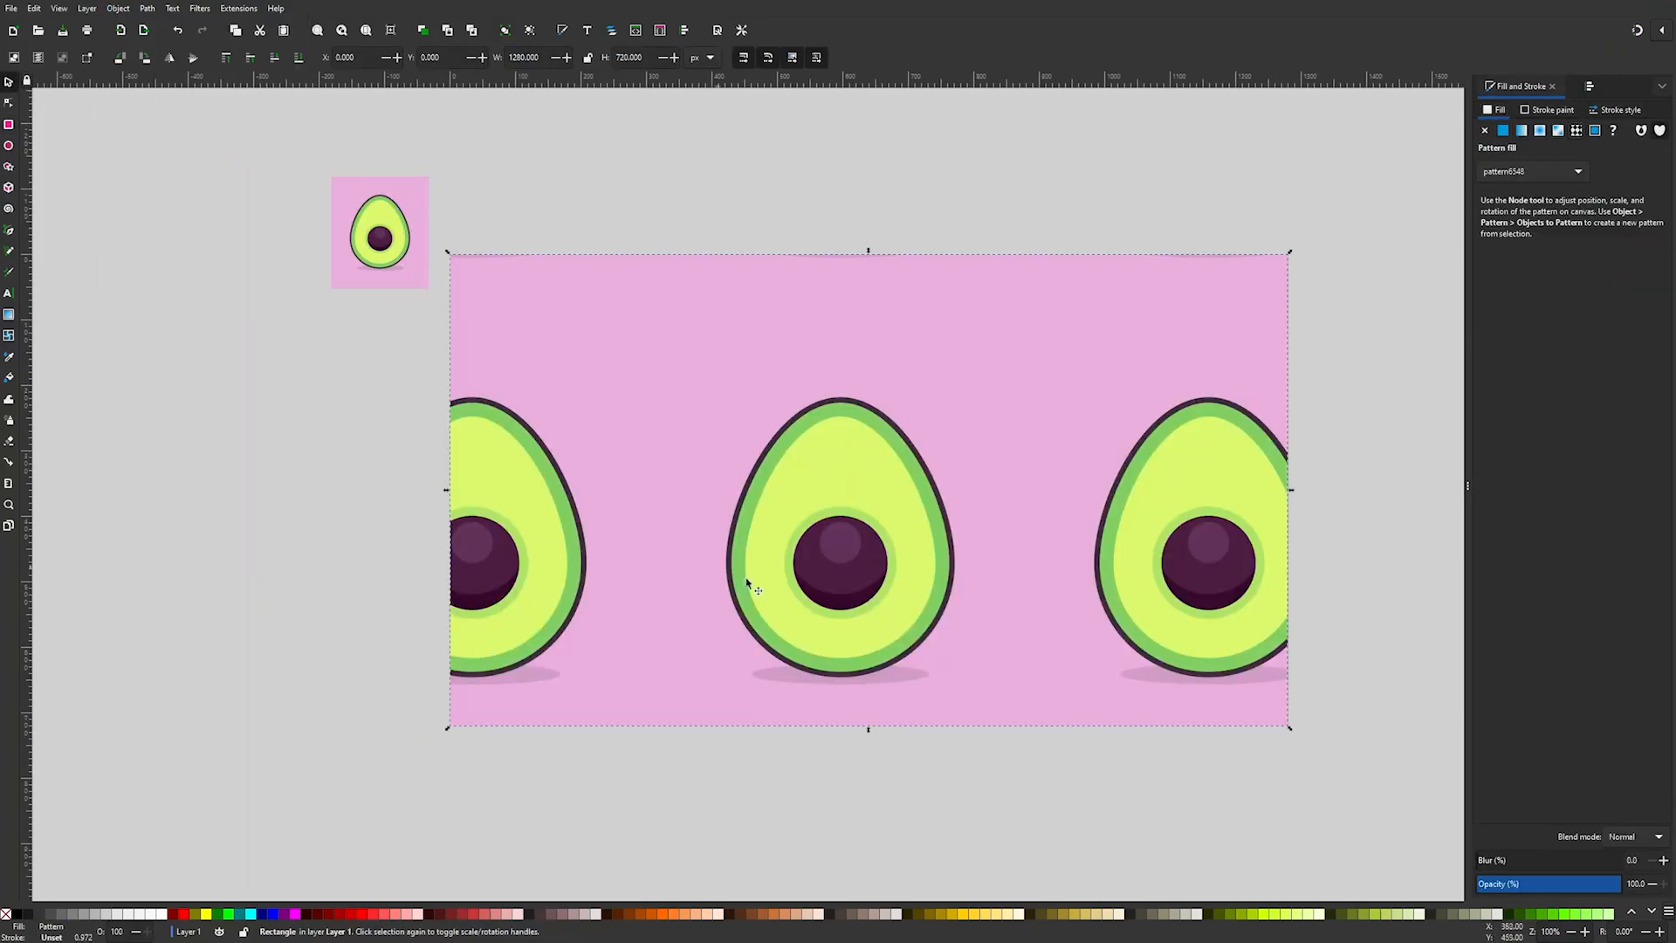
- Close out the avocado pattern example by creating a new blank portrait document
click(8, 101)
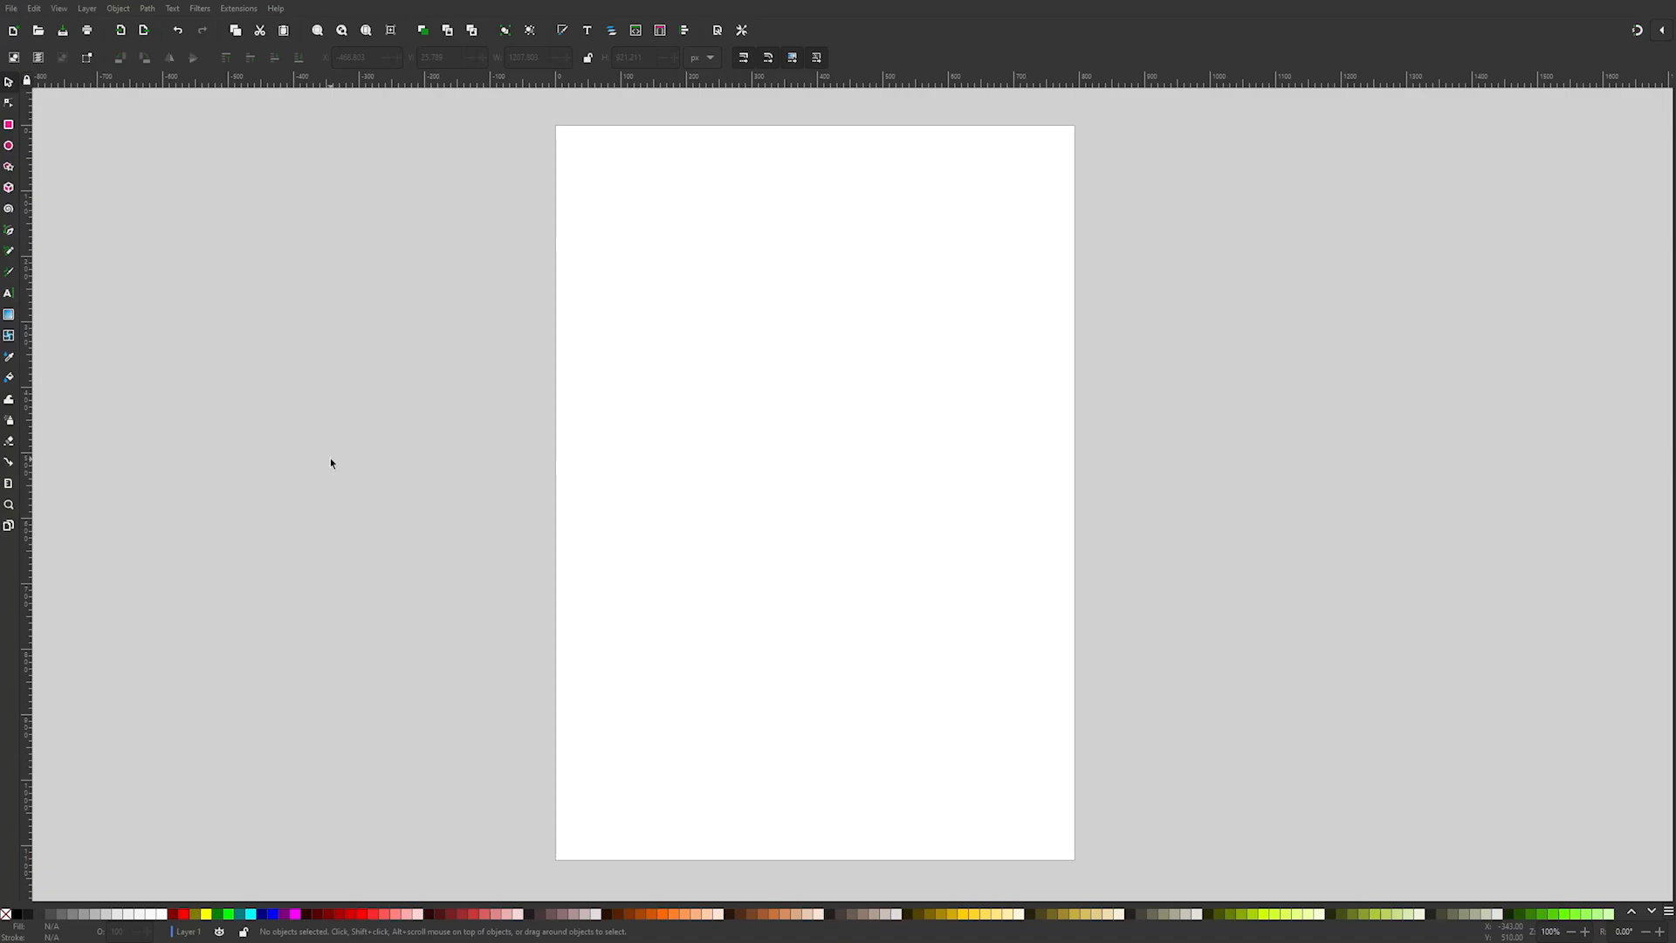
mouse_move(29, 177)
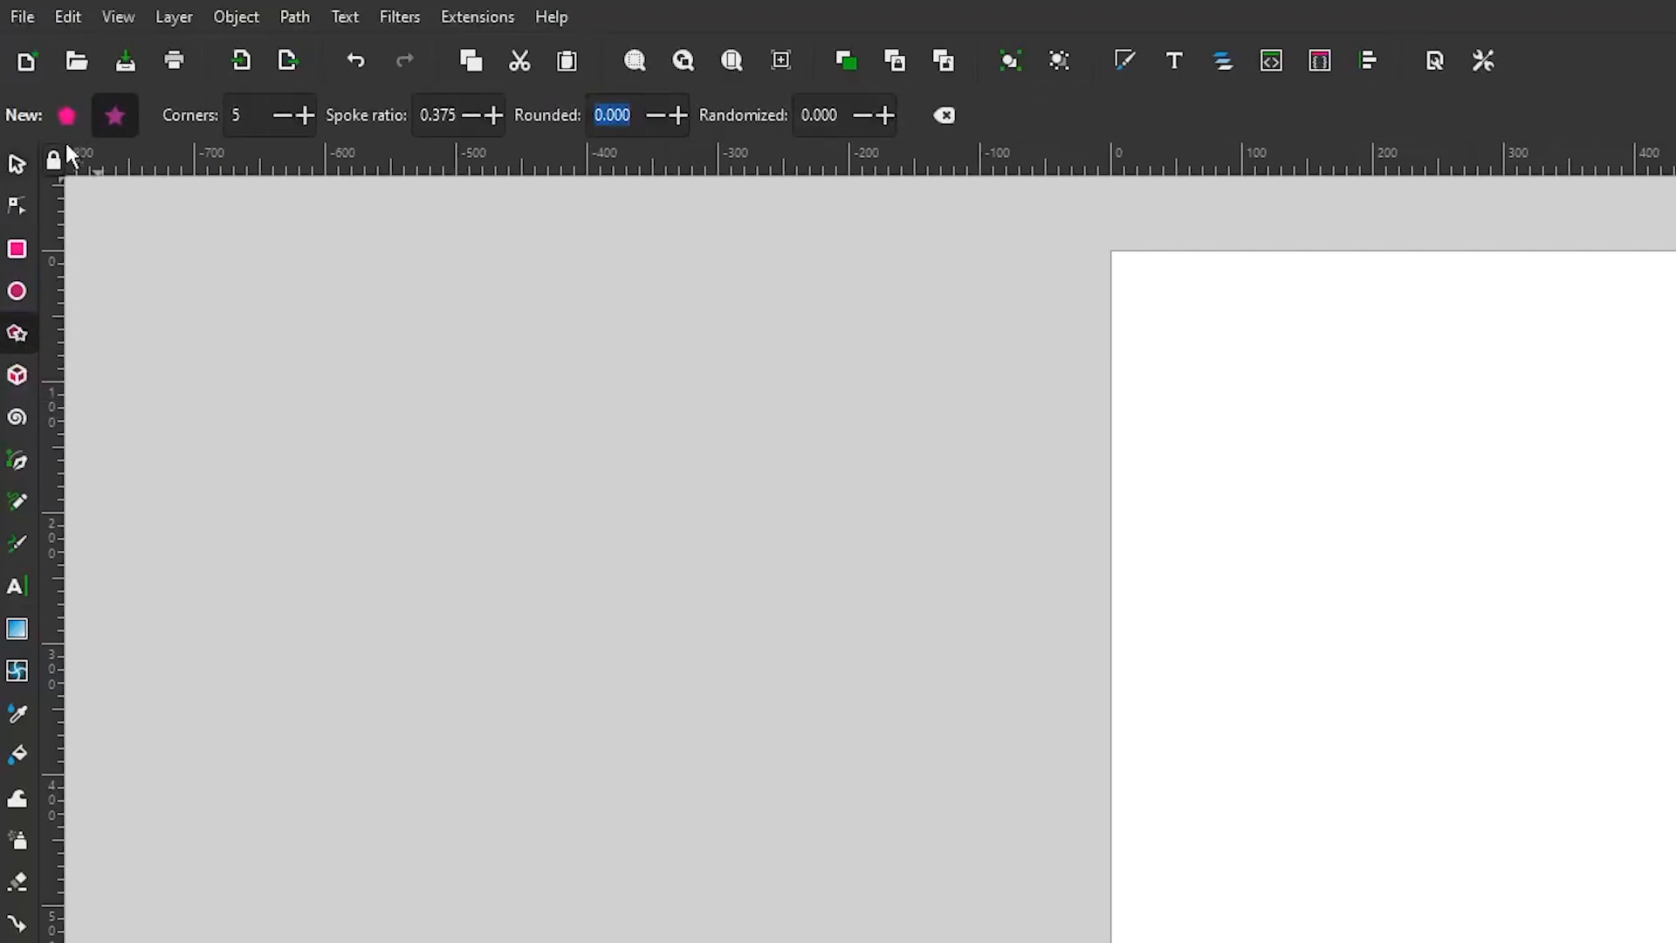
mouse_move(400, 144)
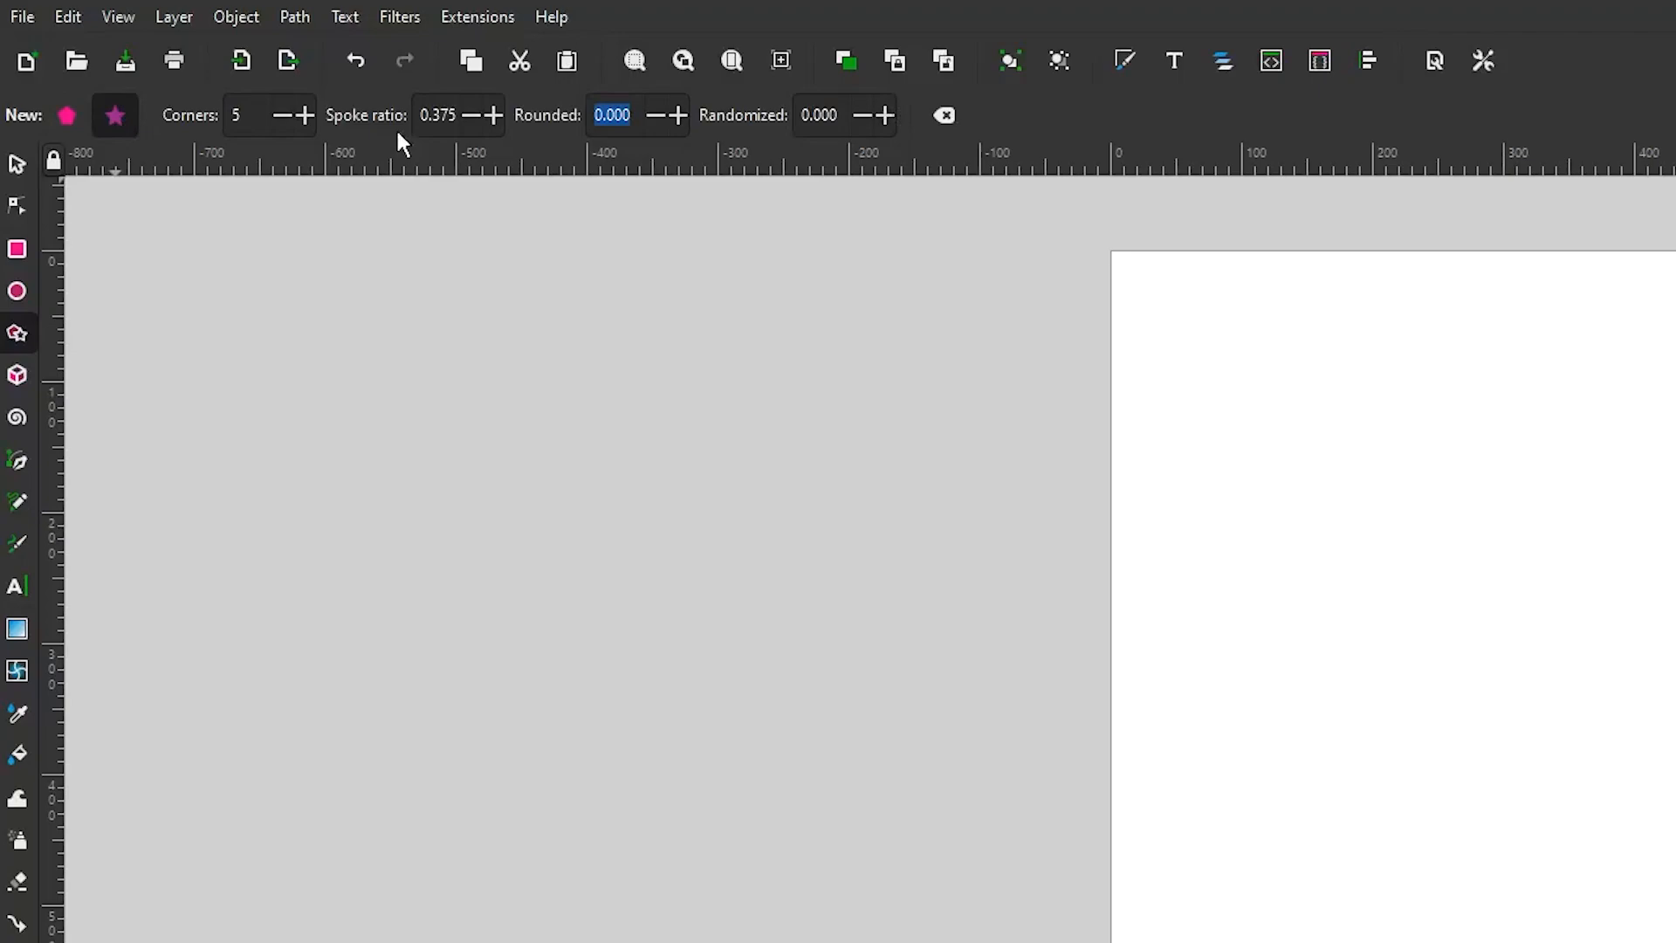
- Draw a five-pointed star in star mode and give it a Lime green fill
click(701, 424)
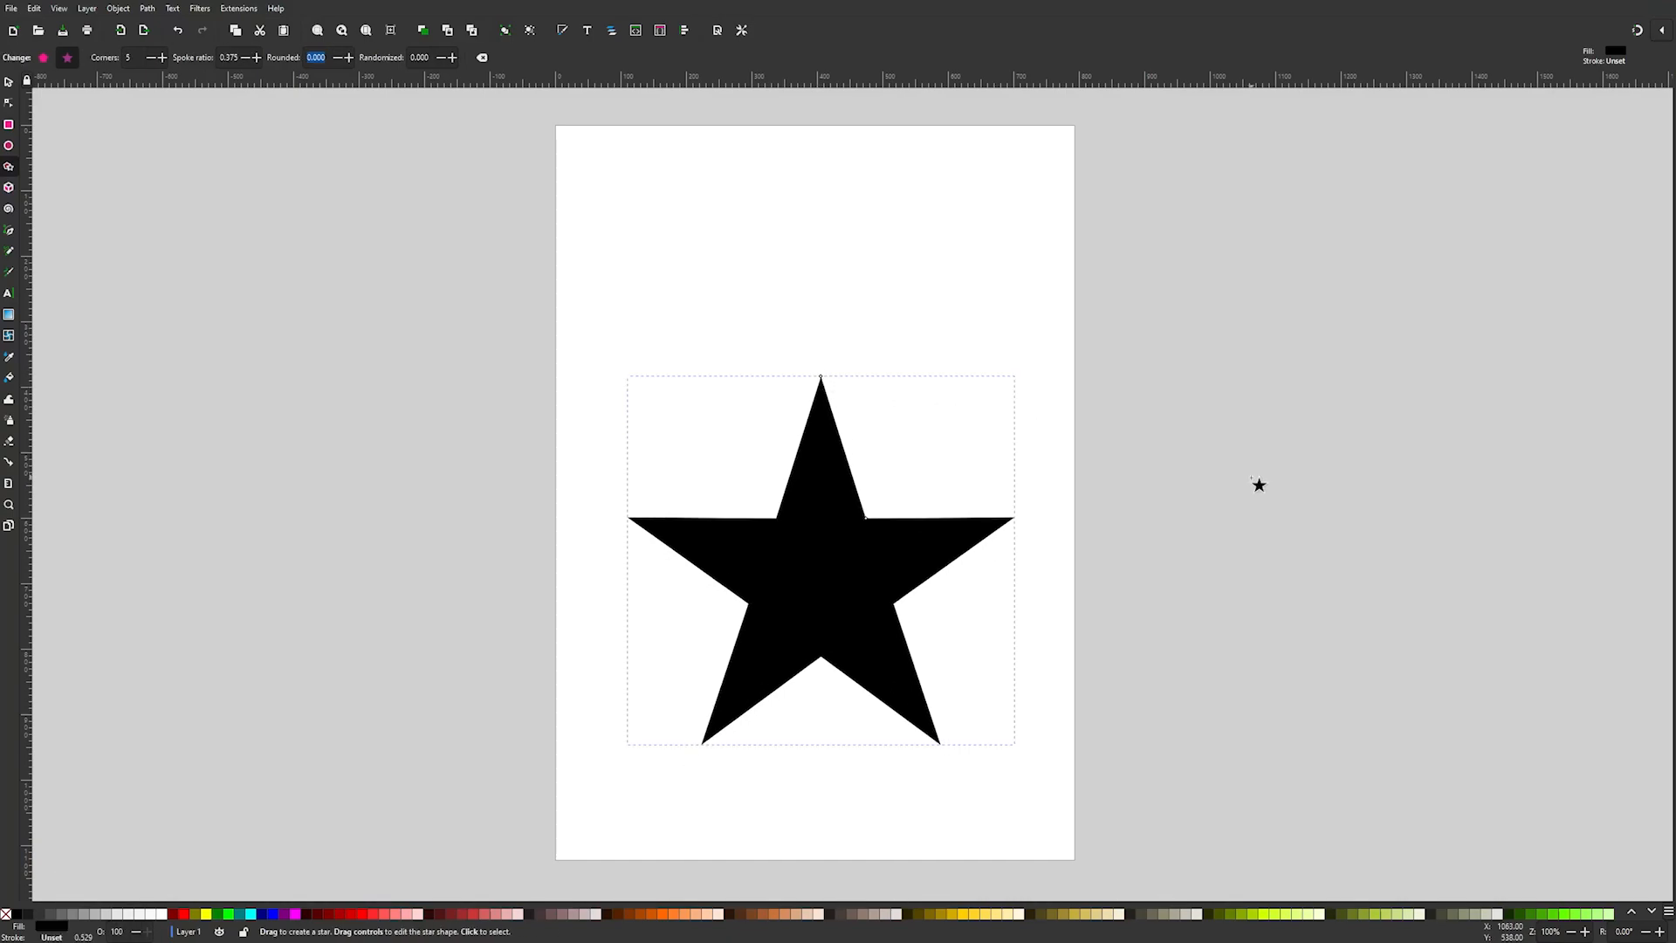
click(230, 914)
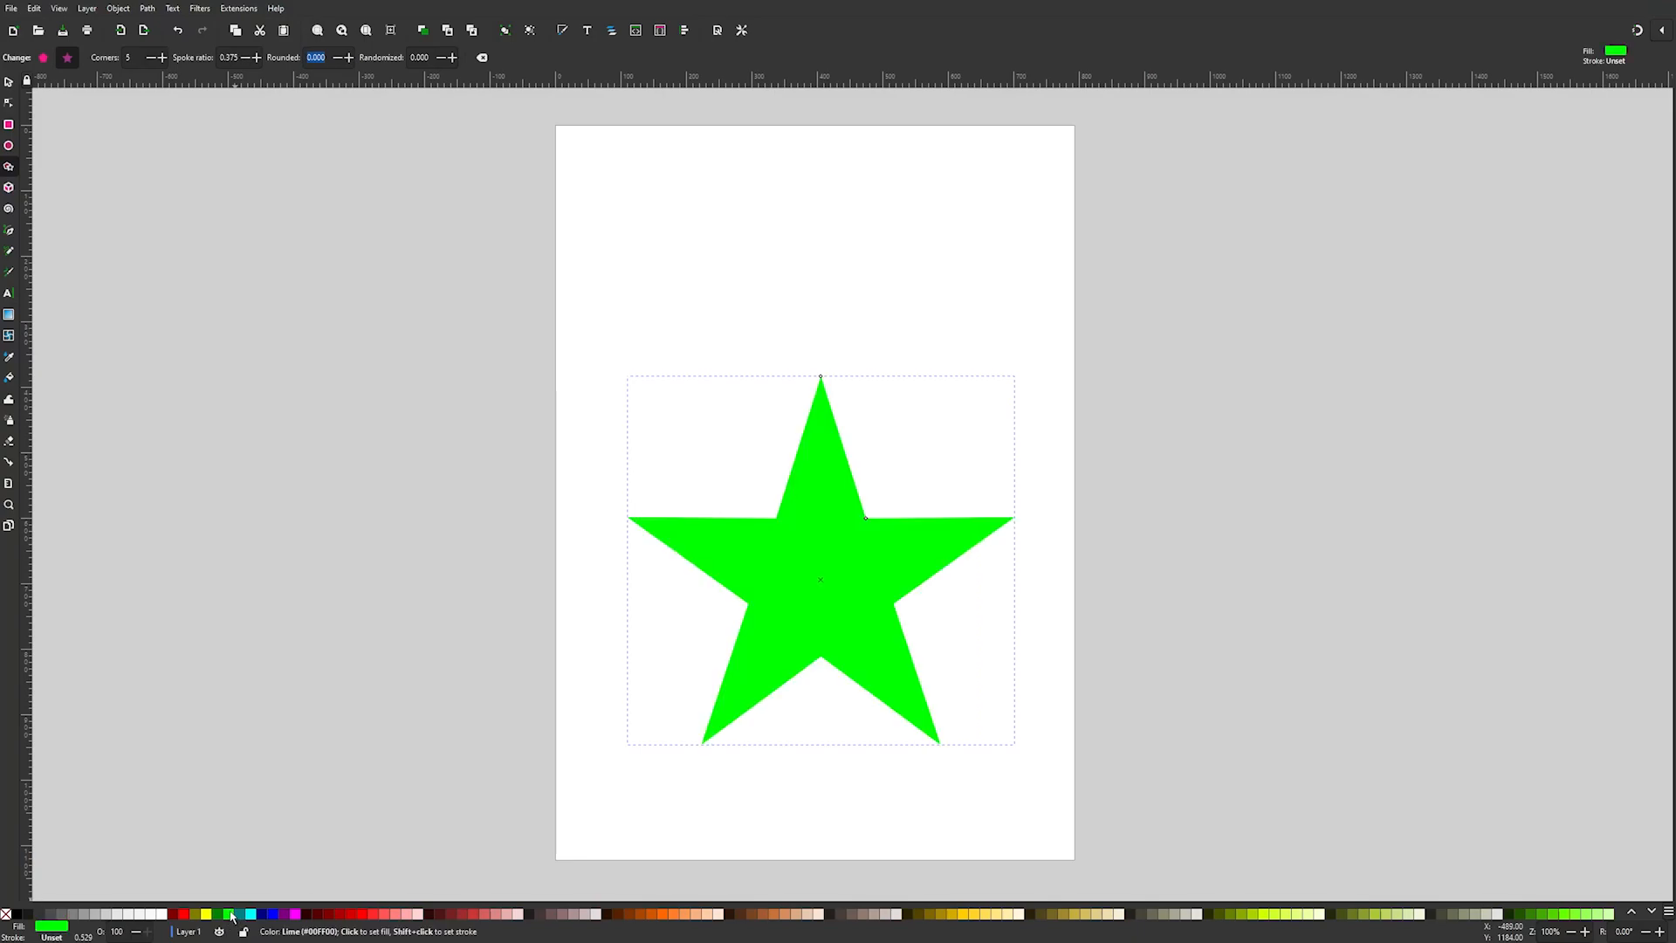
click(8, 82)
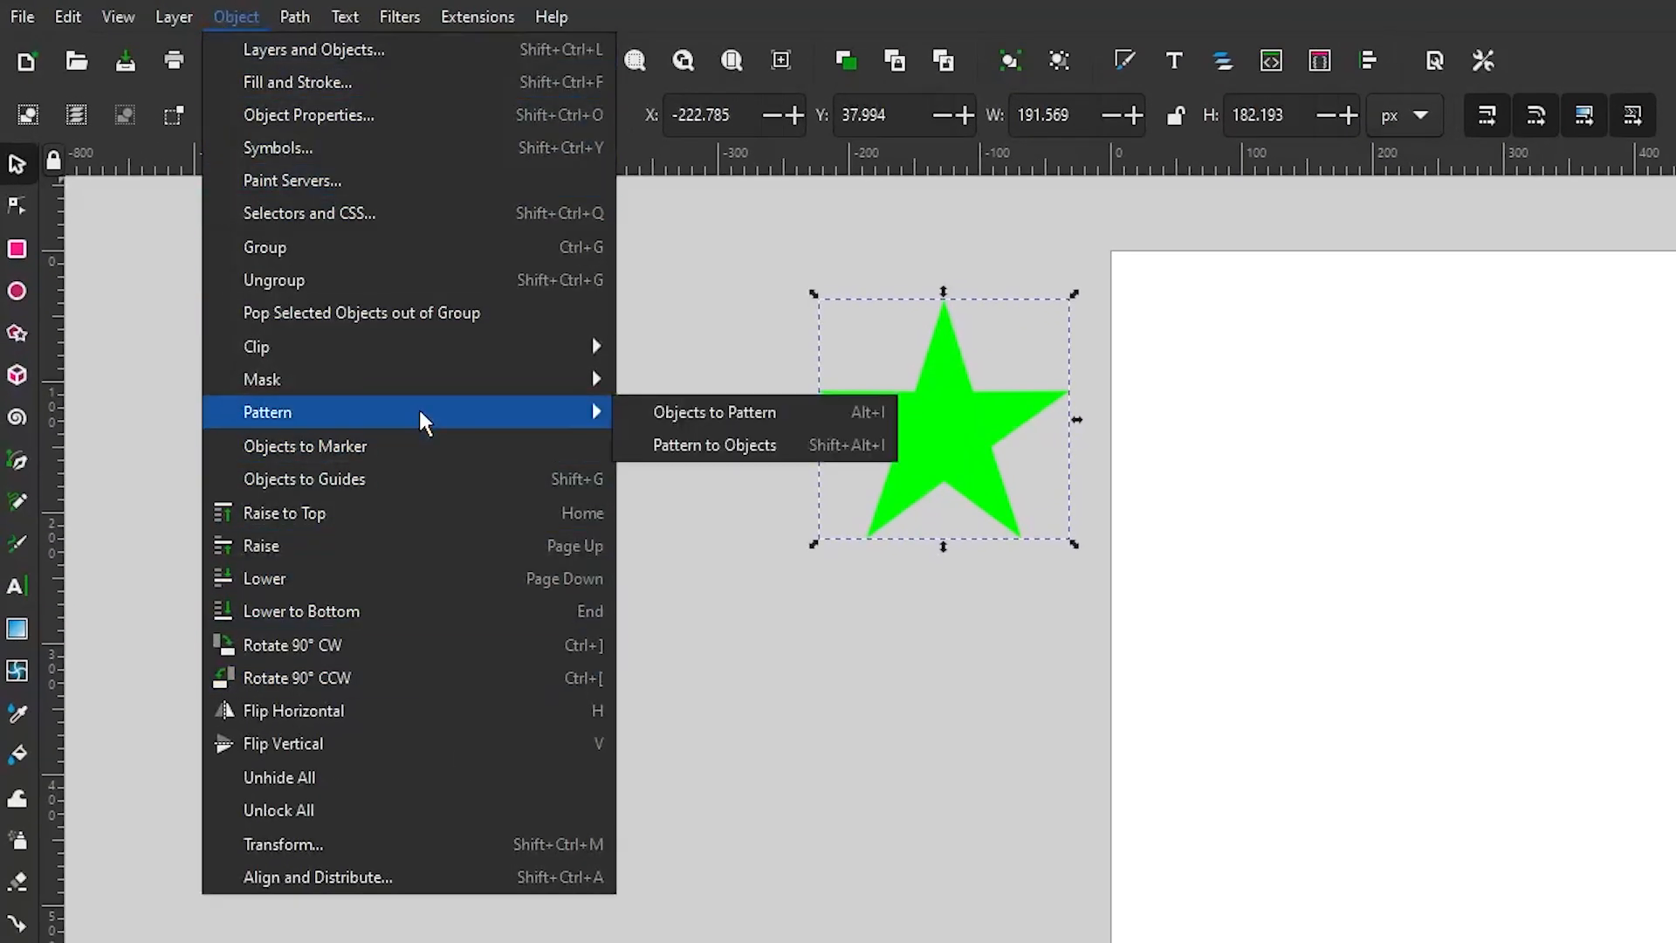
mouse_move(714, 411)
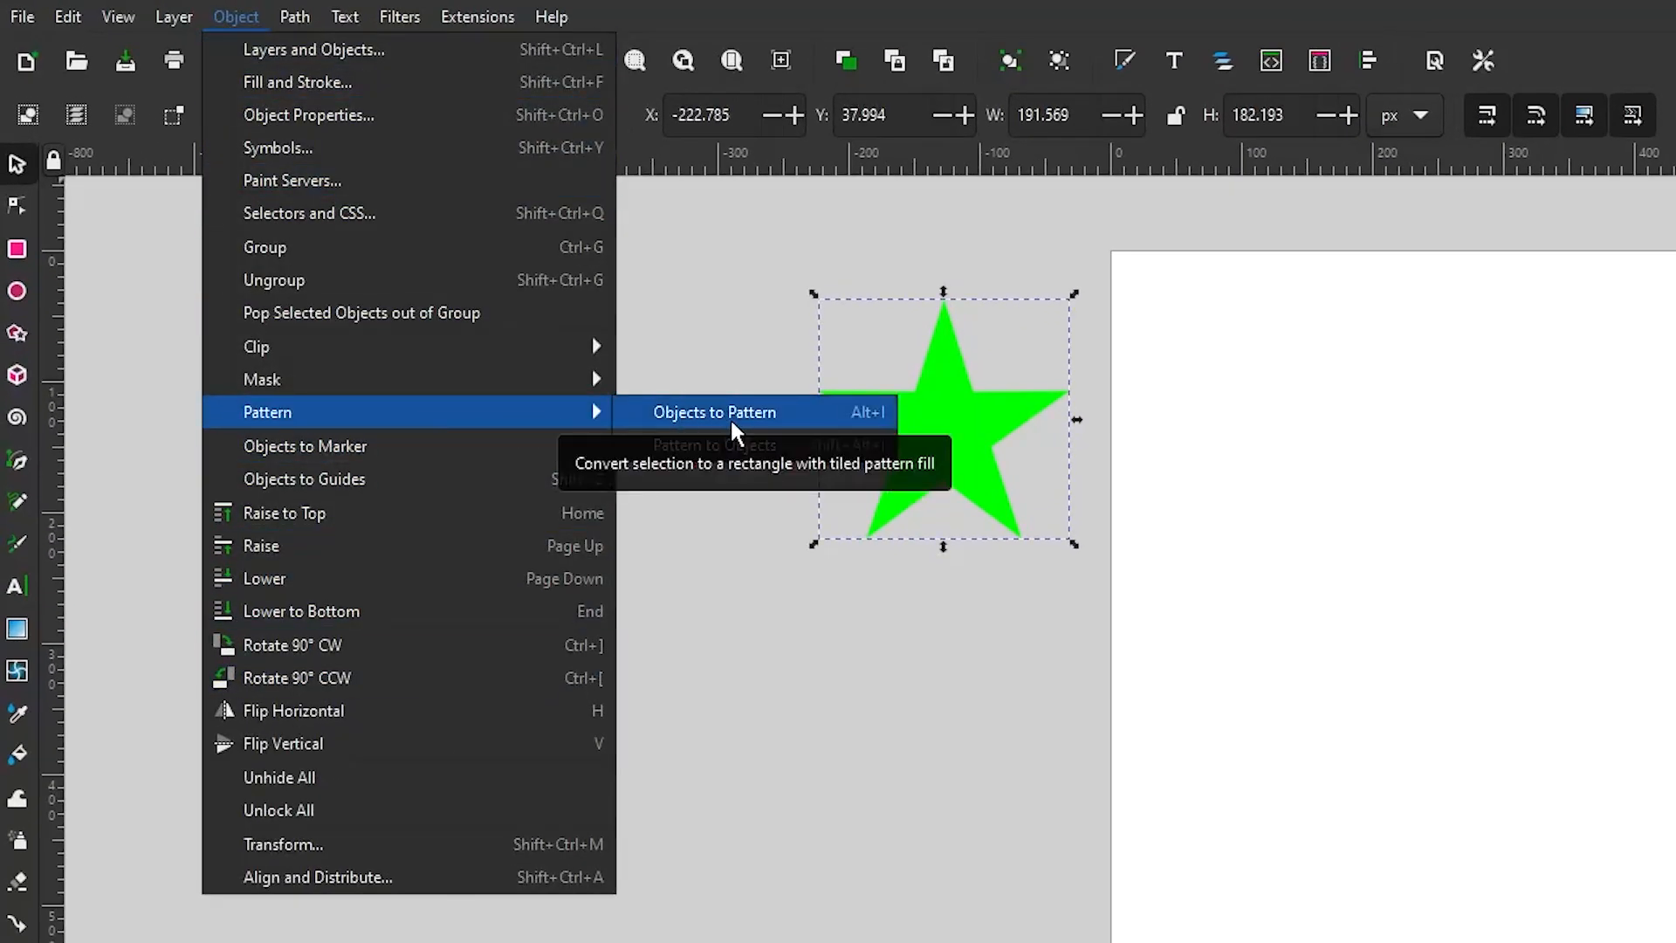
- Turn the selected lime-green star into a pattern with Objects to Pattern
click(714, 411)
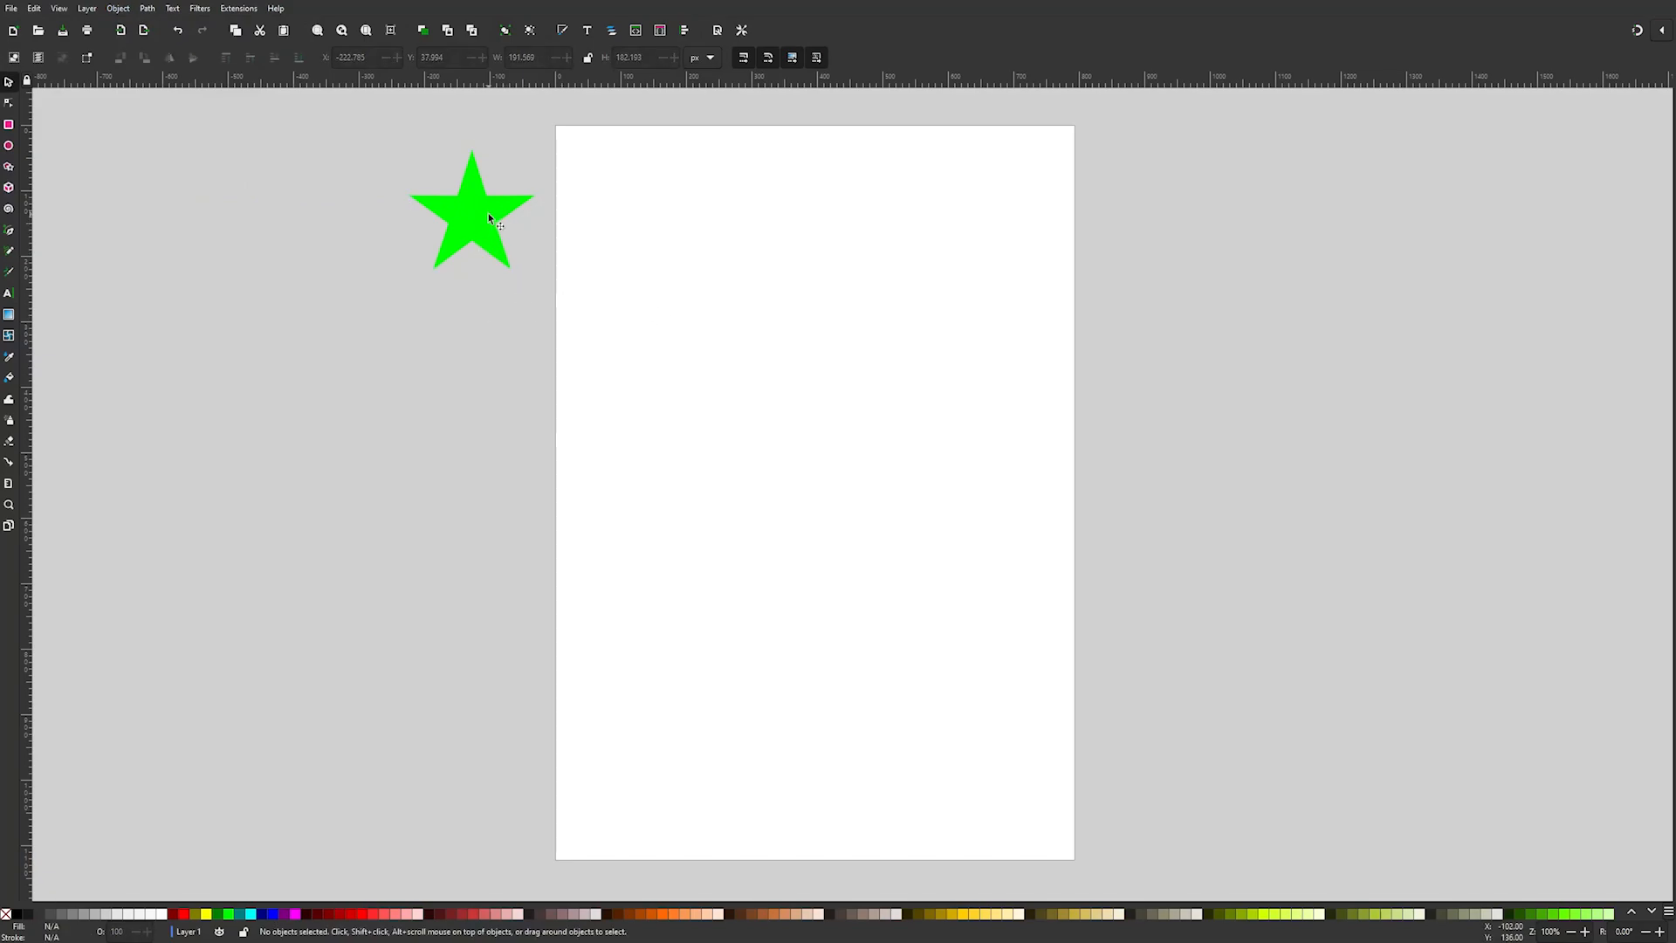
mouse_move(482, 225)
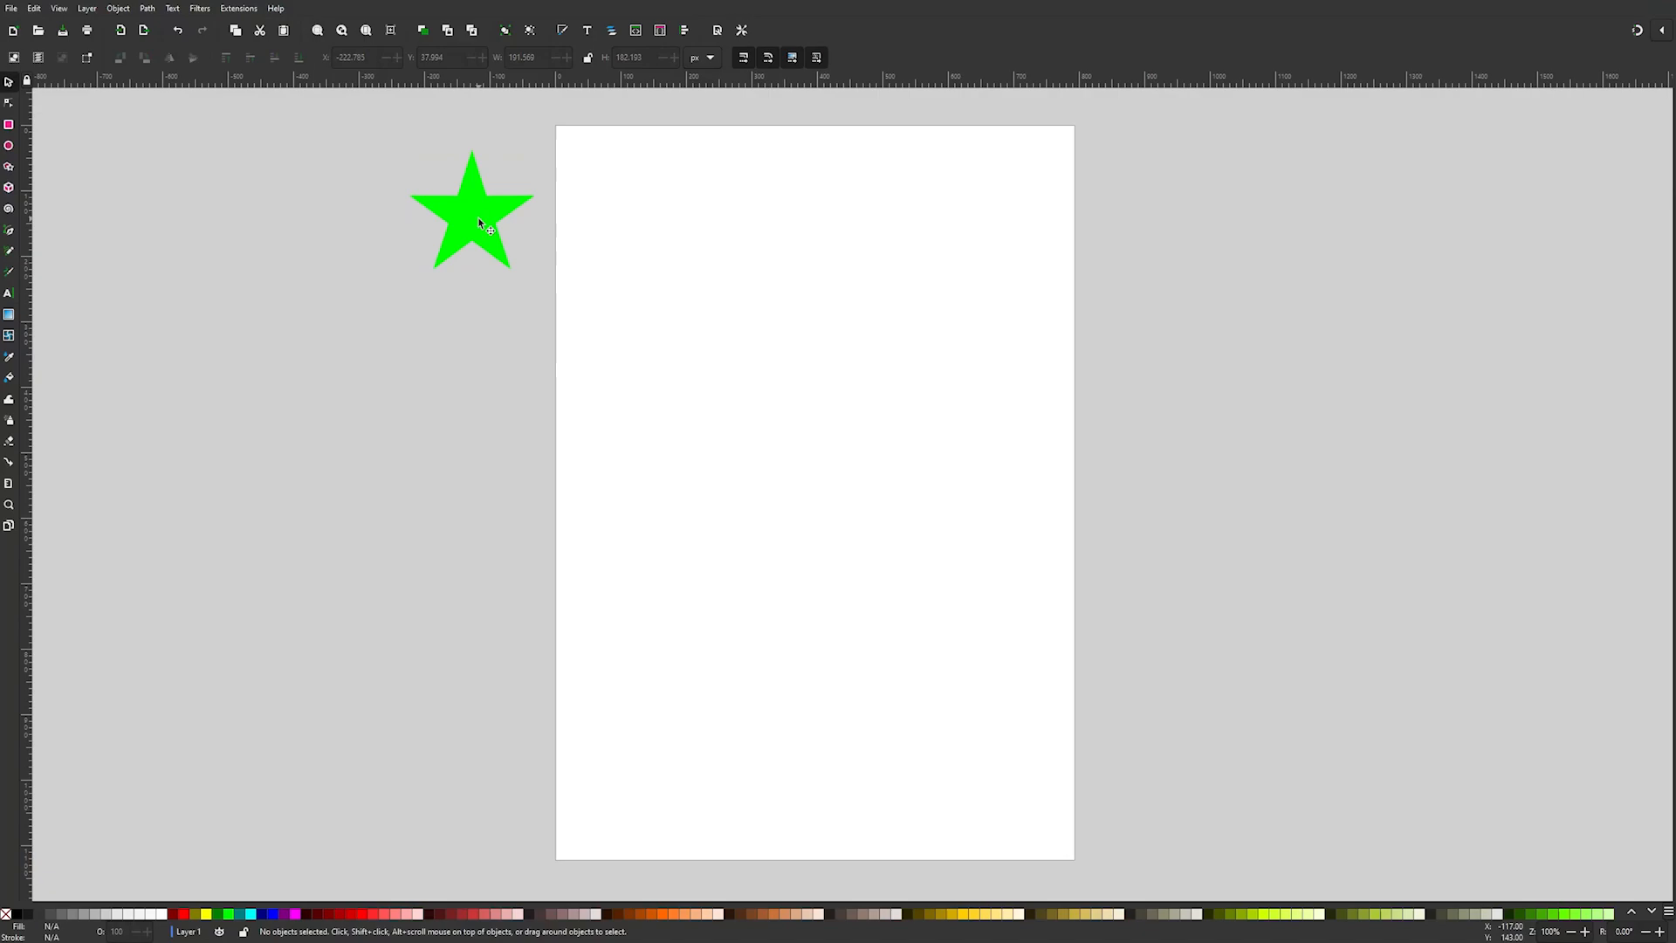
mouse_move(742, 463)
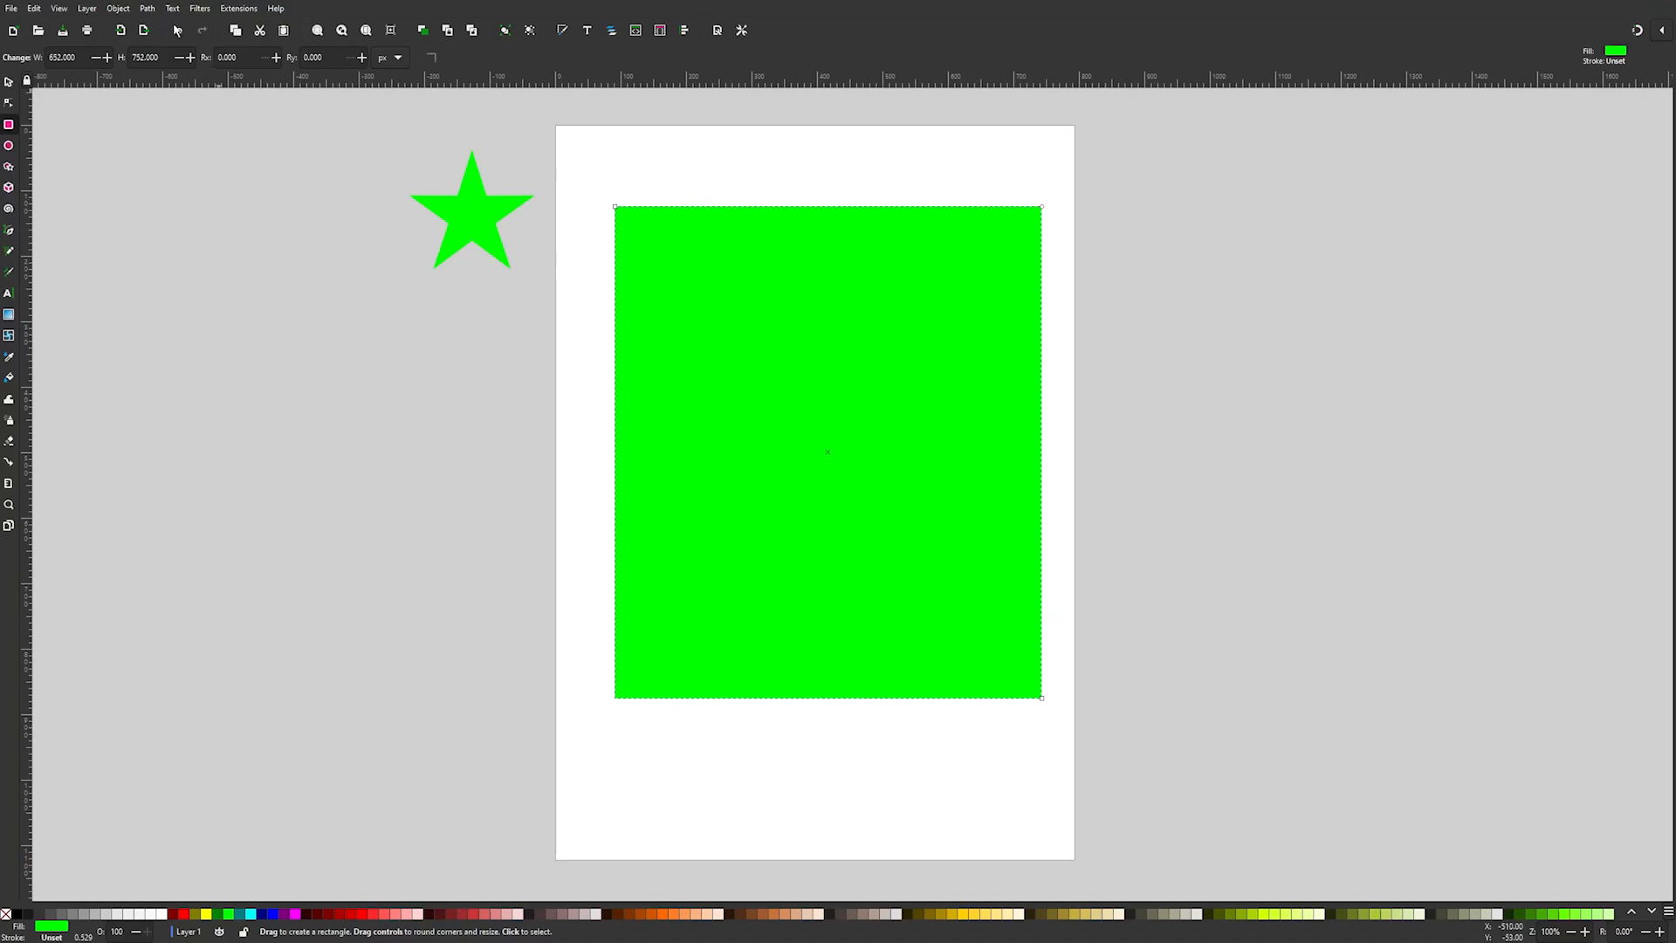
- Draw a large lime-green rectangle covering most of the page
click(147, 9)
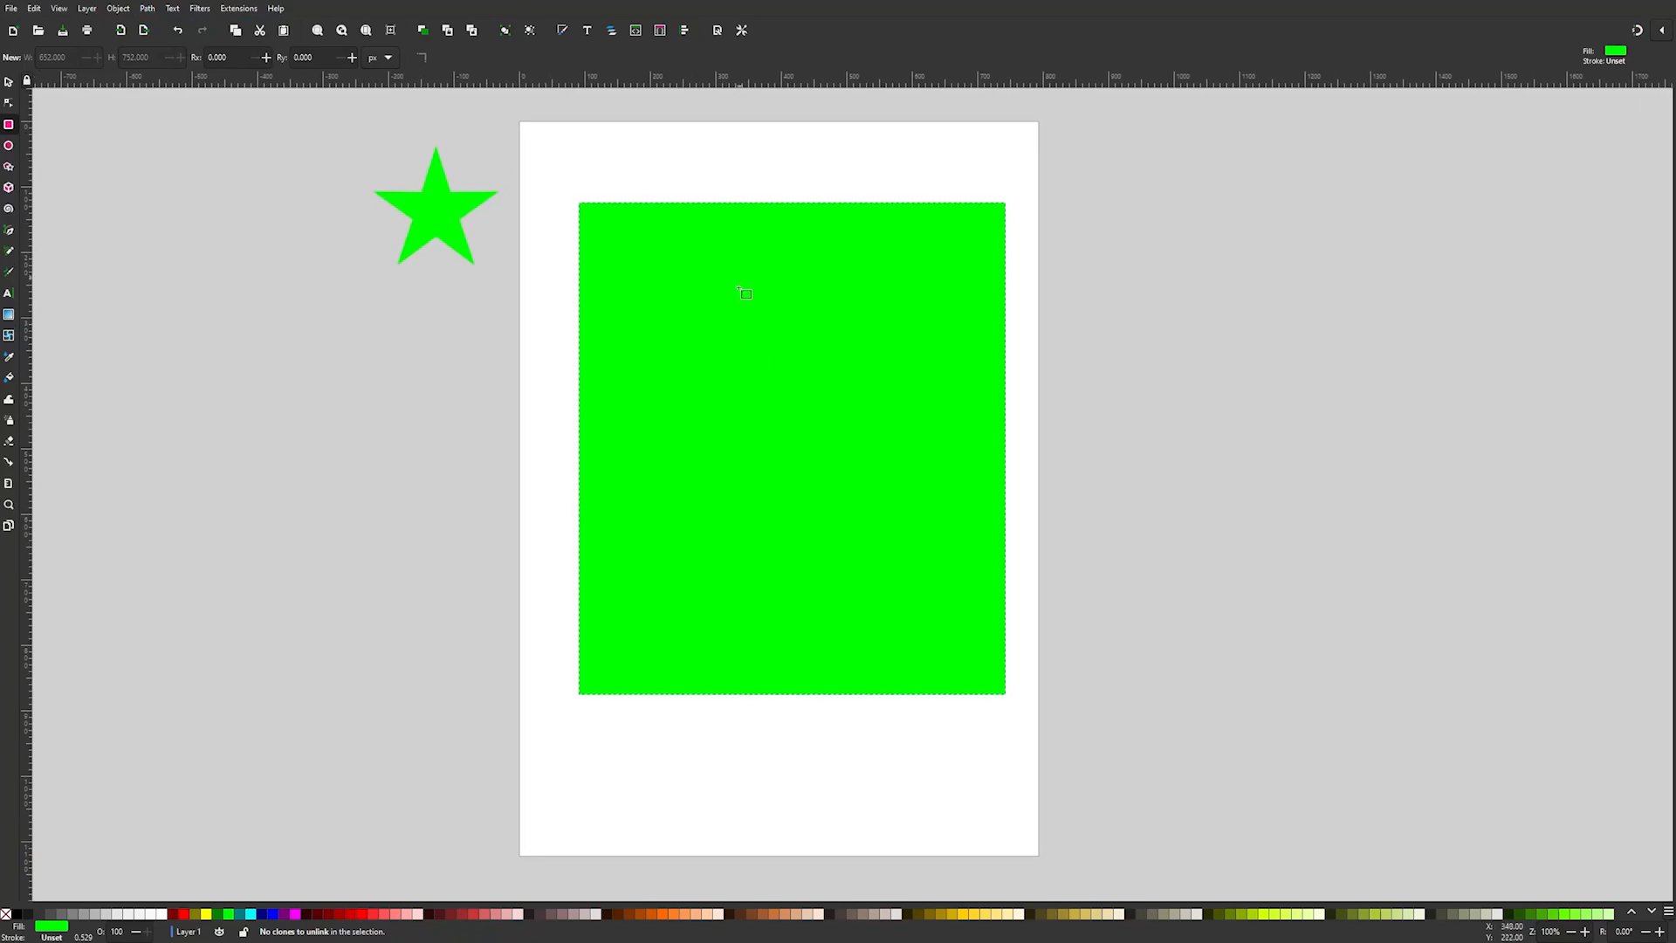
mouse_move(828, 358)
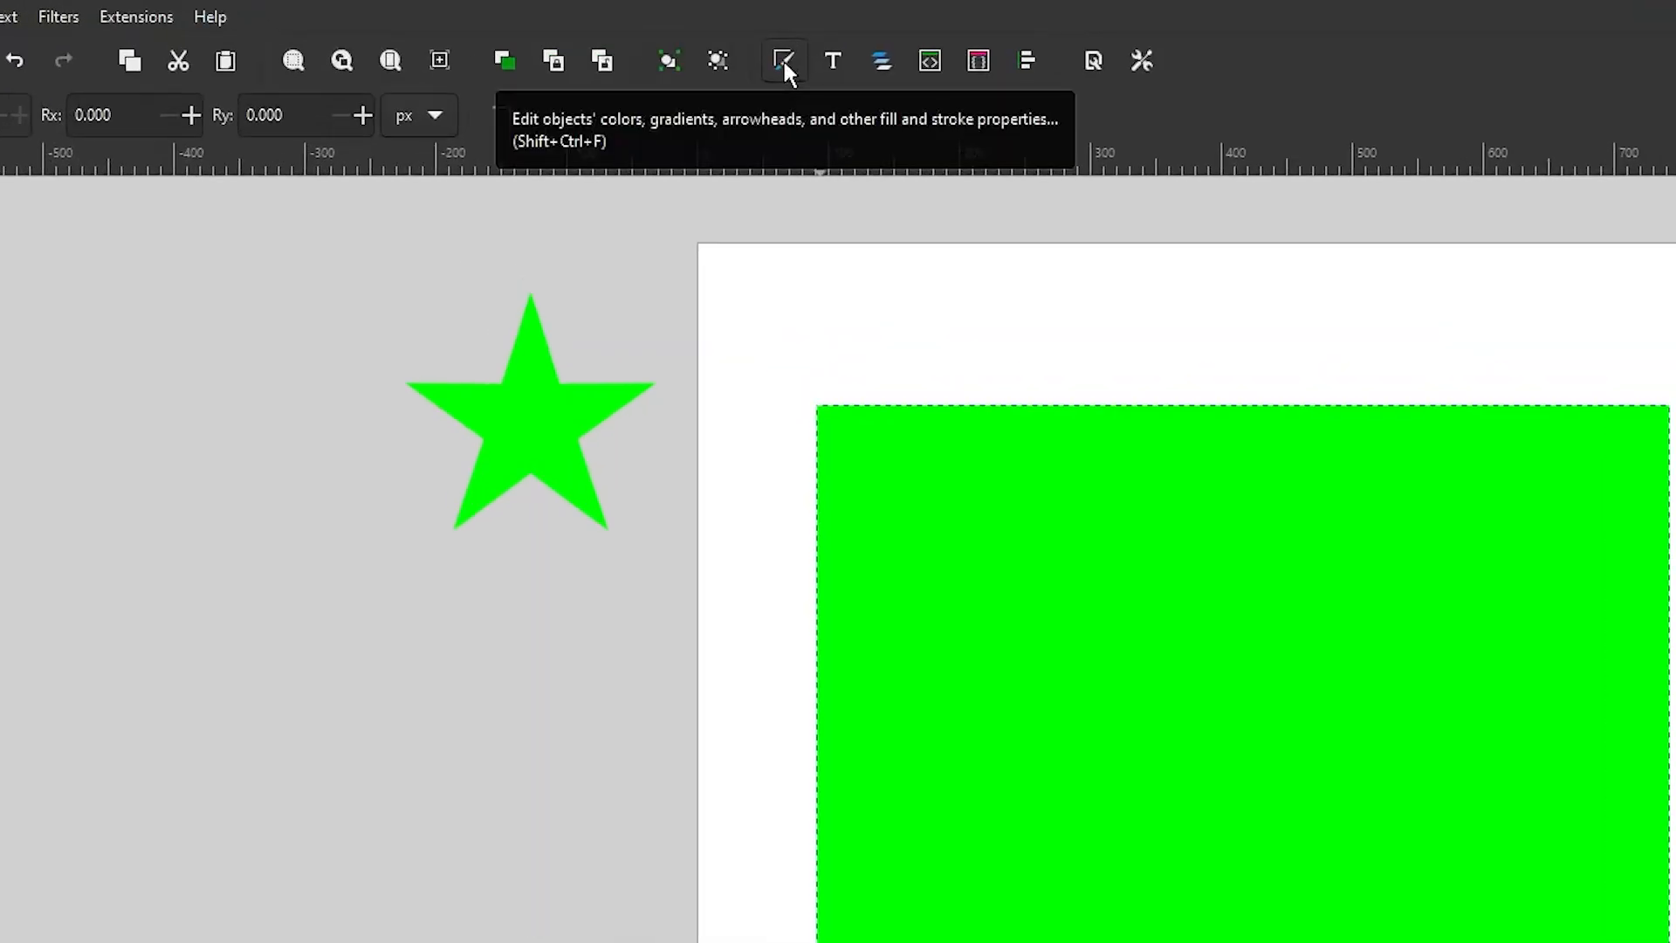
- In Fill and Stroke, set the rectangle's fill to the star pattern pattern3786
click(784, 61)
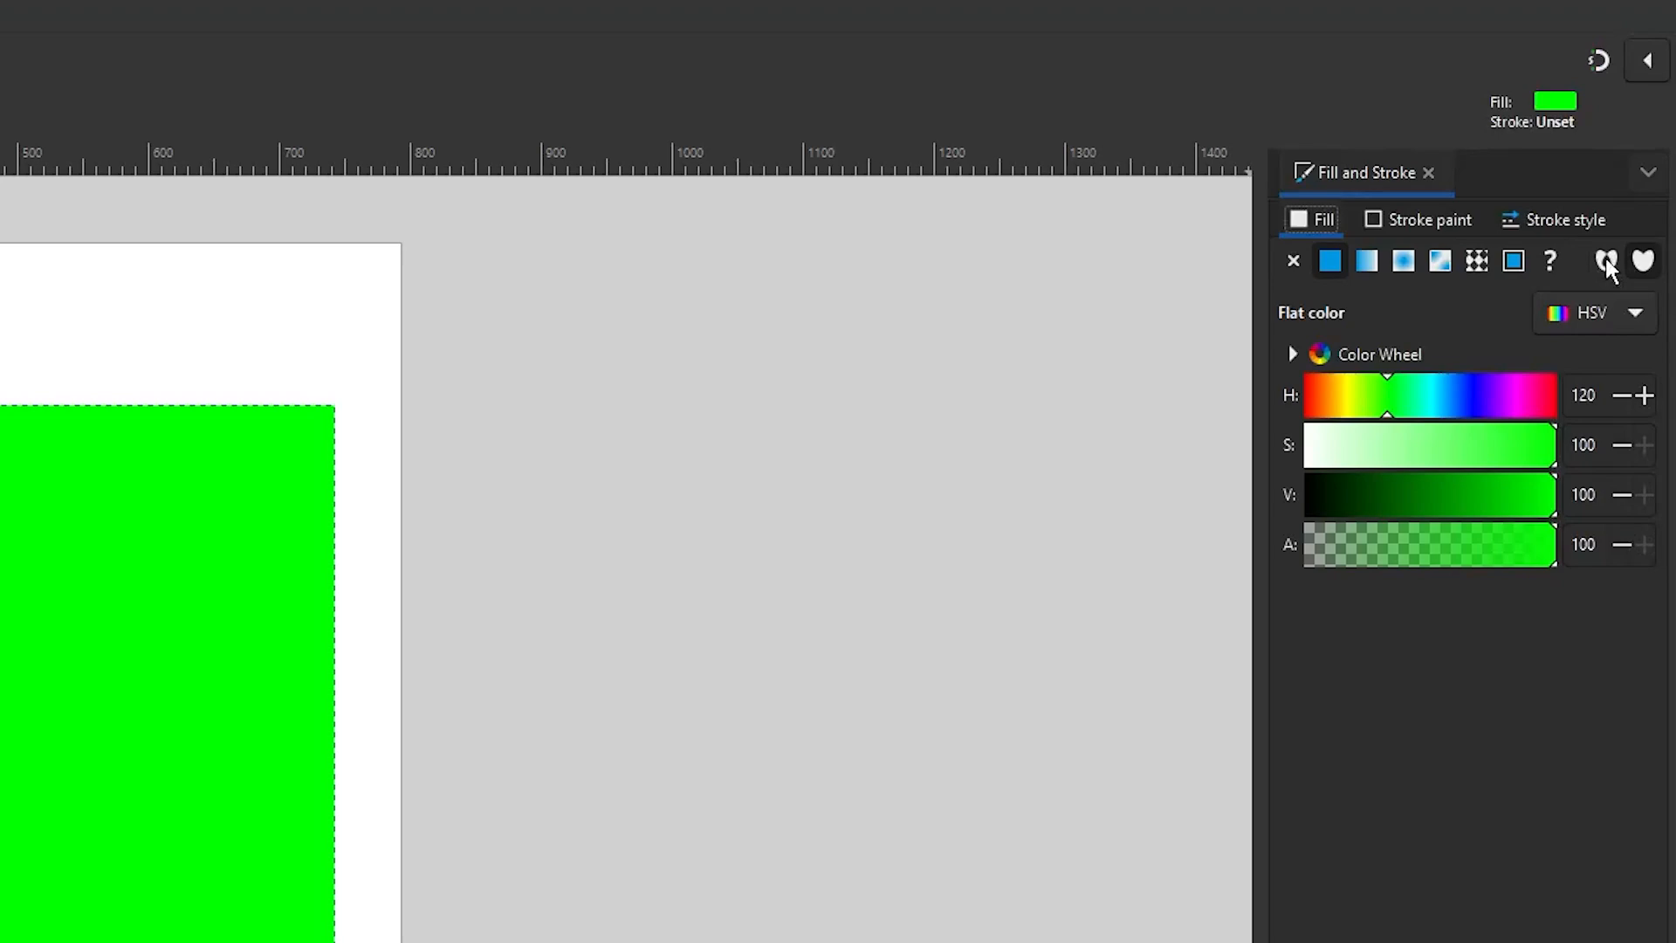
mouse_move(1480, 264)
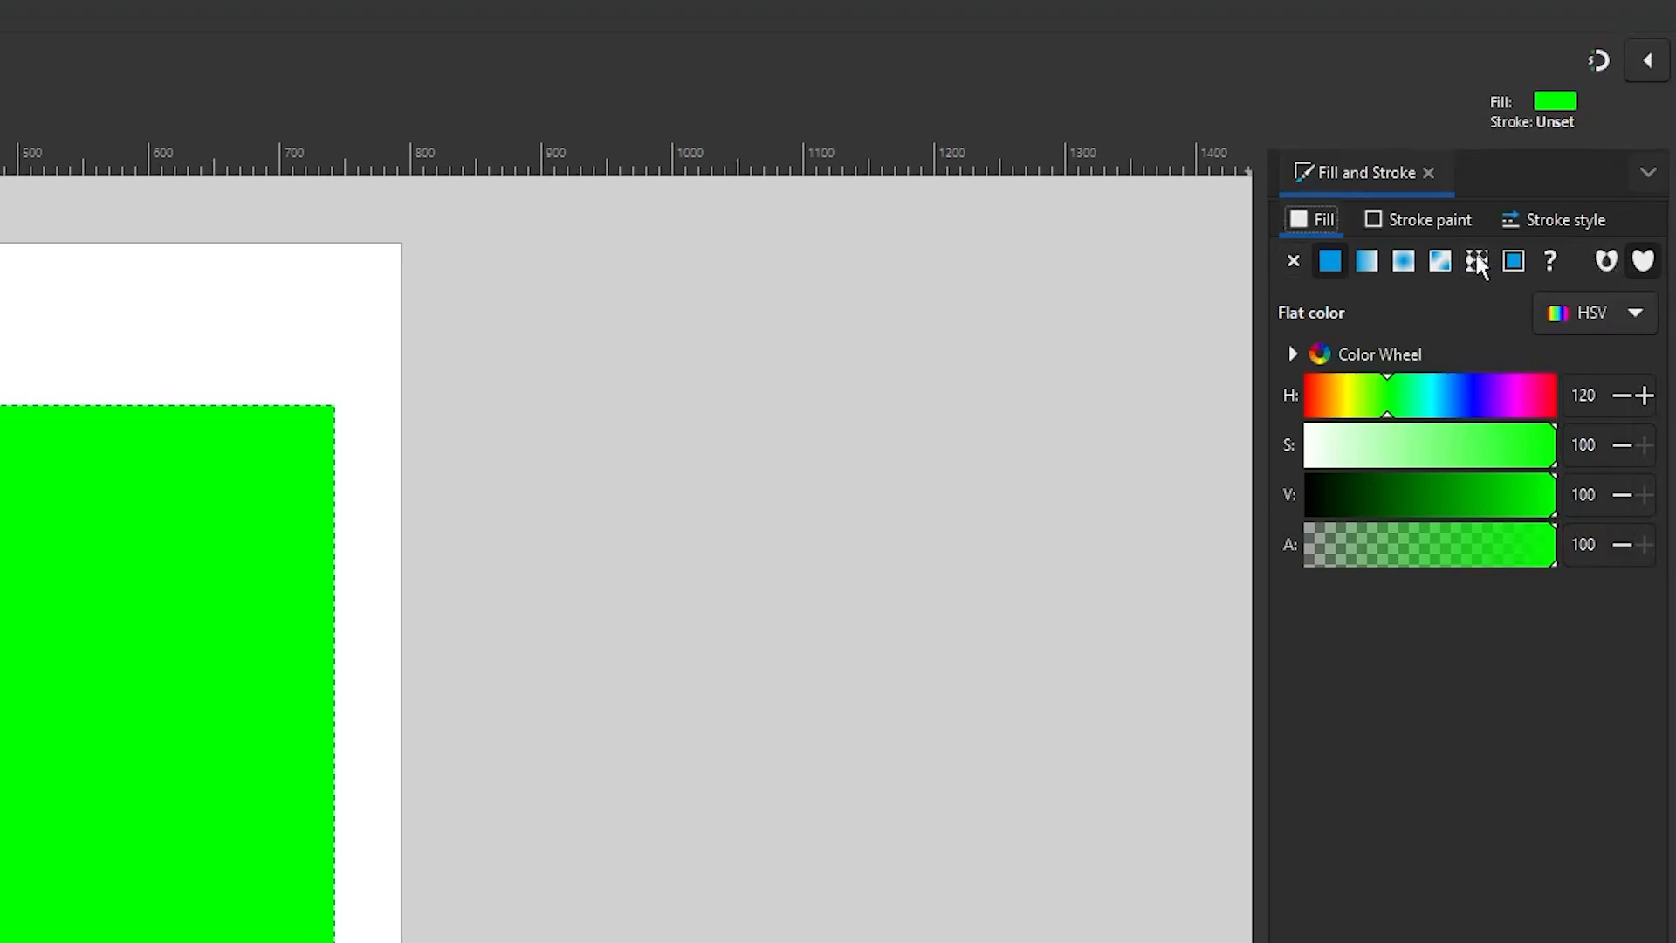
mouse_move(1478, 261)
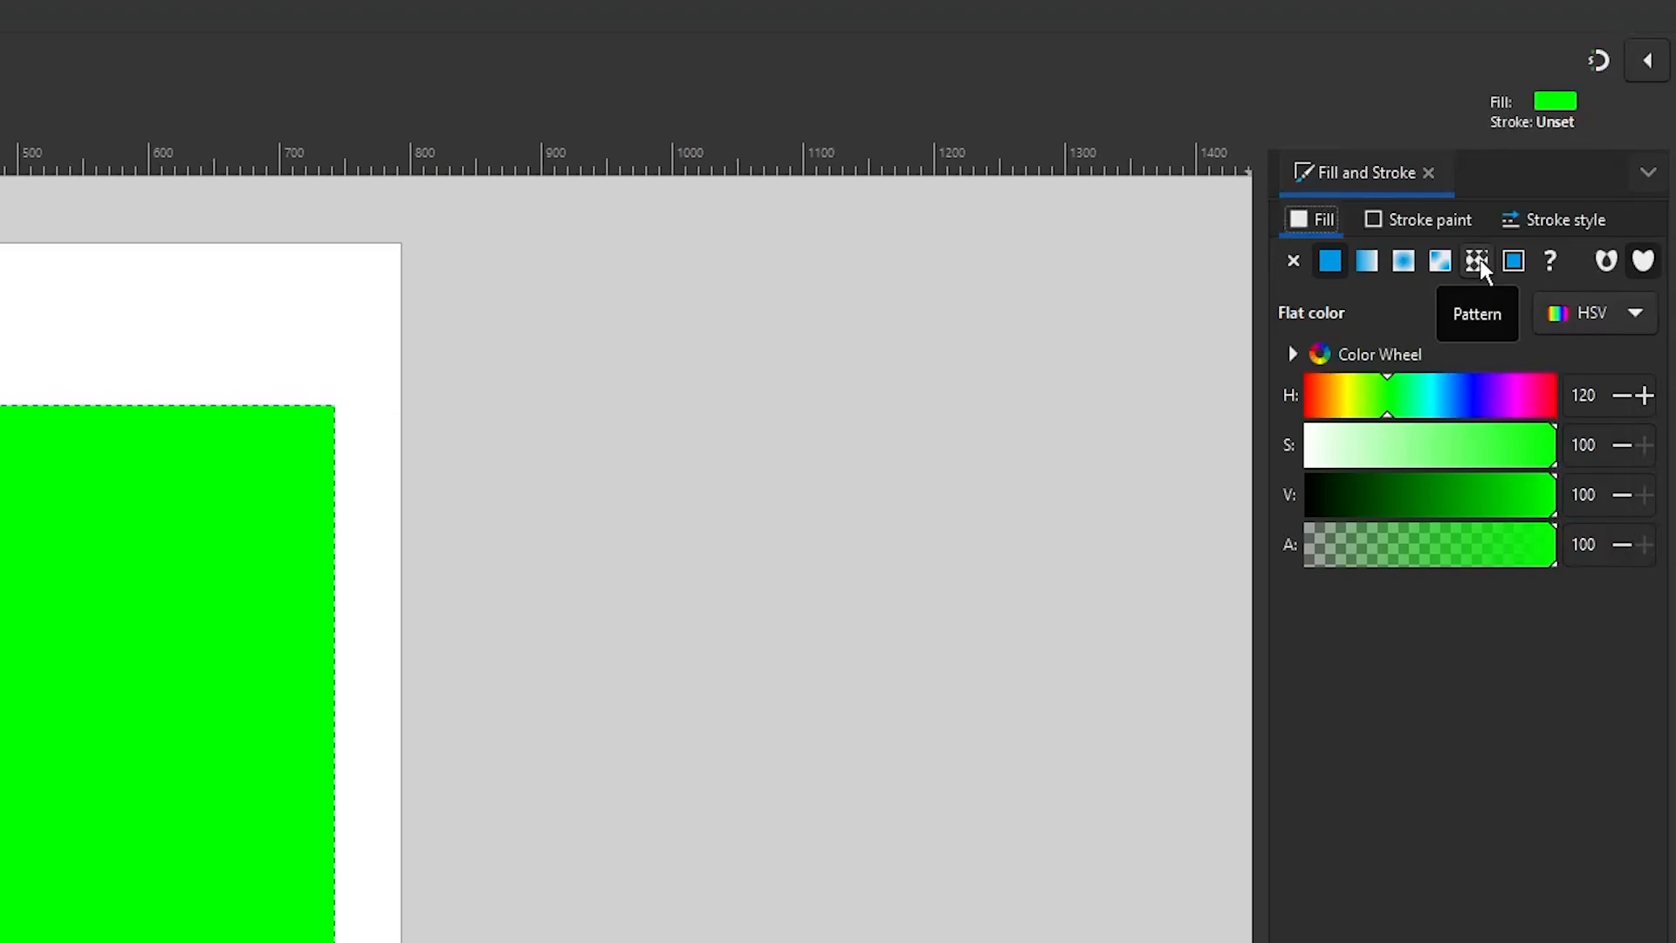
click(1477, 261)
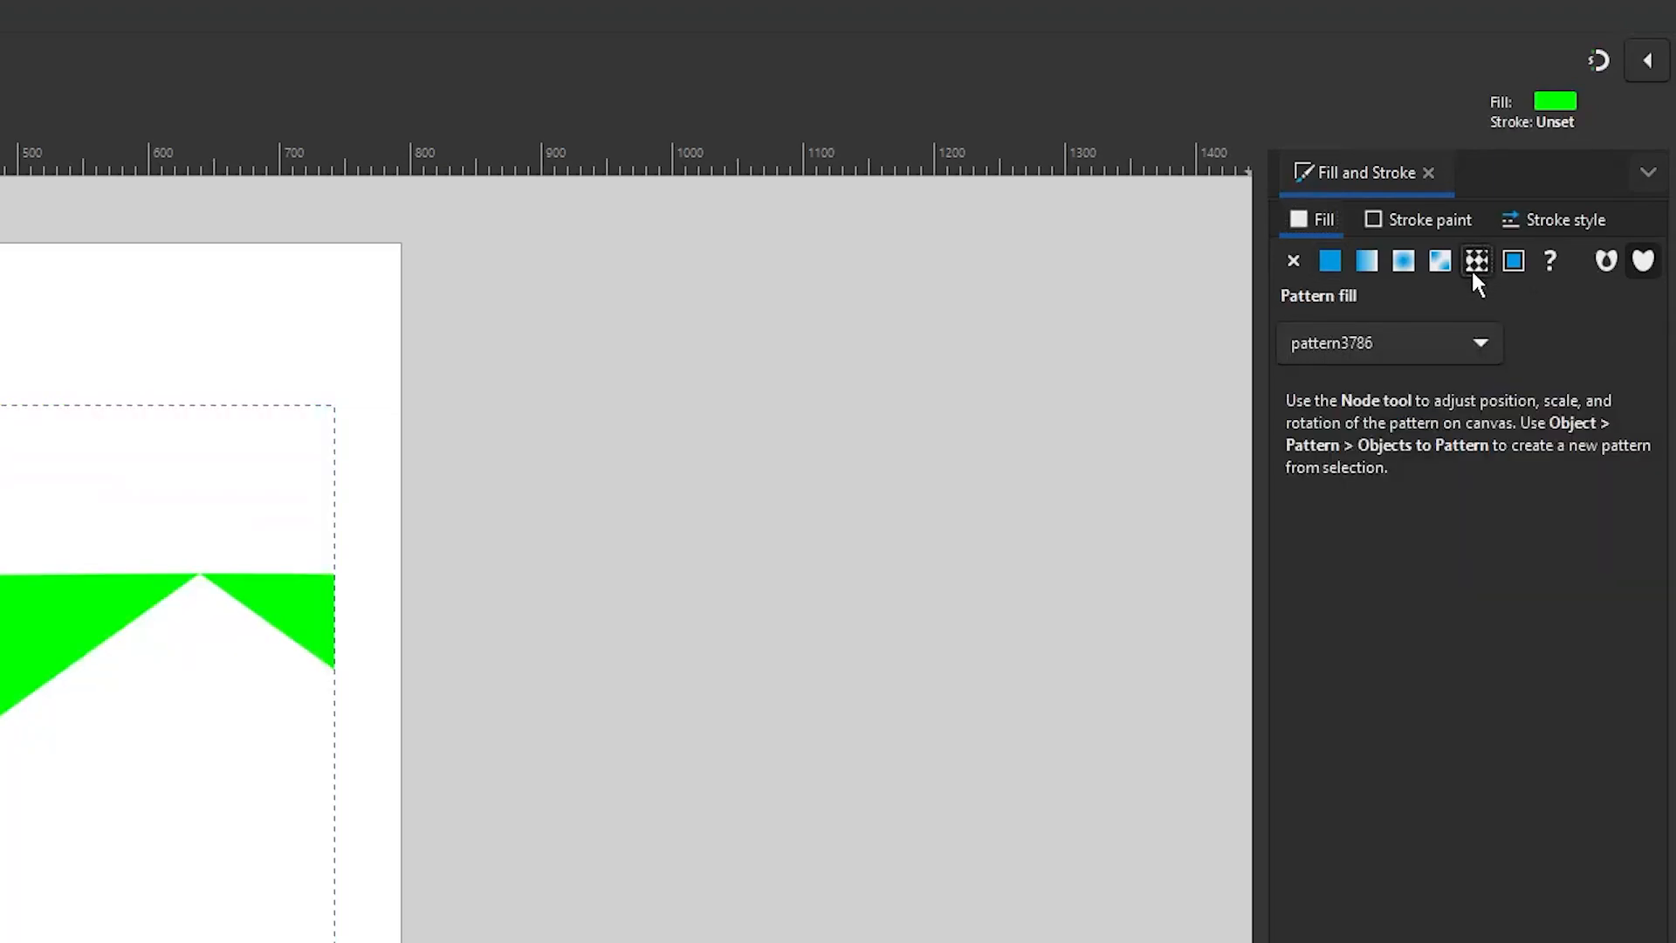
click(1481, 343)
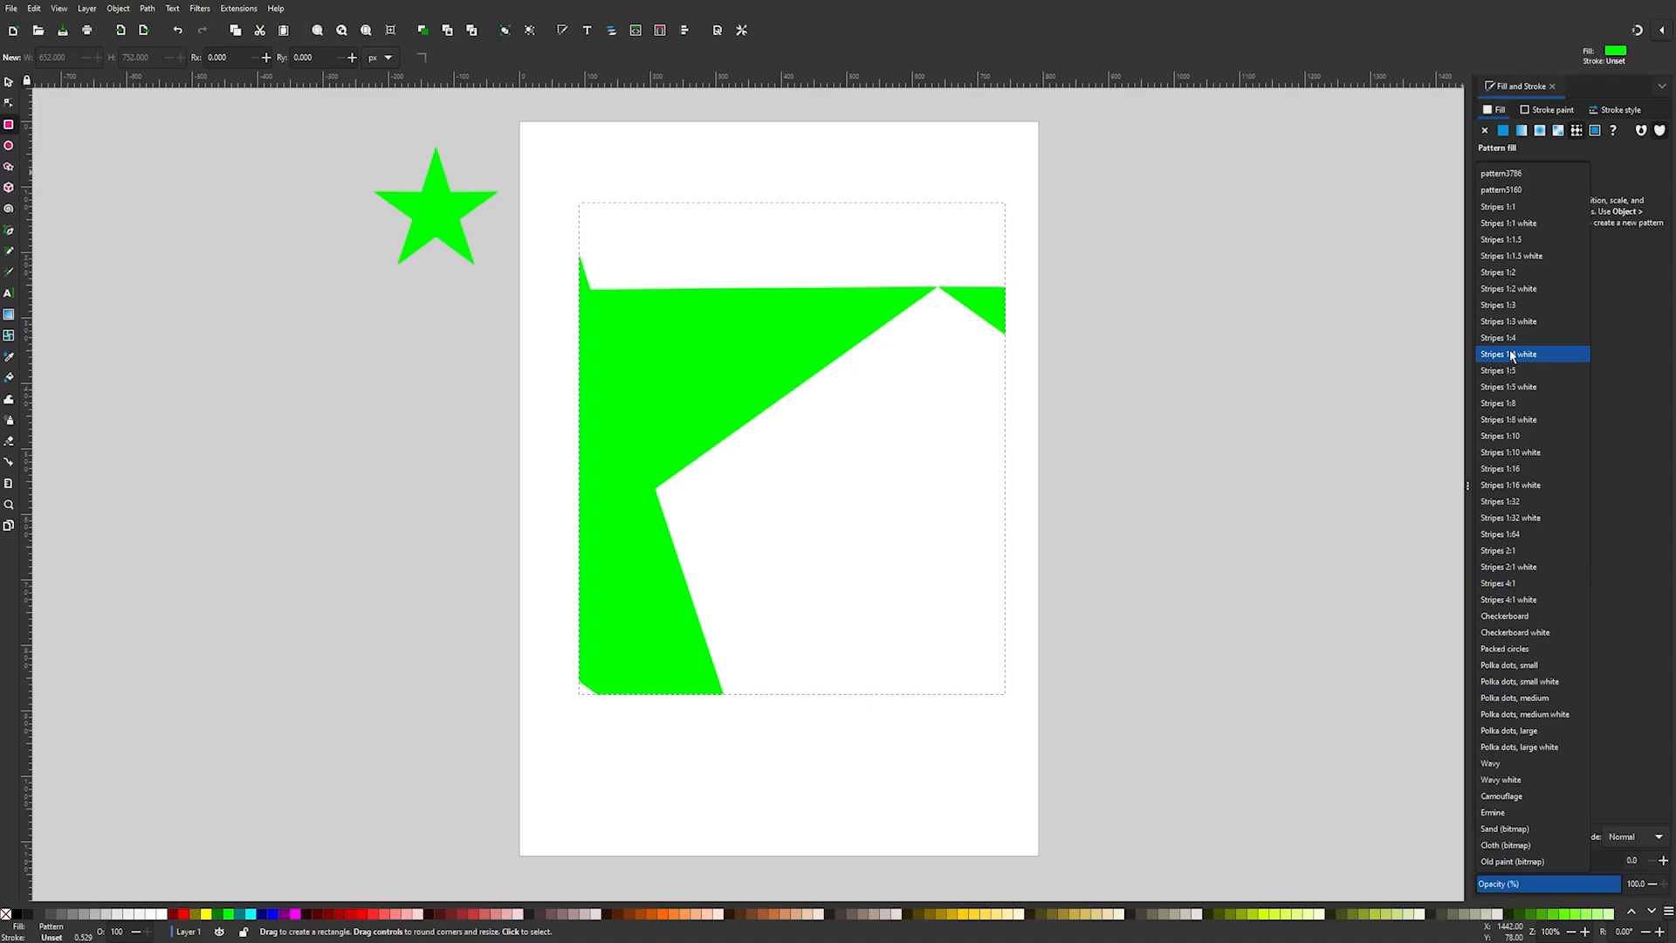
click(1507, 173)
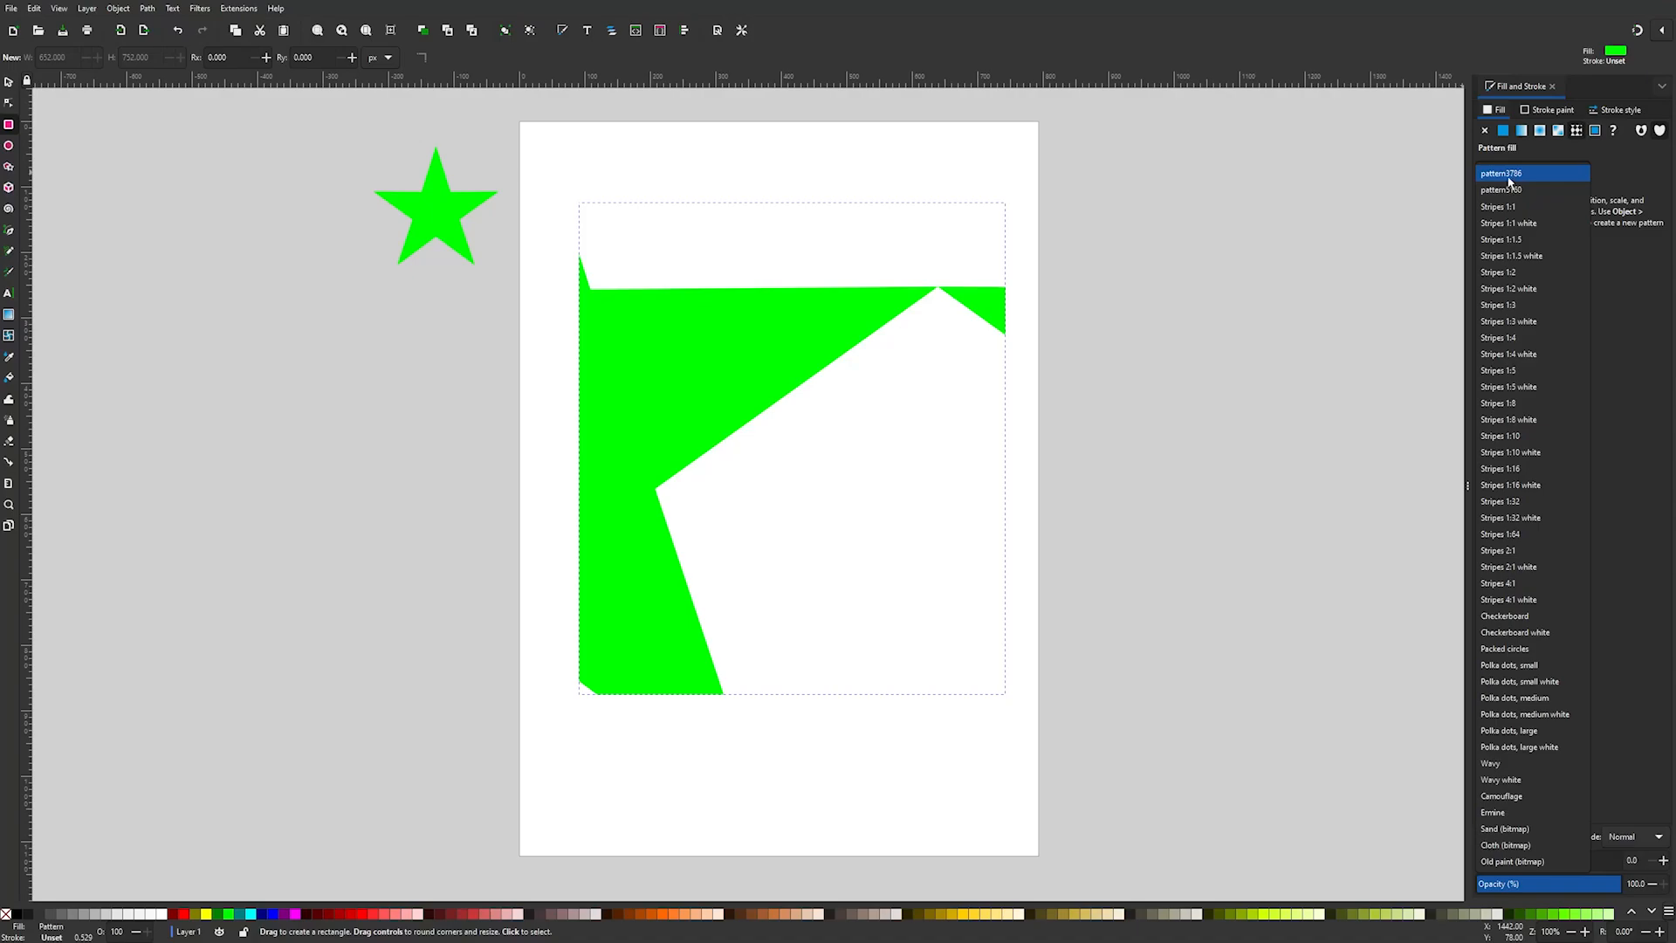
click(1502, 172)
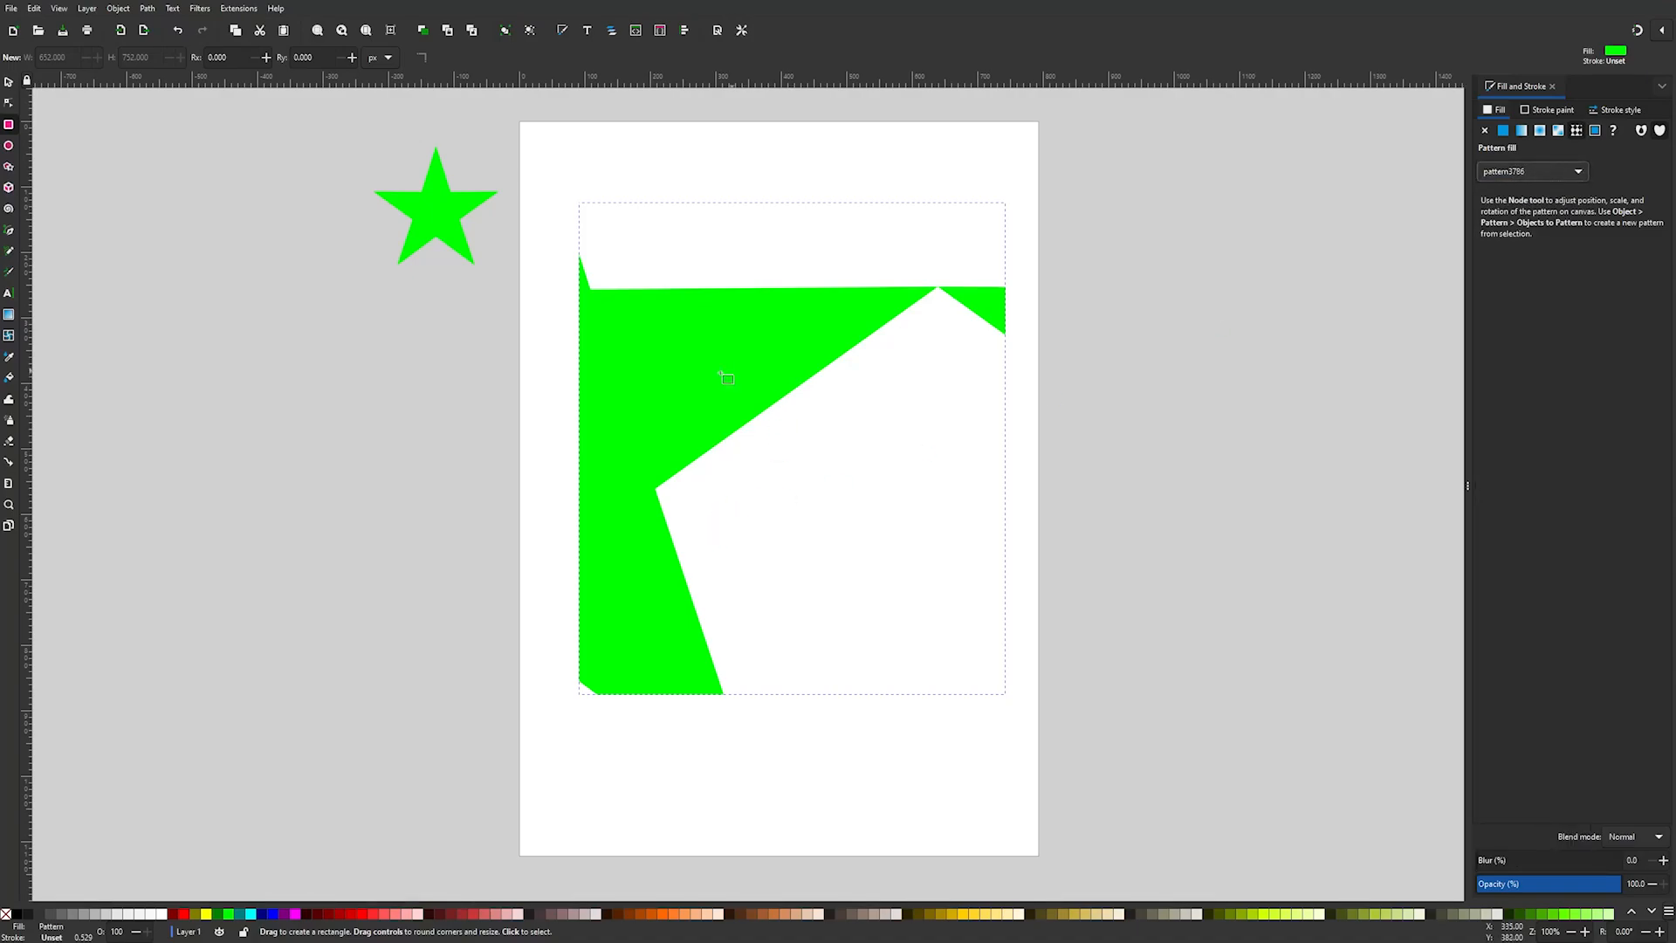
mouse_move(923, 332)
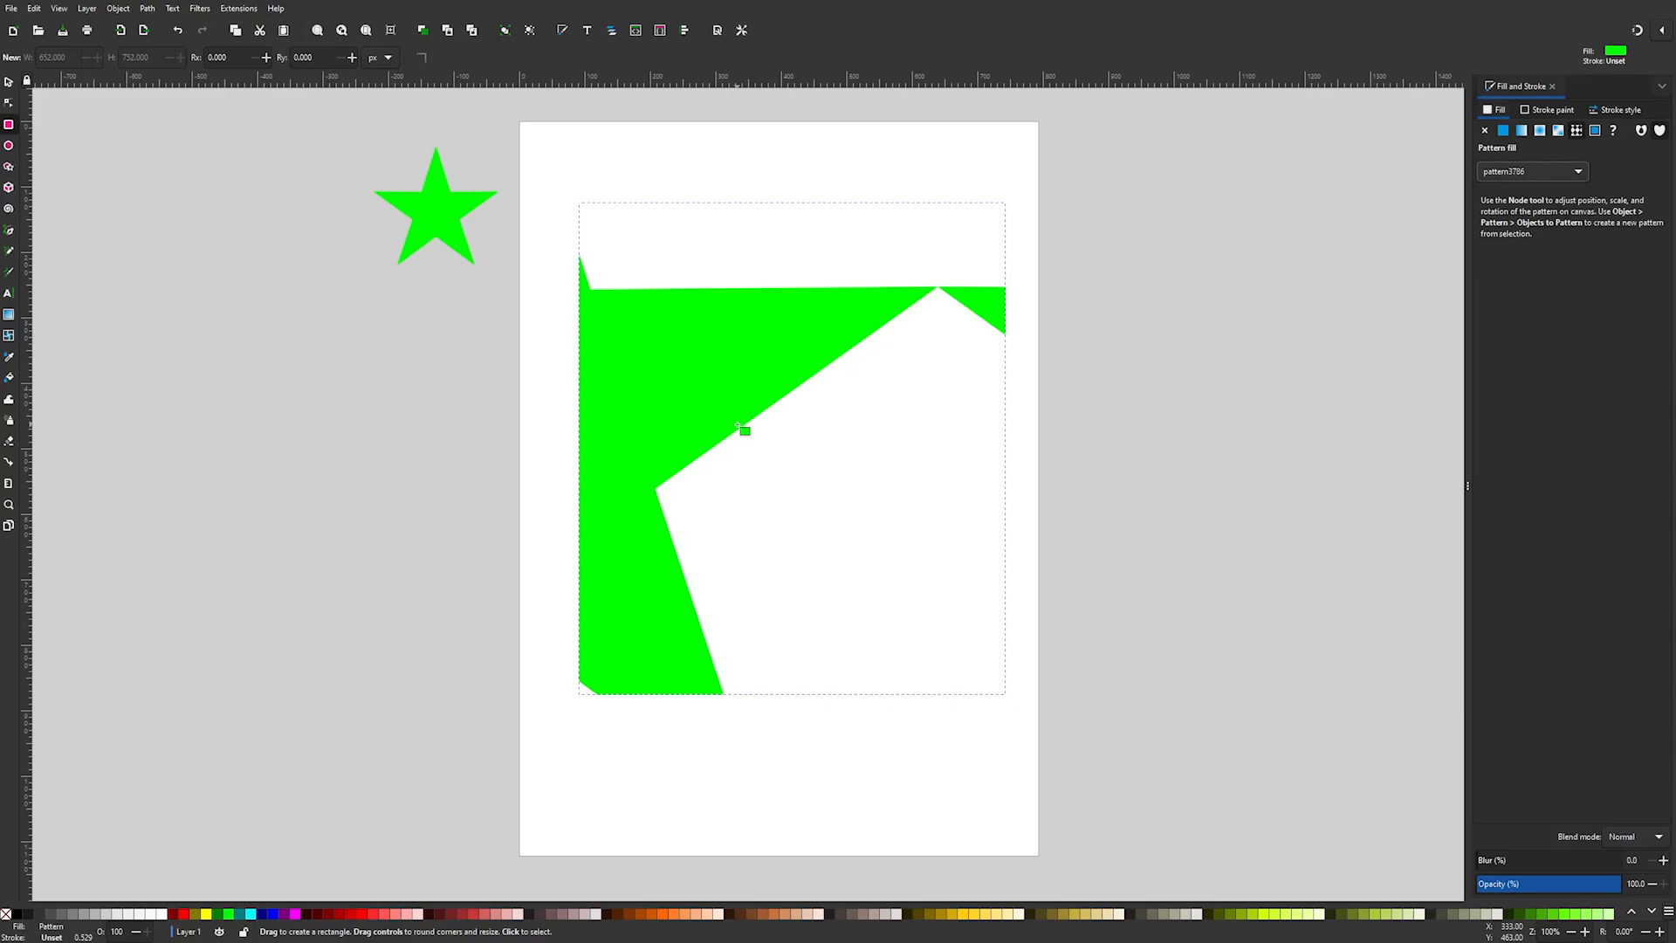
mouse_move(708, 401)
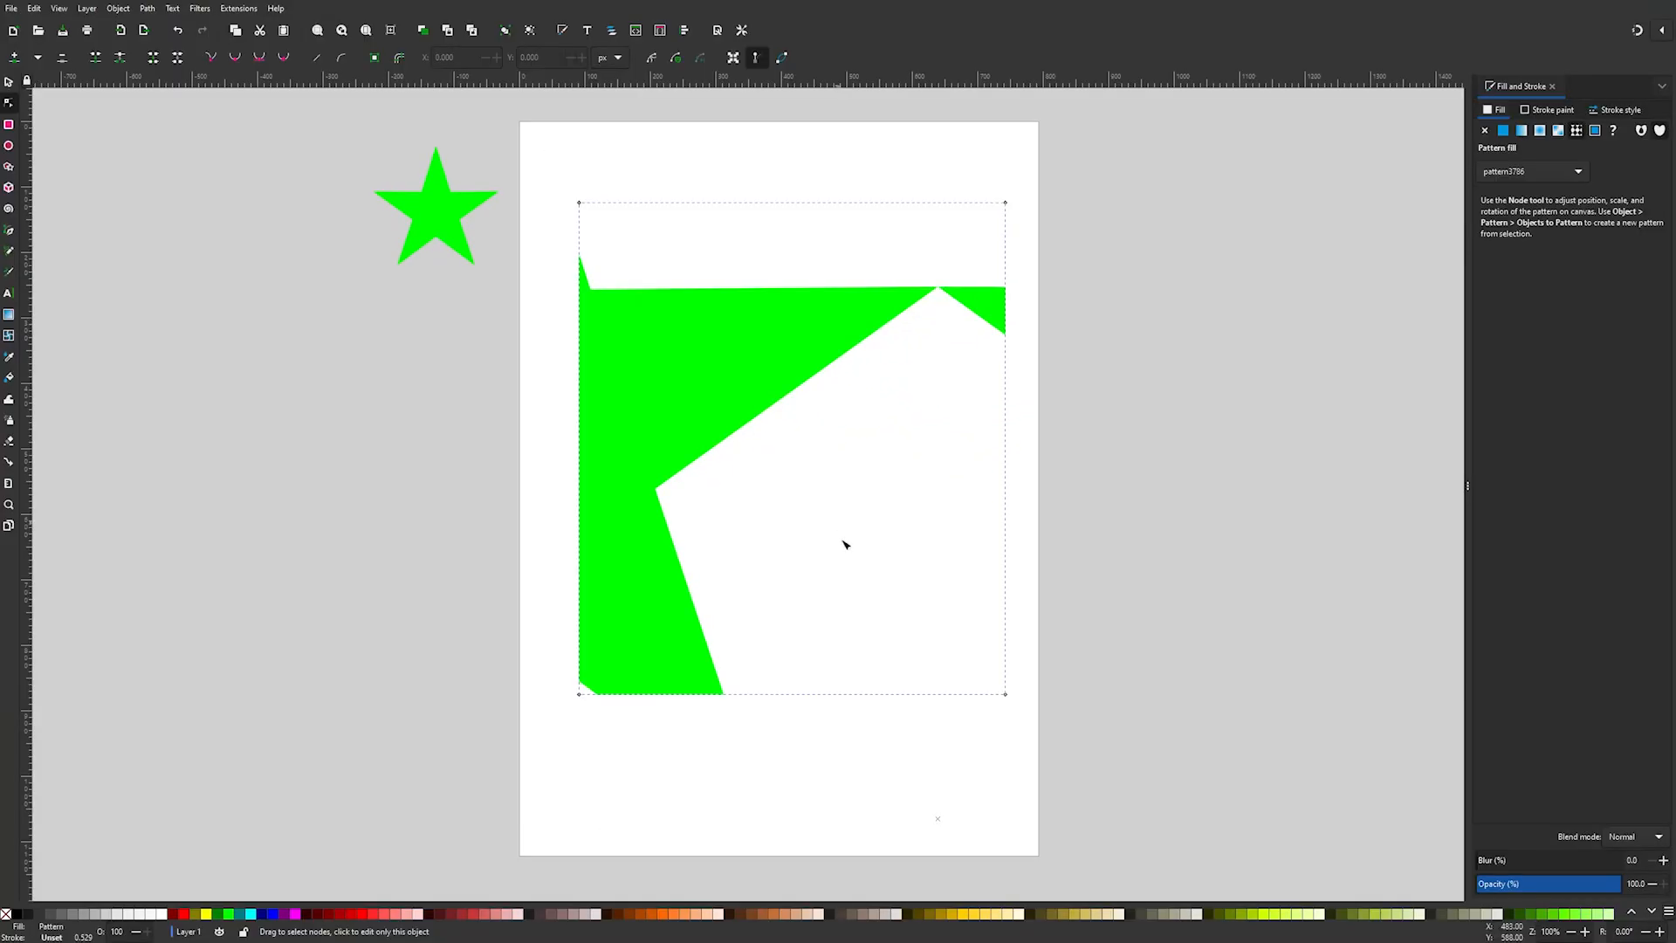
mouse_move(941, 625)
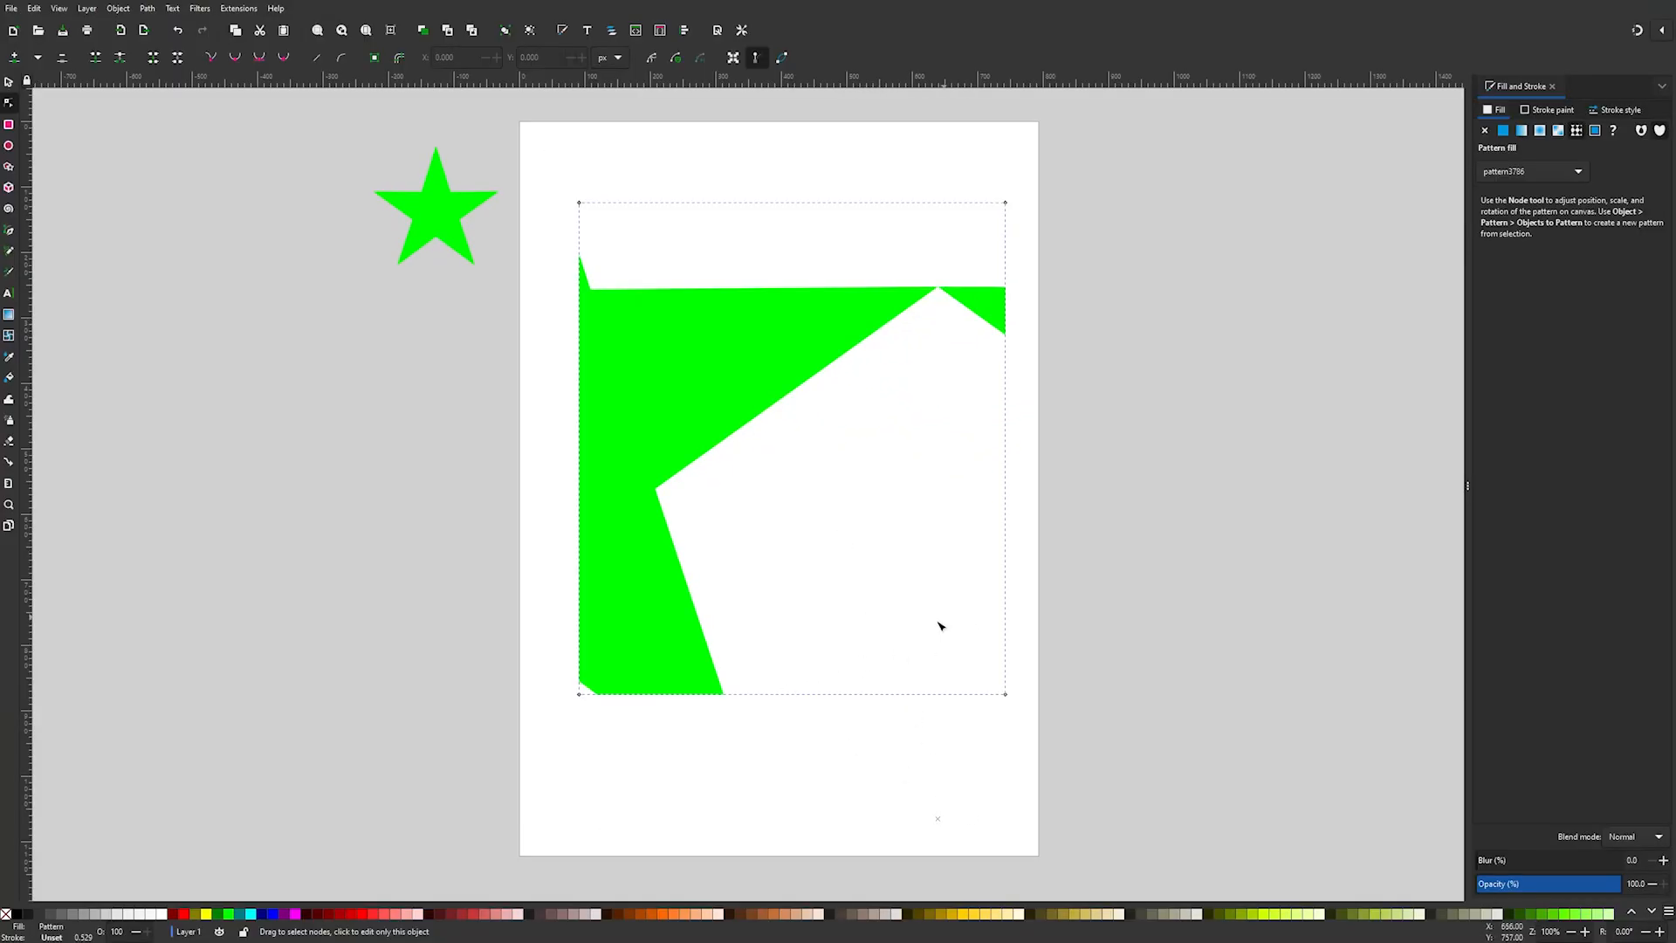
scroll(down, 3)
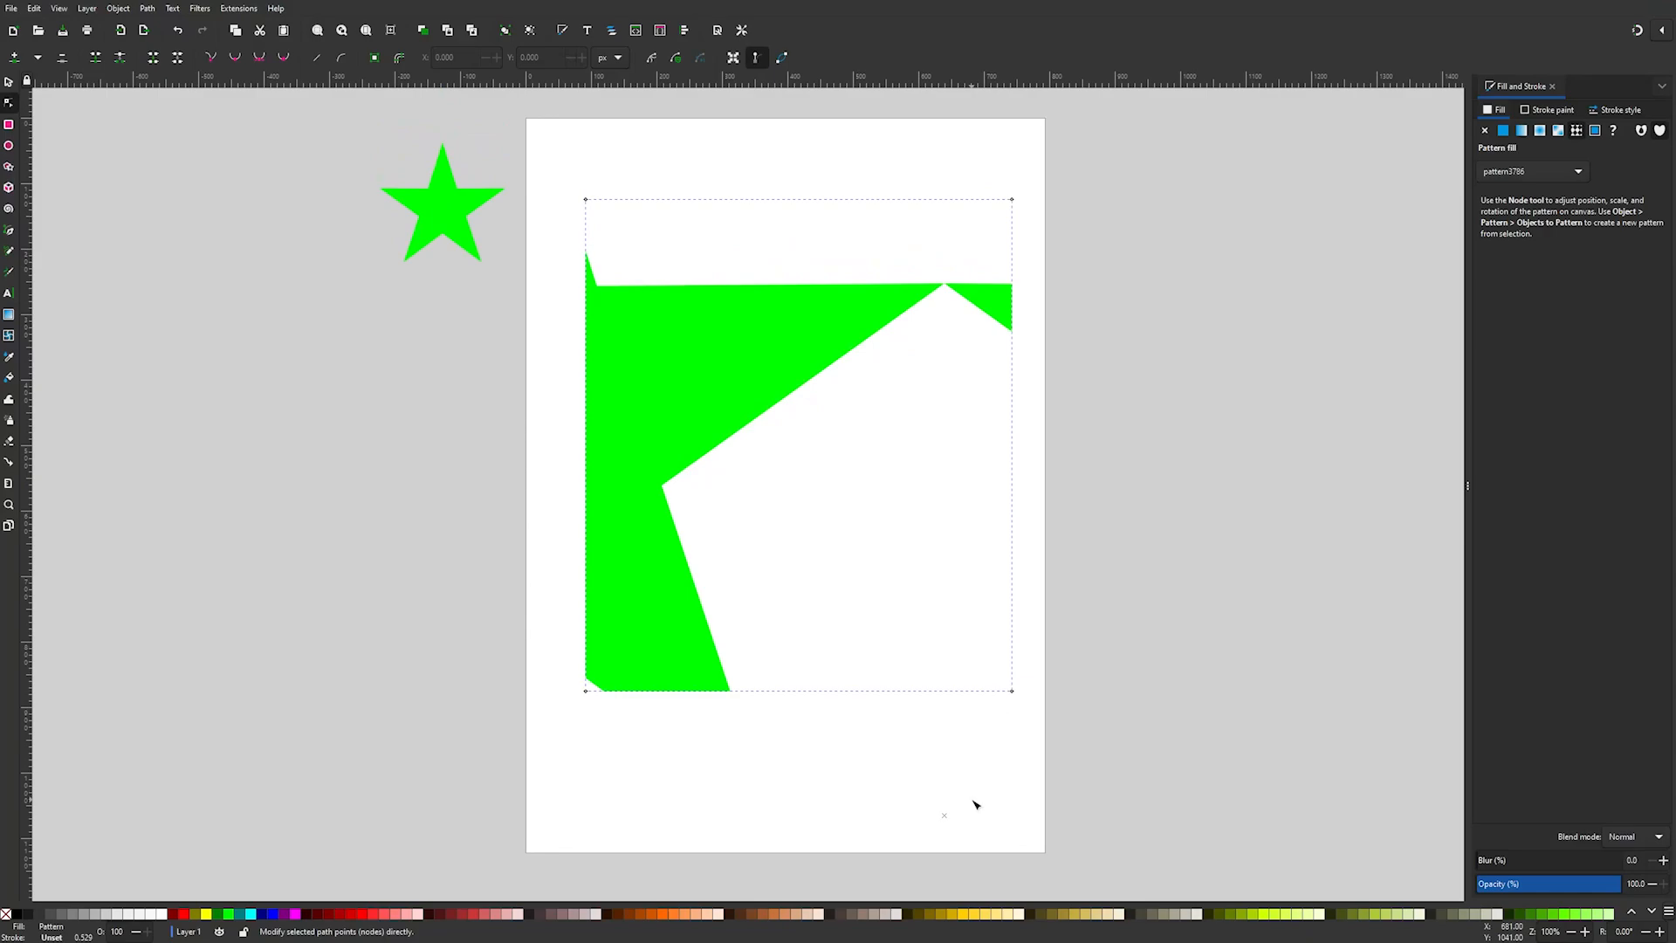
mouse_move(946, 819)
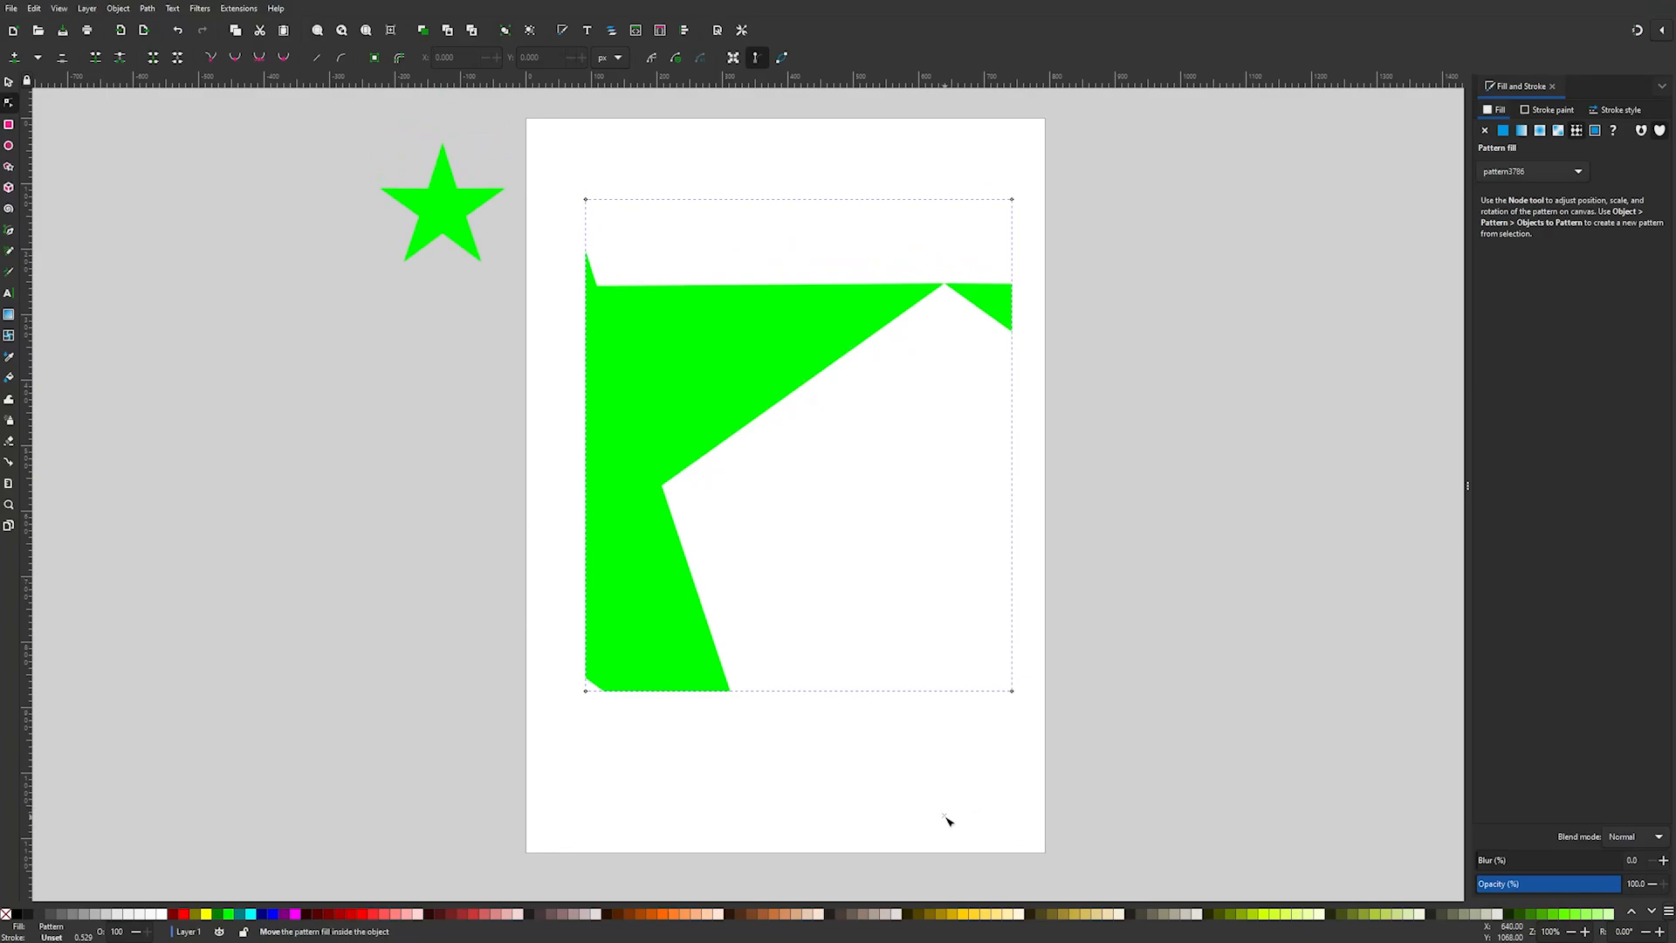
mouse_move(866, 534)
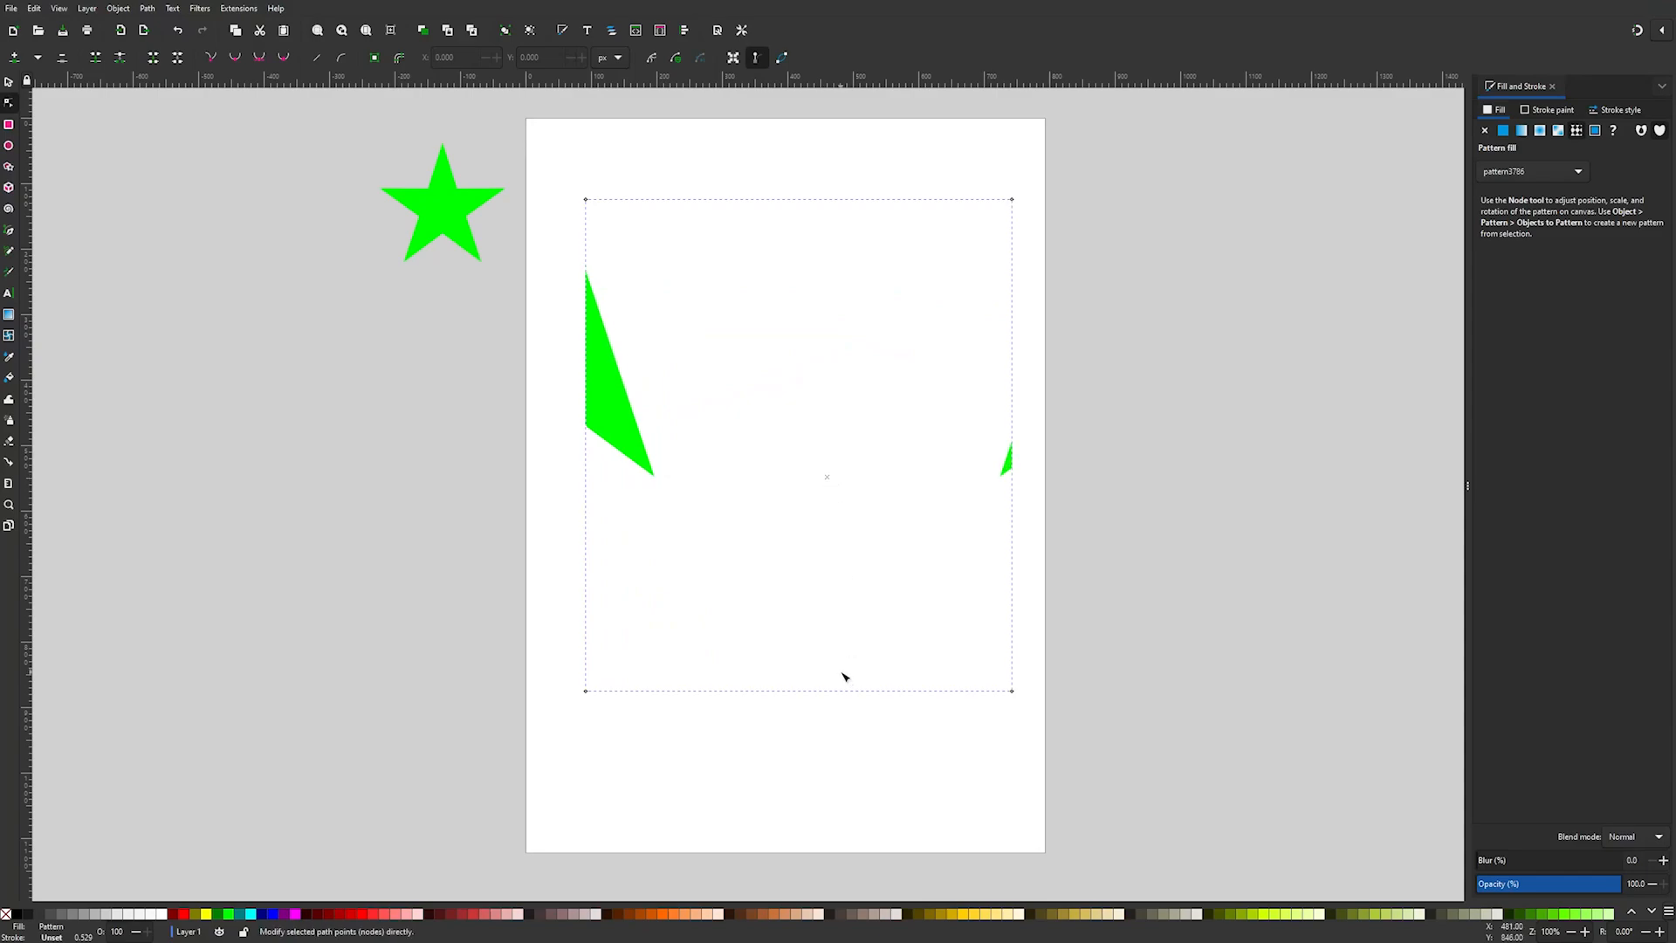
mouse_move(1029, 508)
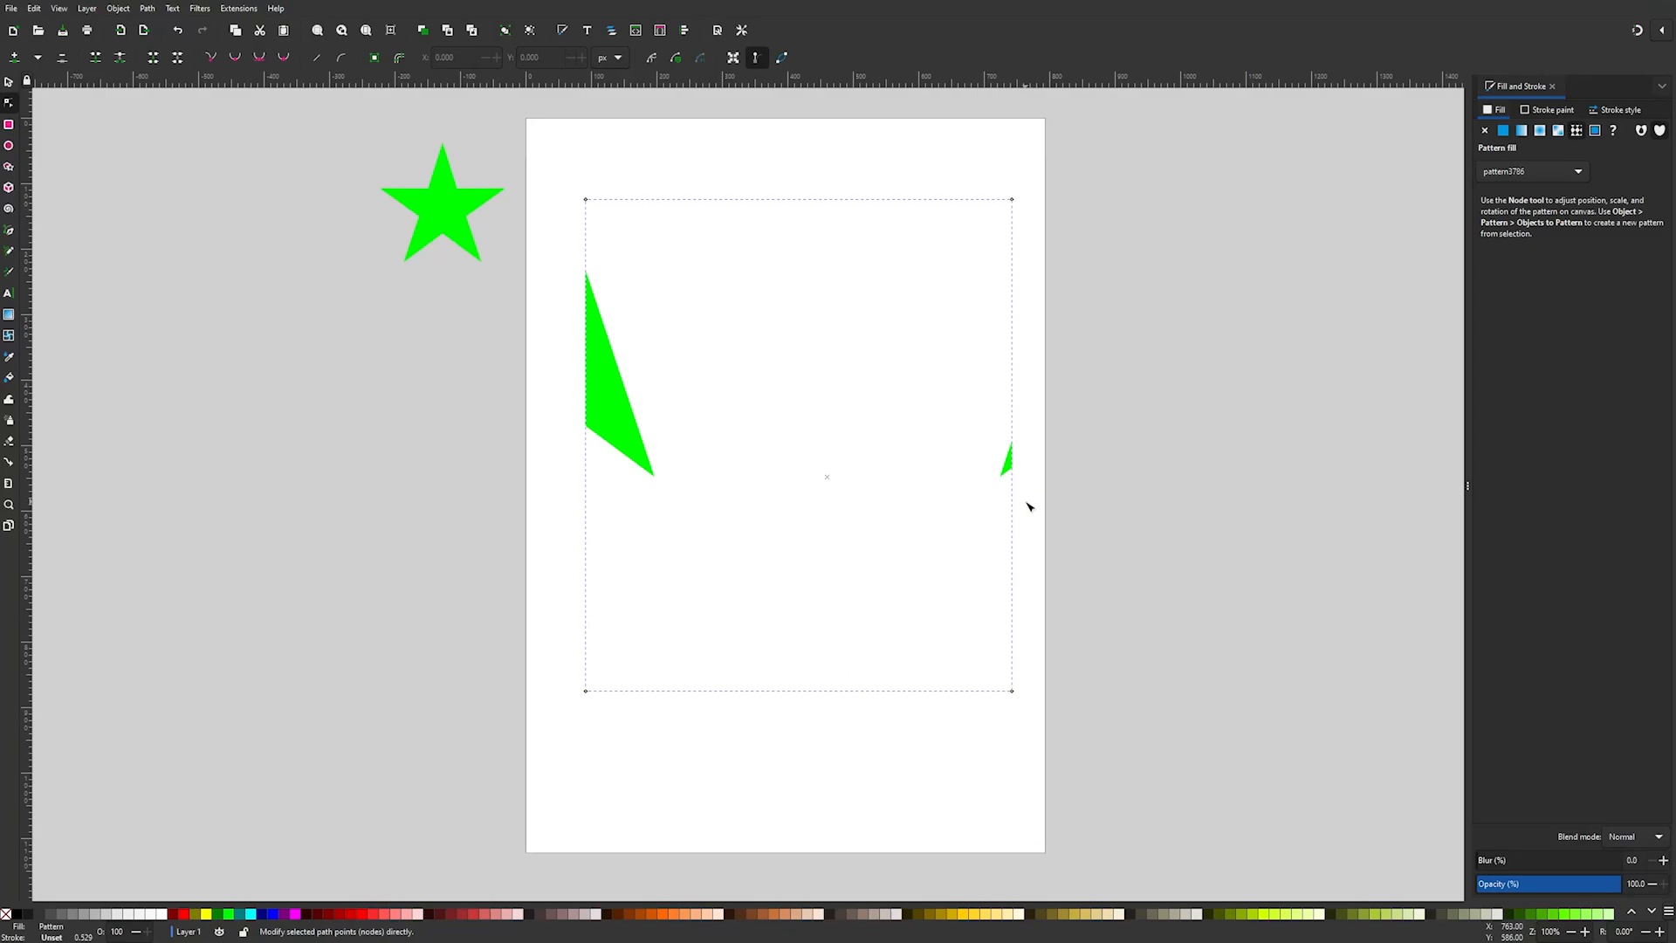
mouse_move(1058, 535)
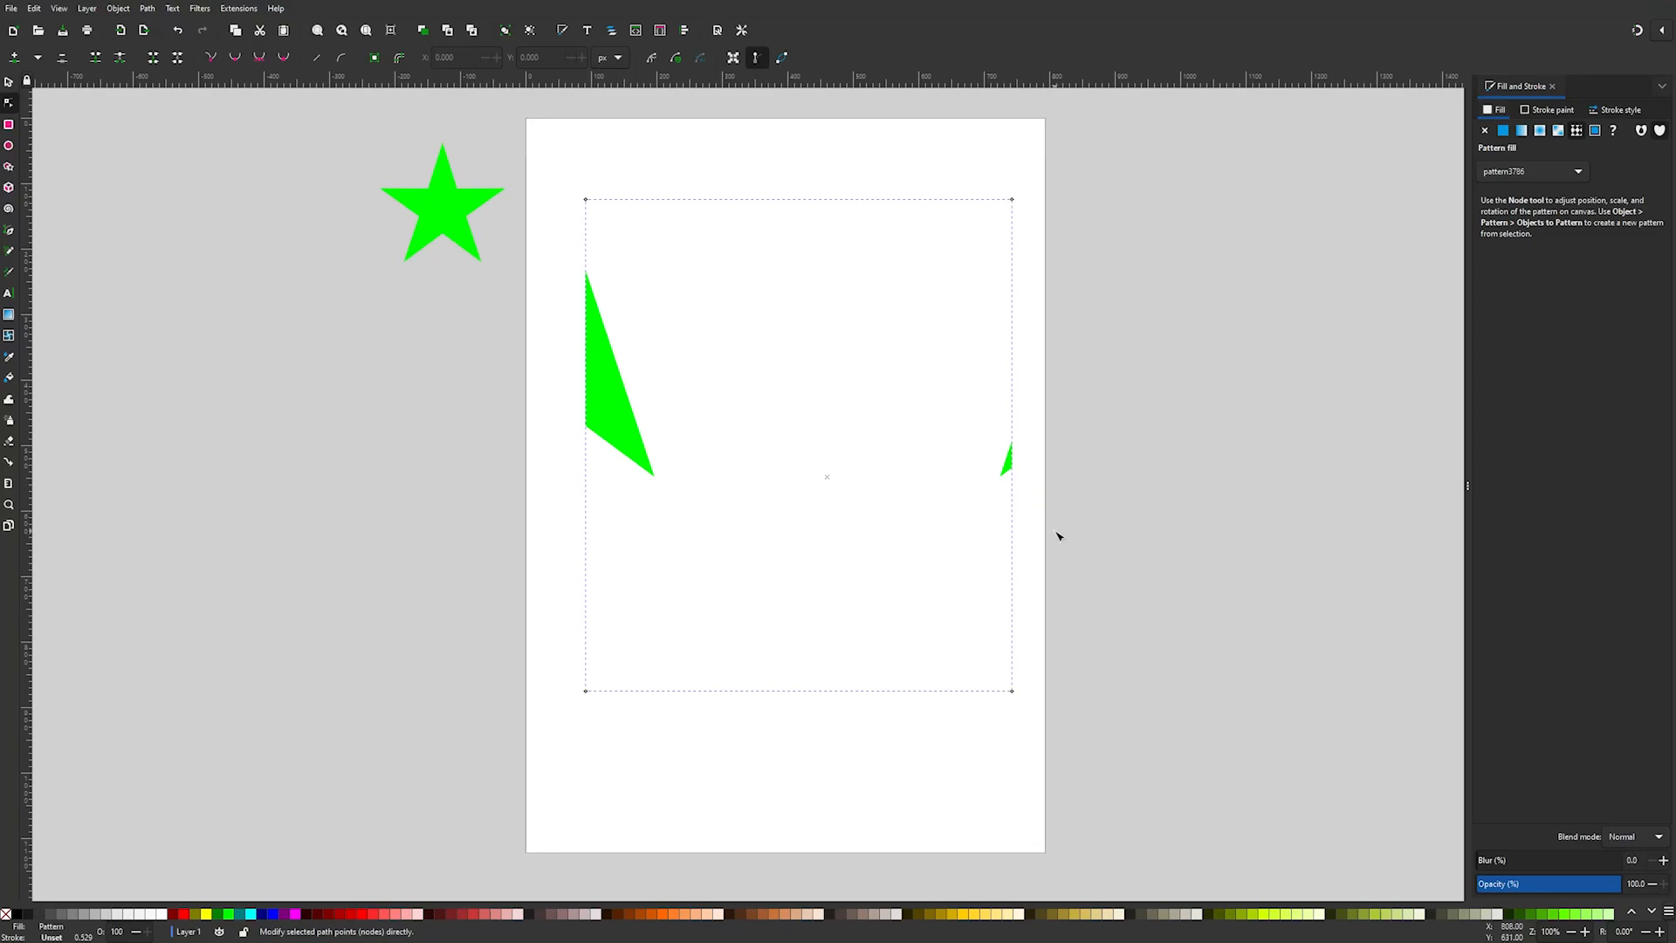
mouse_move(1054, 532)
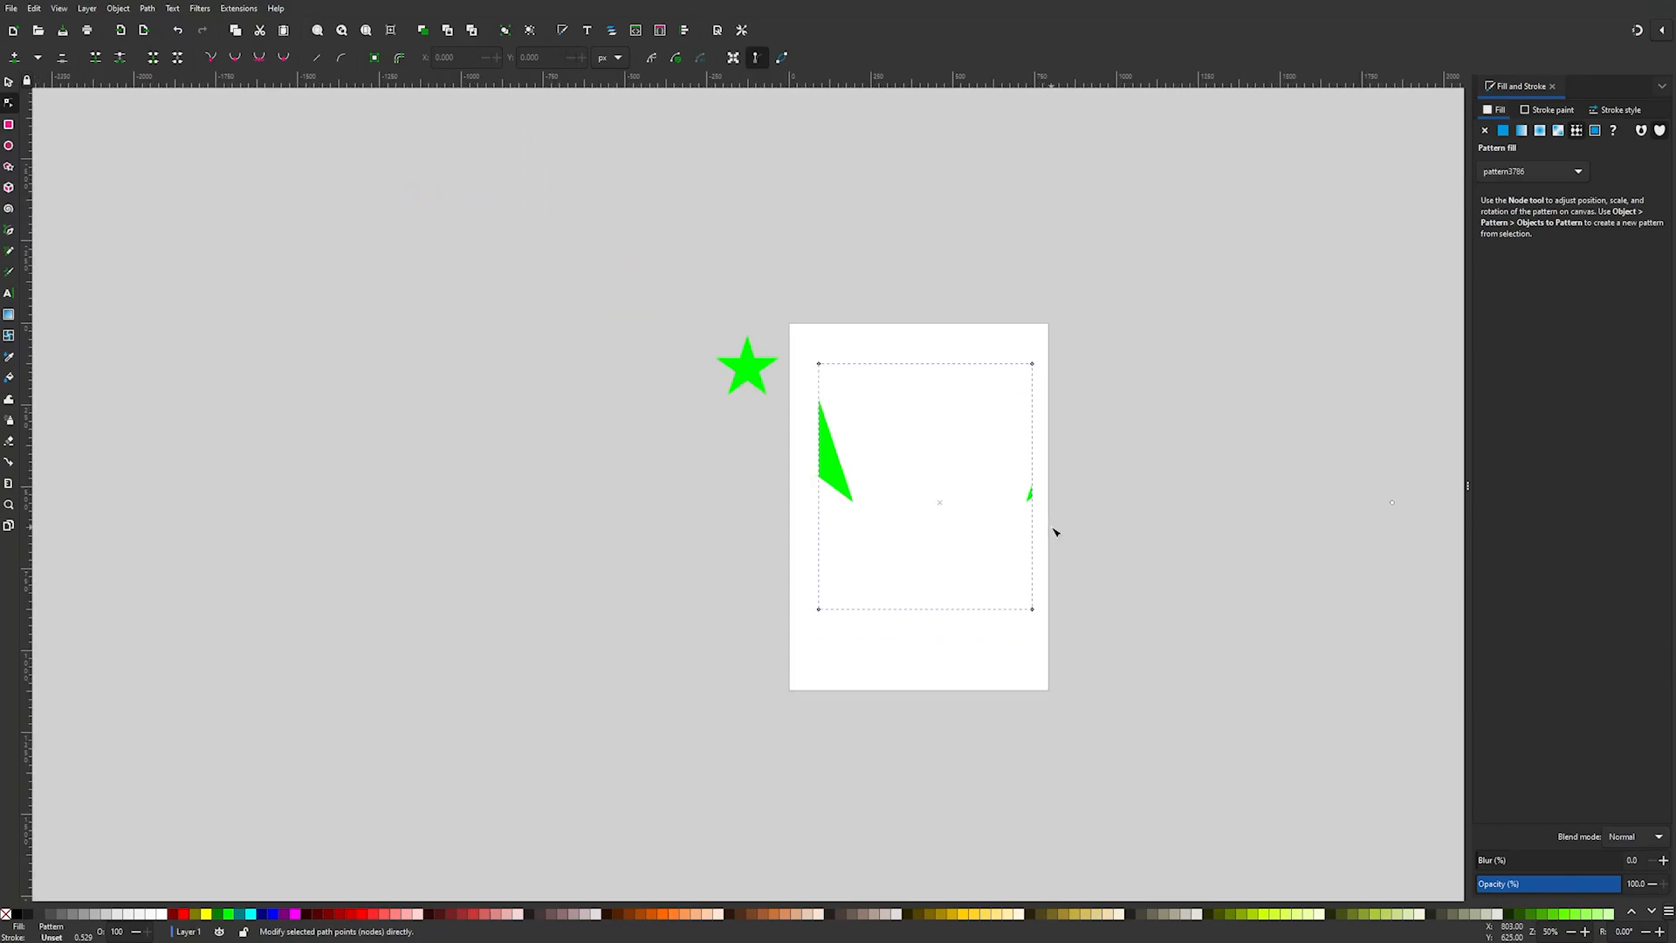
scroll(down, 3)
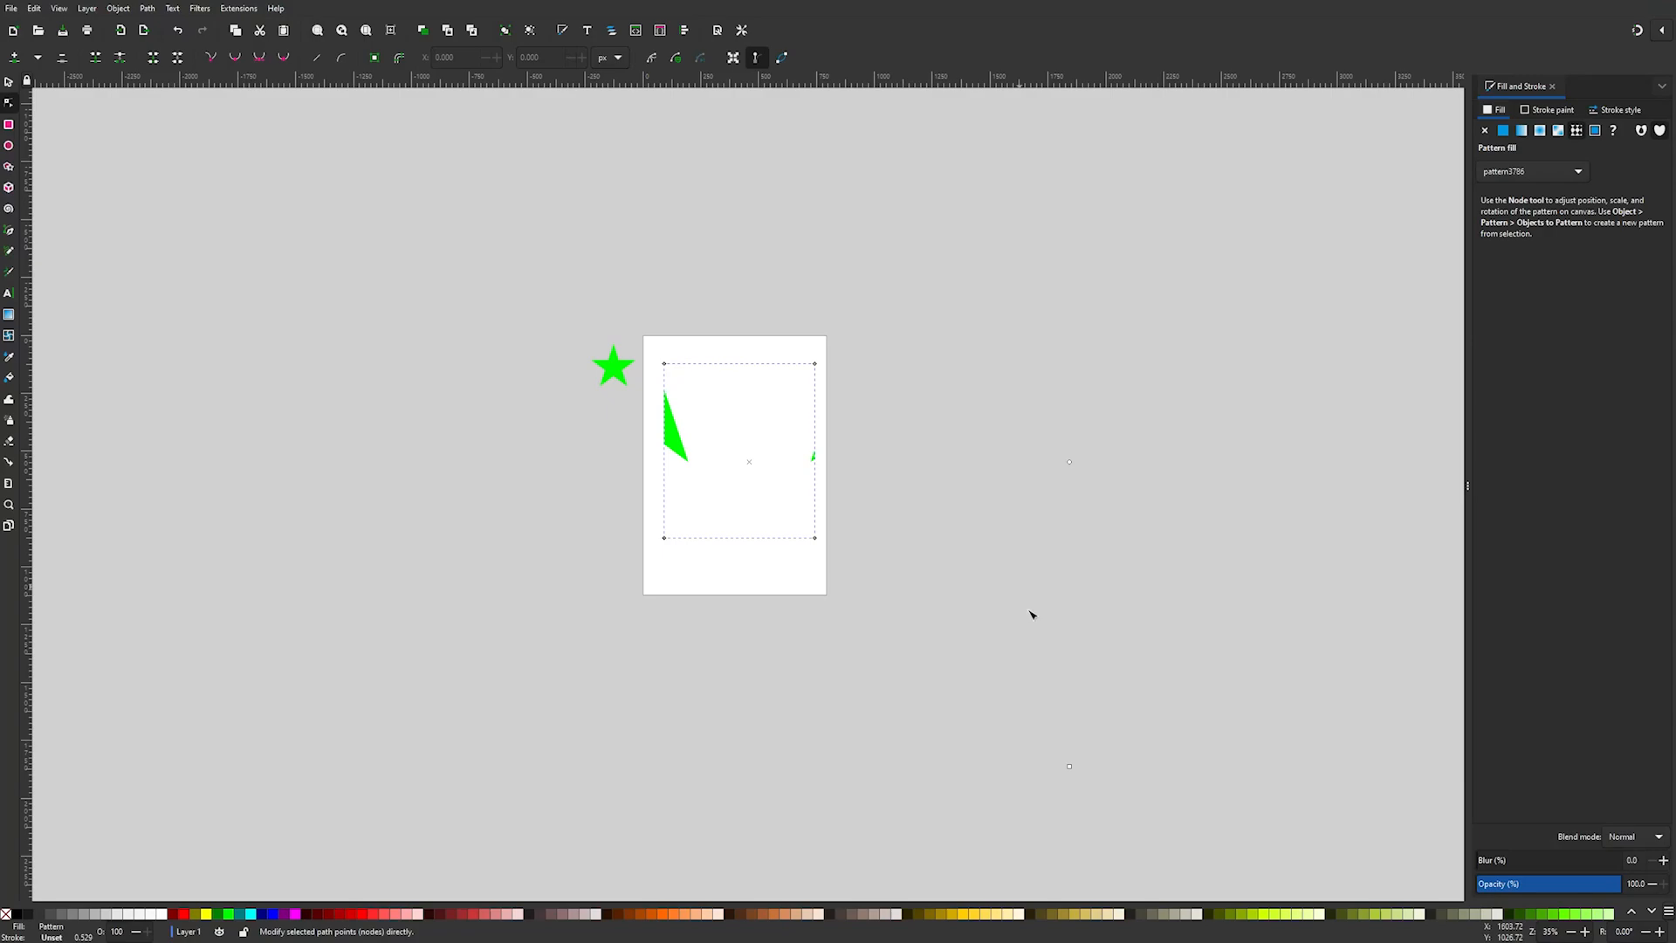
mouse_move(1072, 465)
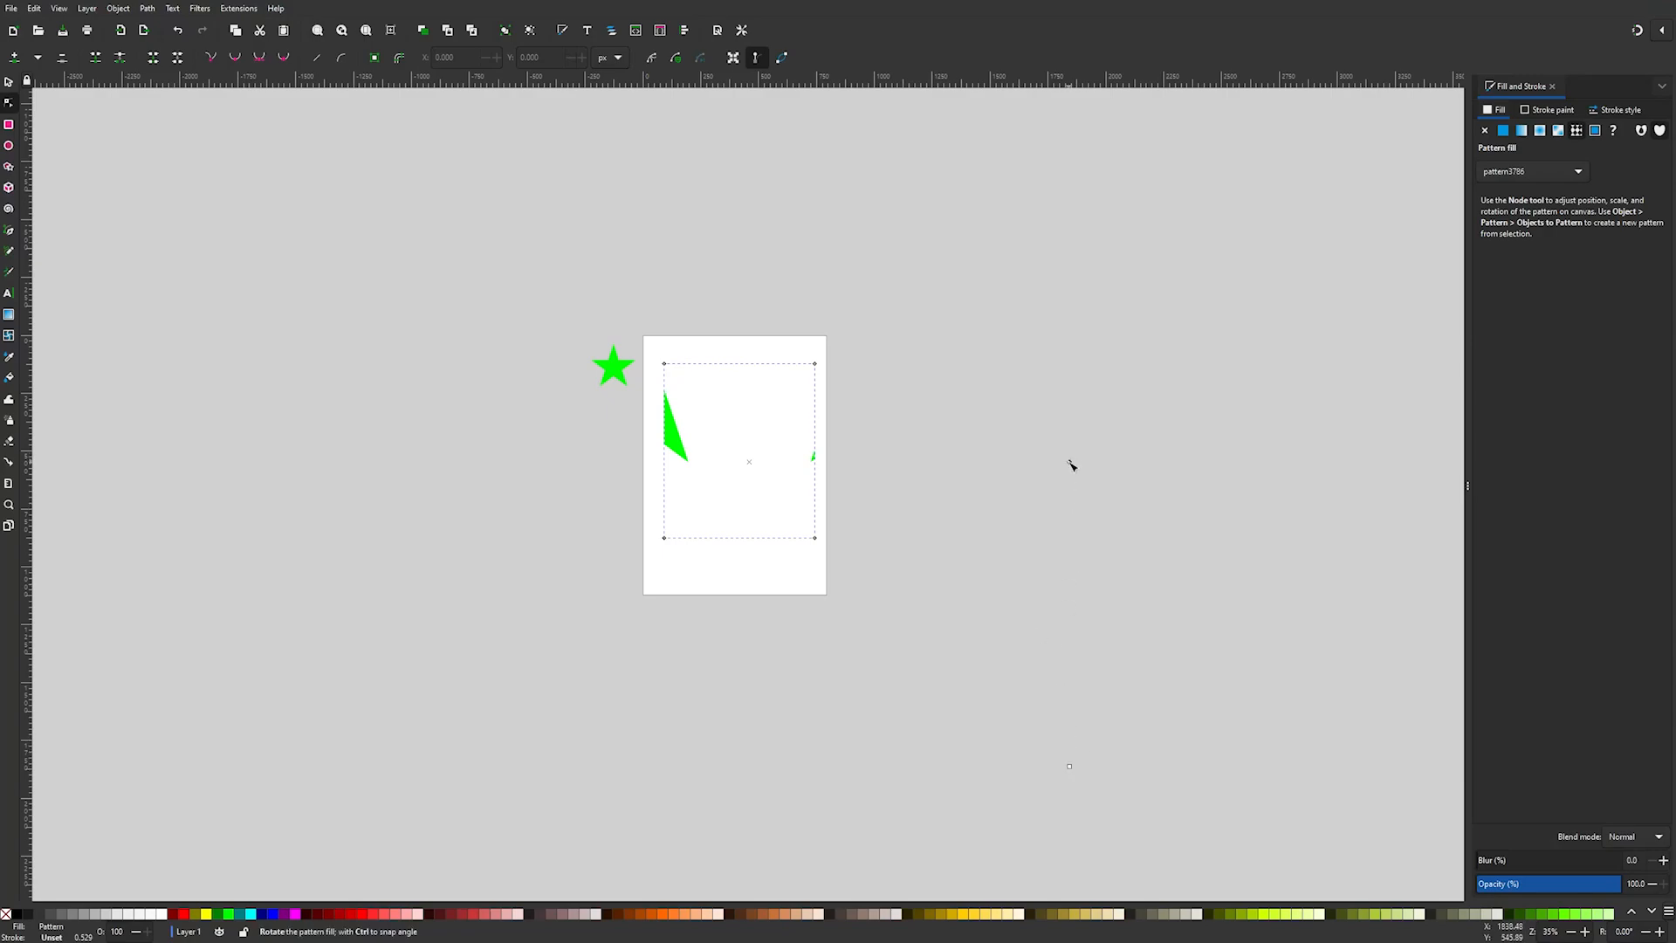
mouse_move(1024, 477)
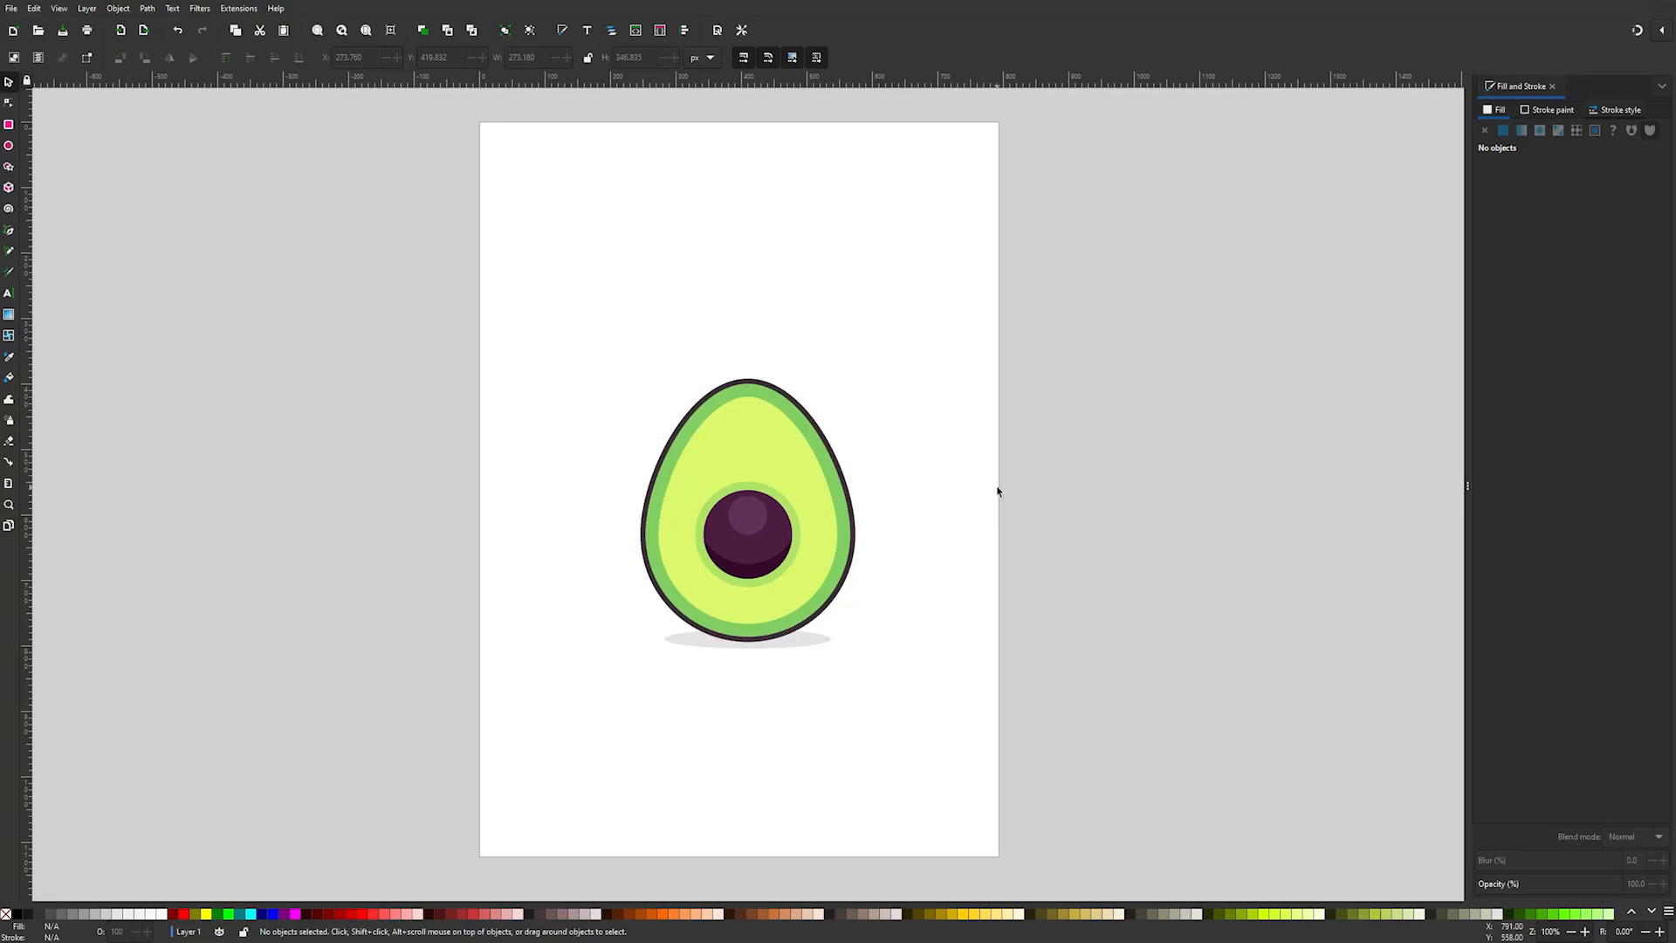
mouse_move(803, 516)
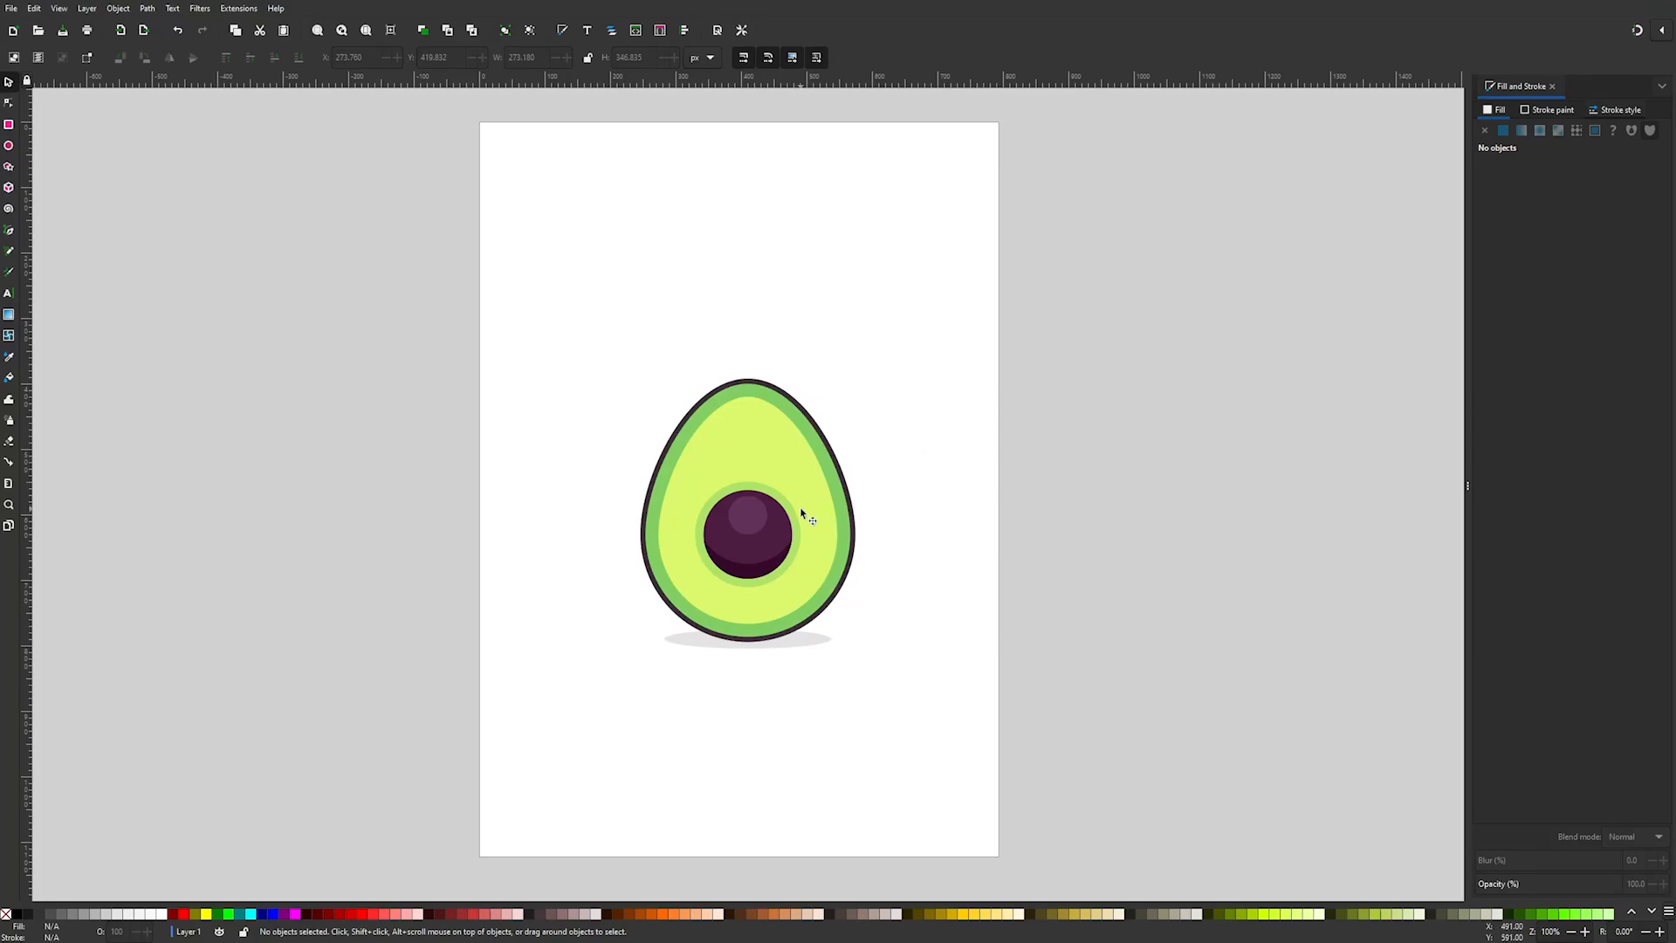
mouse_move(1053, 709)
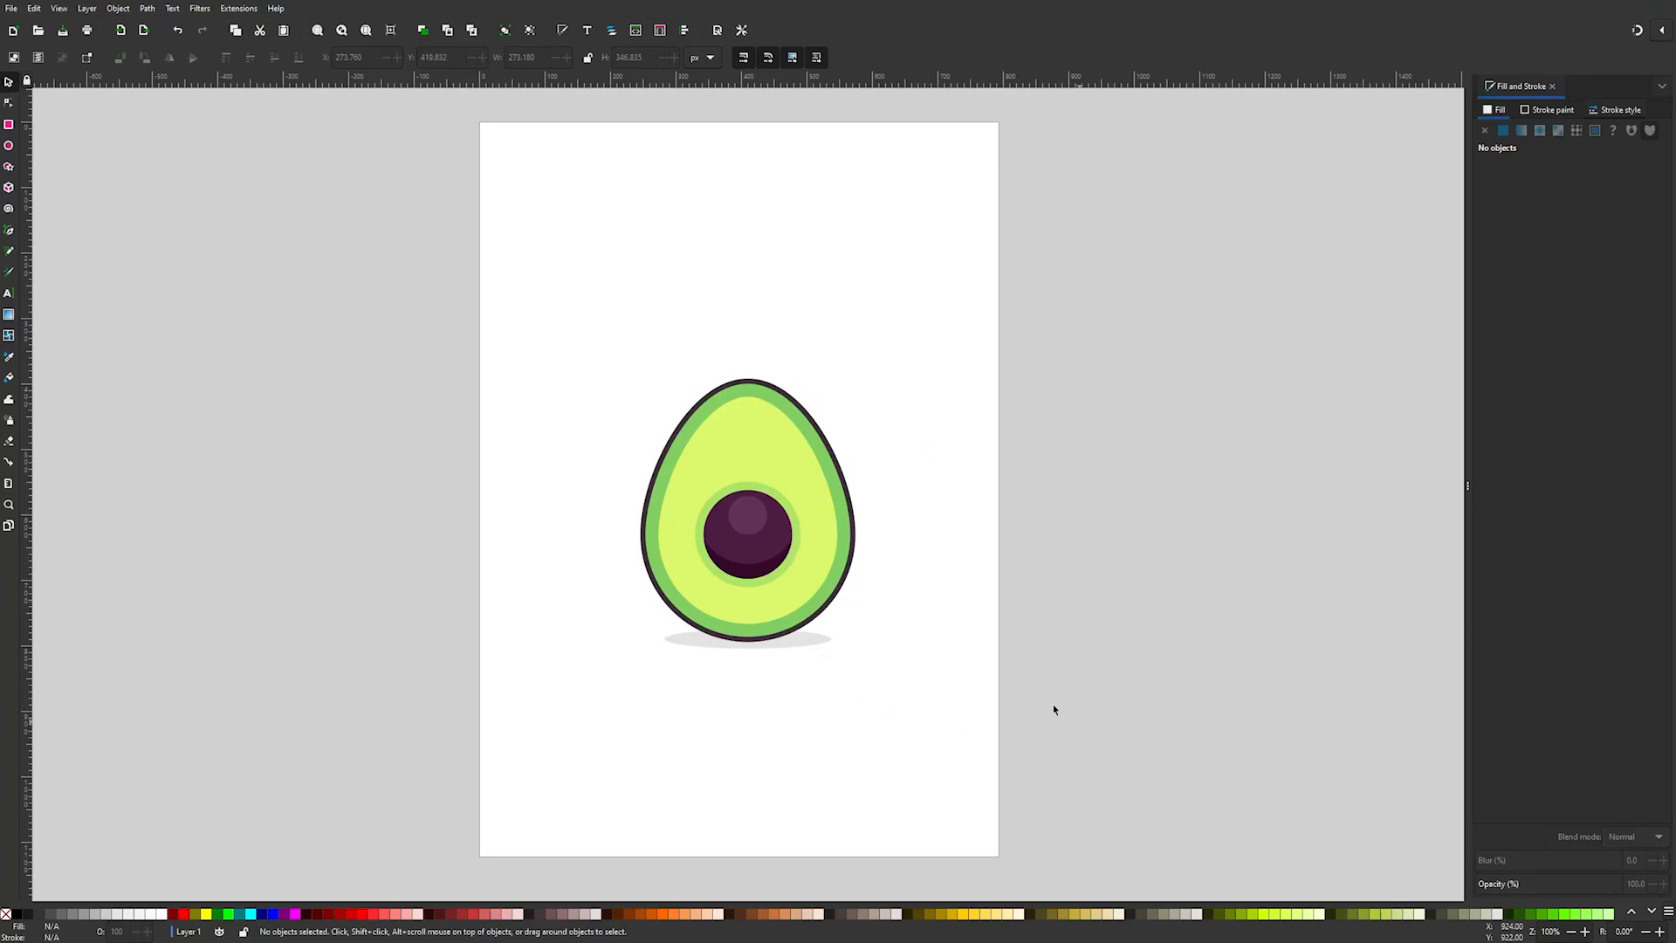
- Select all seven avocado parts and group them into one object
key(ctrl+a)
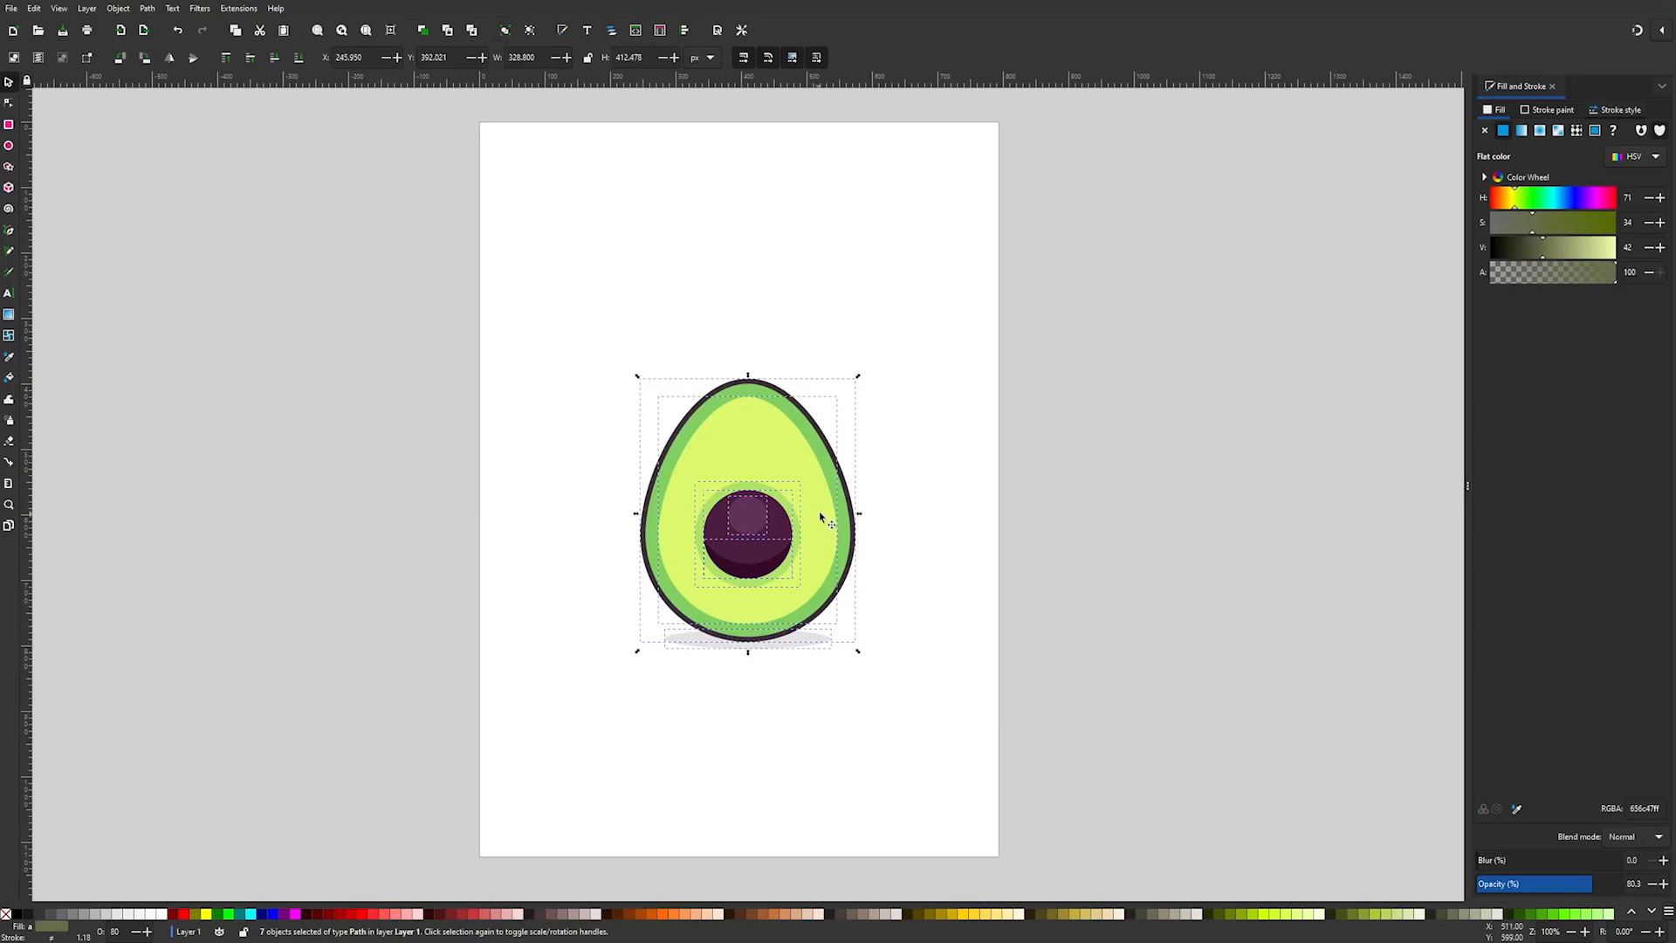
mouse_move(170, 16)
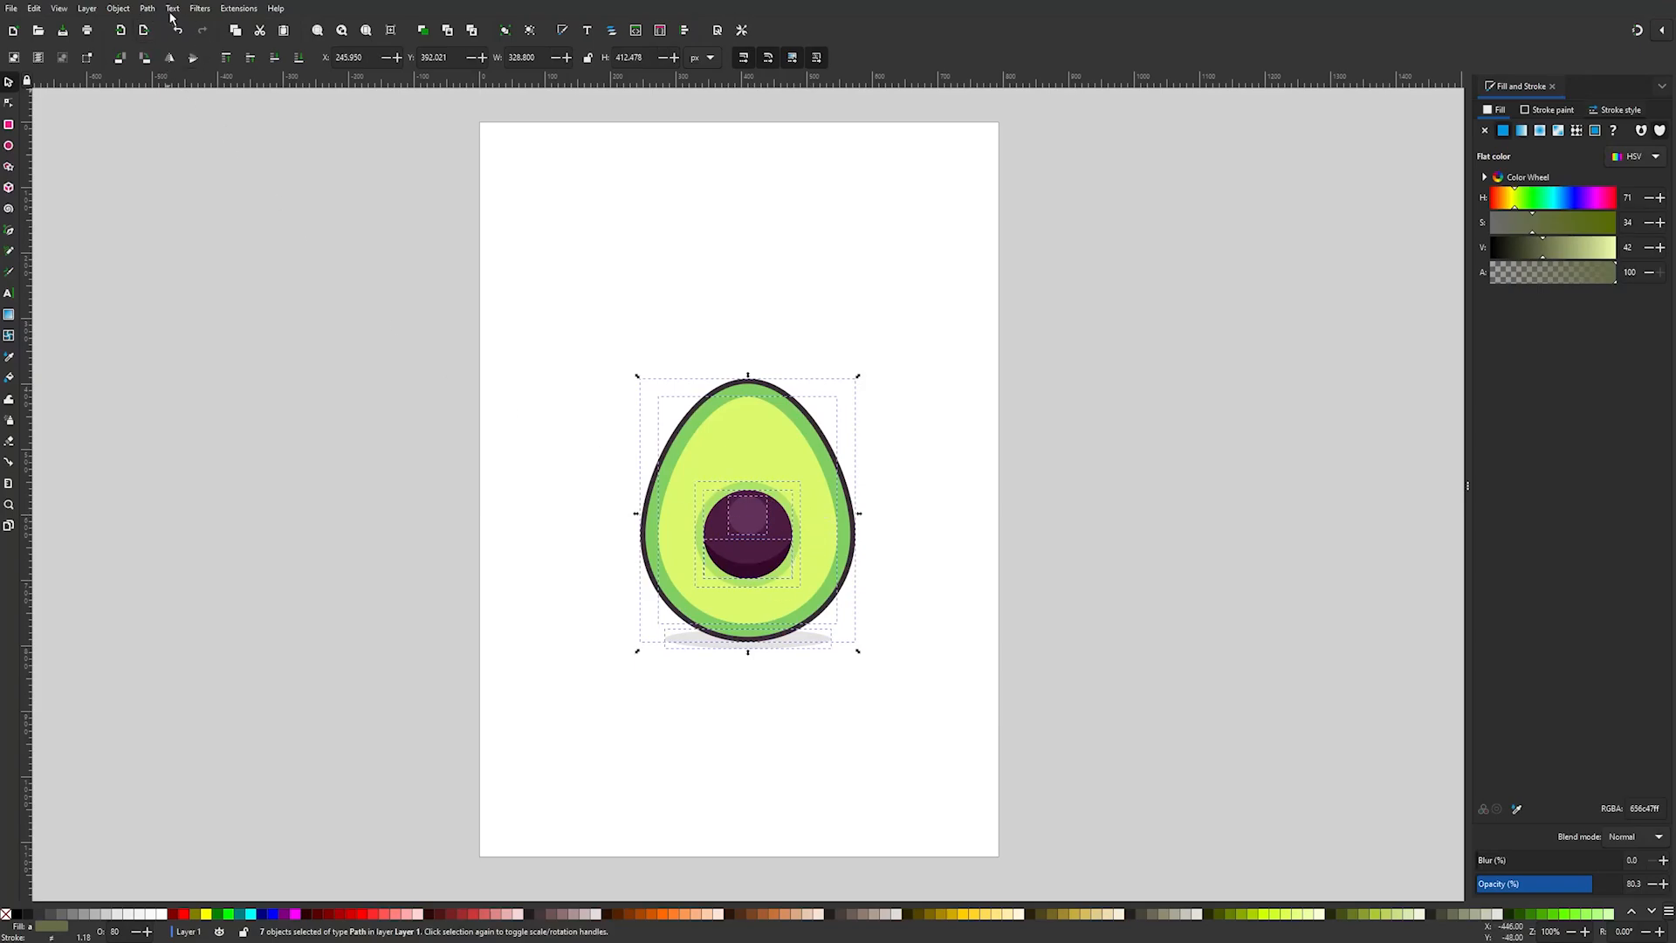
click(118, 7)
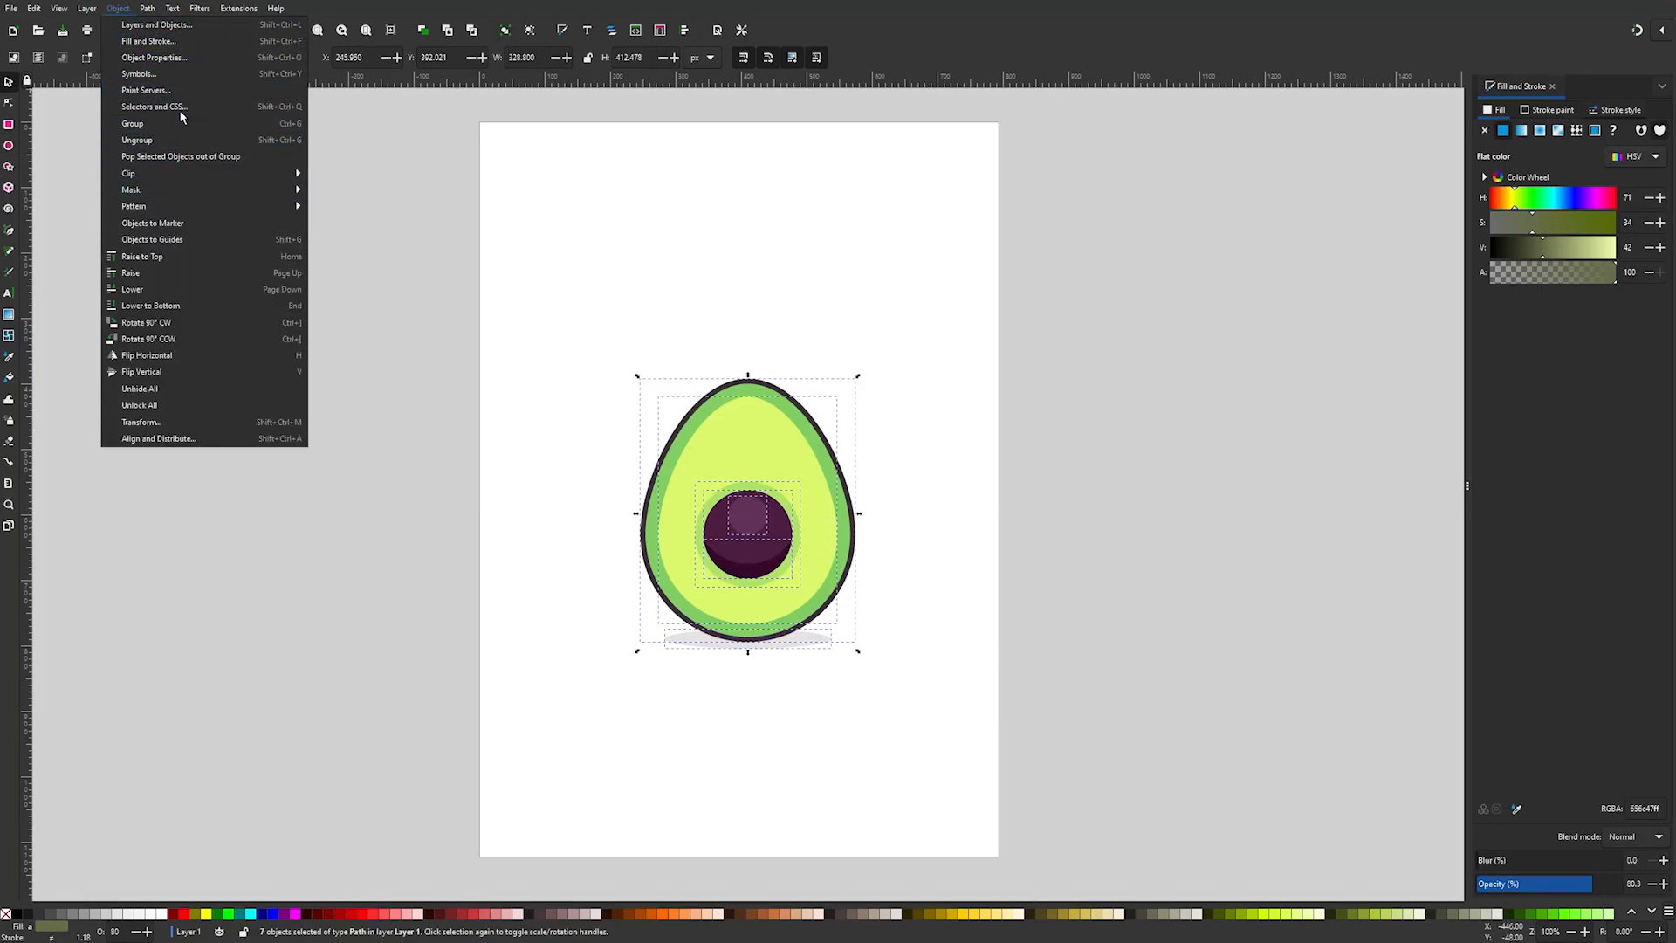
click(132, 124)
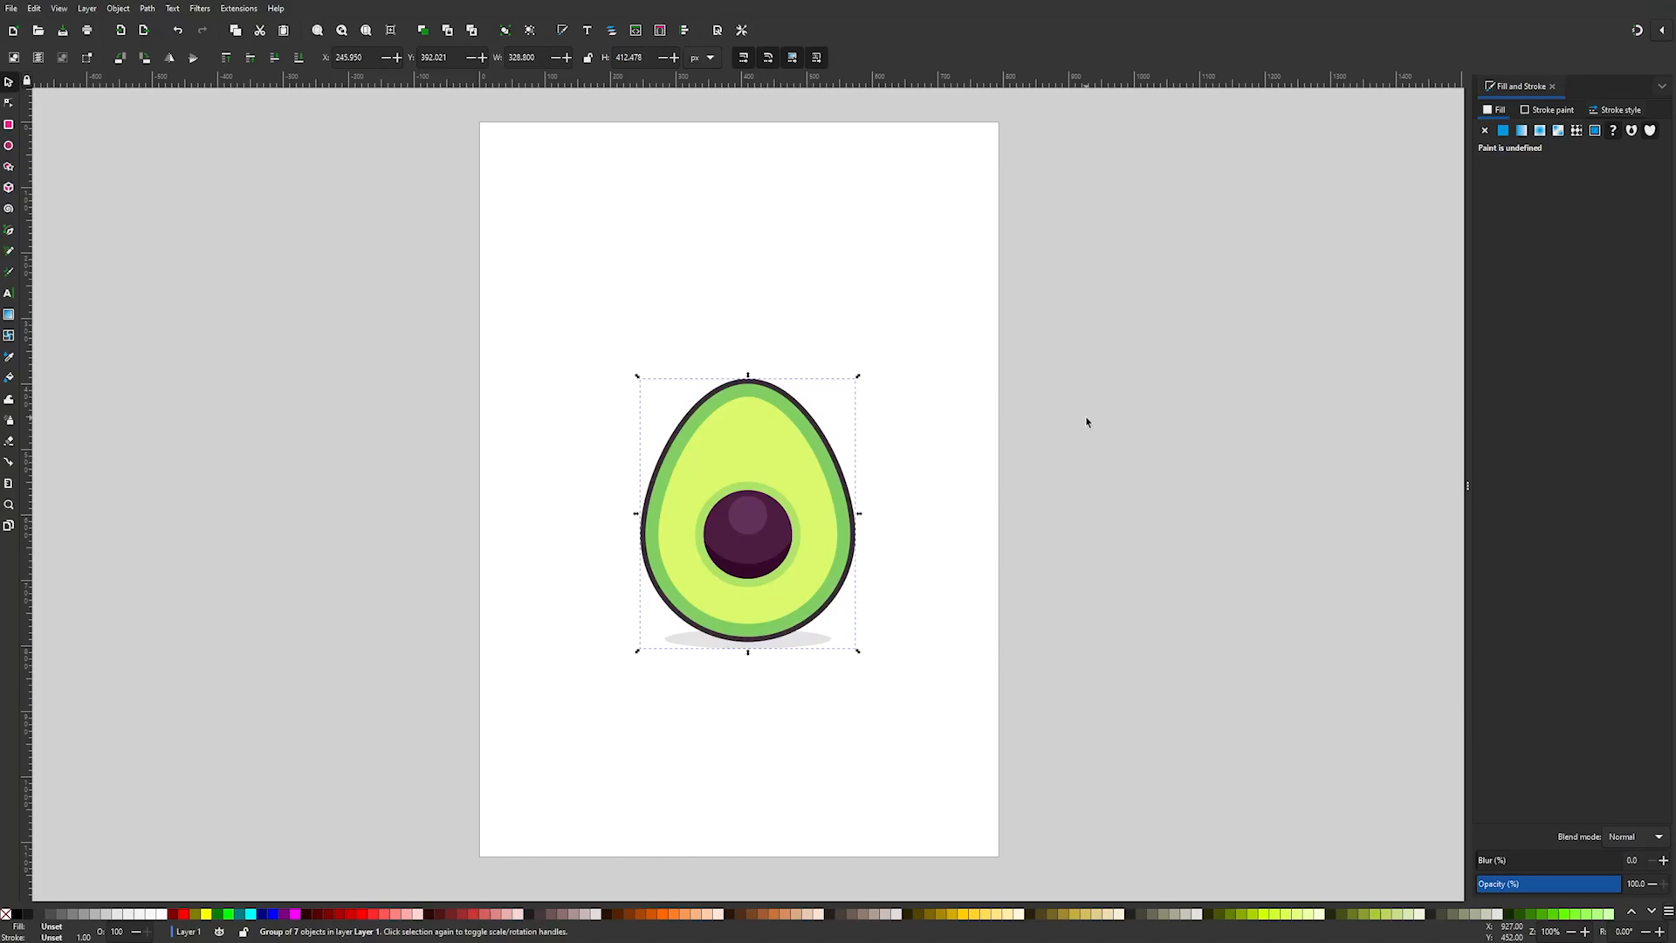
mouse_move(1082, 418)
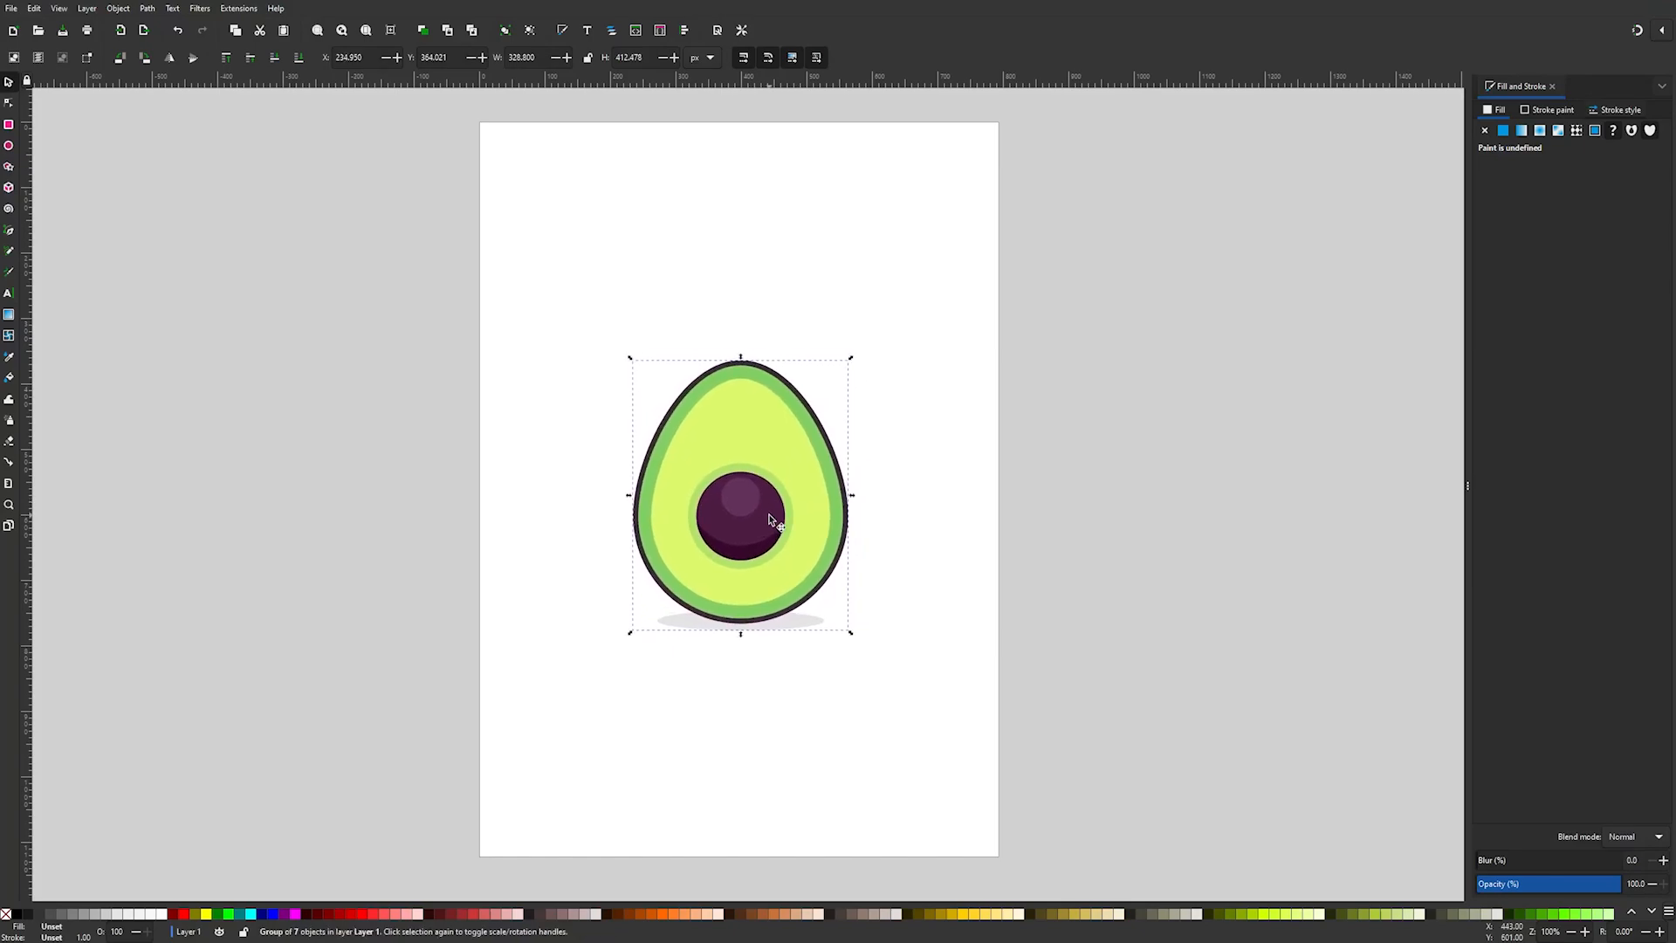
mouse_move(742, 494)
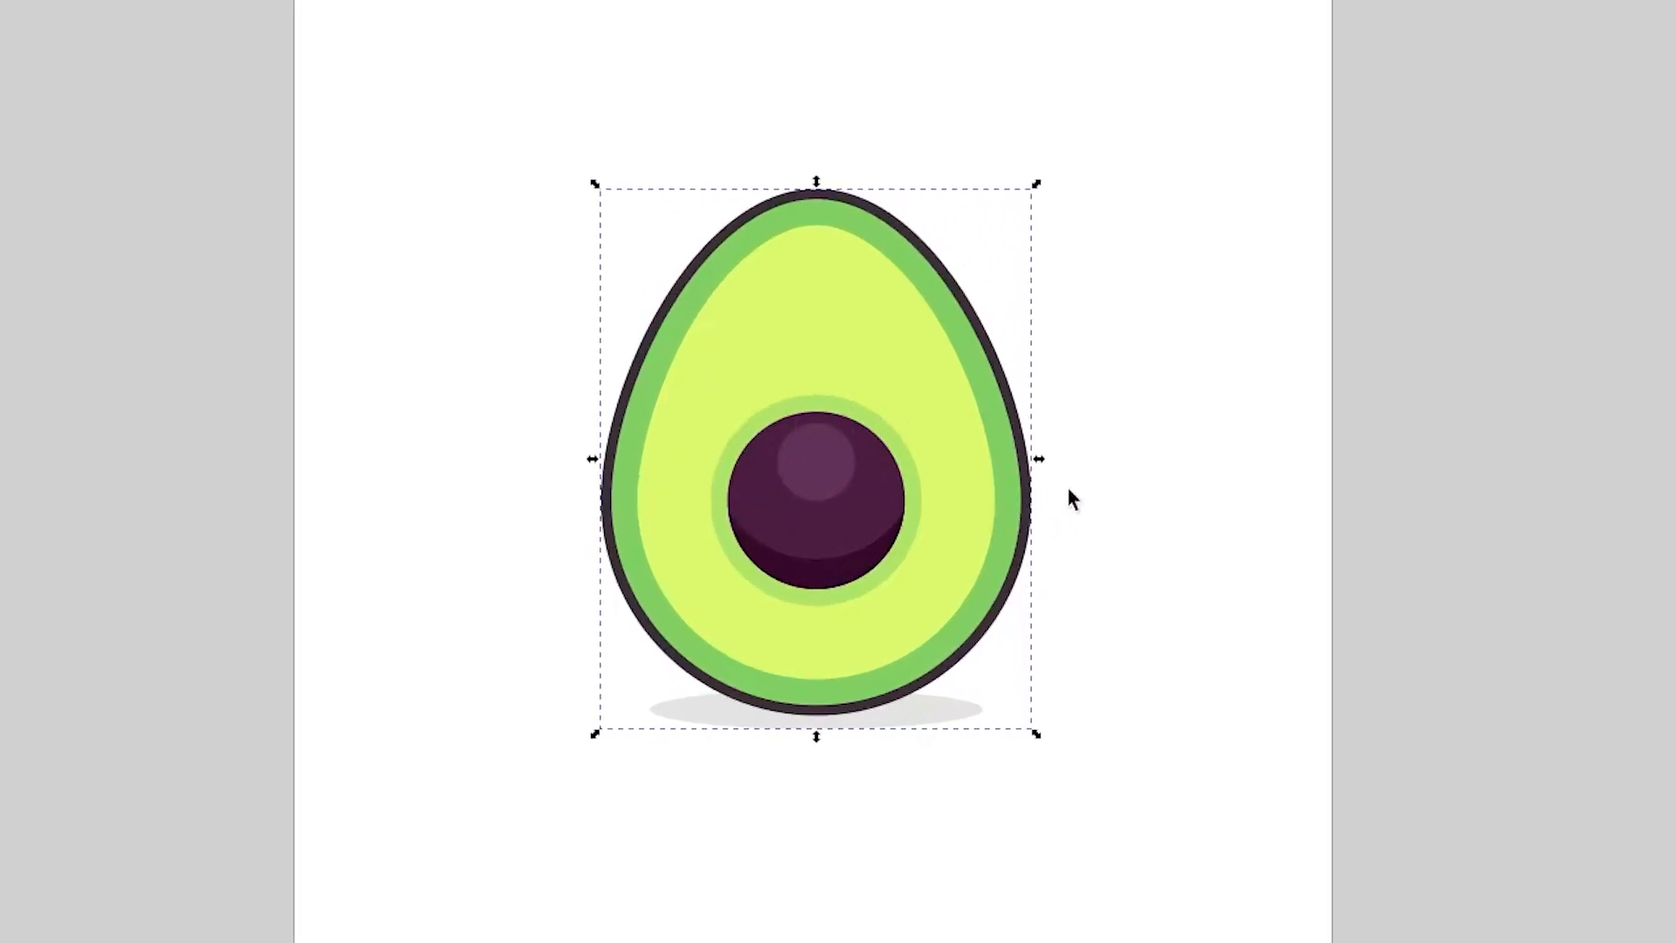
mouse_move(1026, 689)
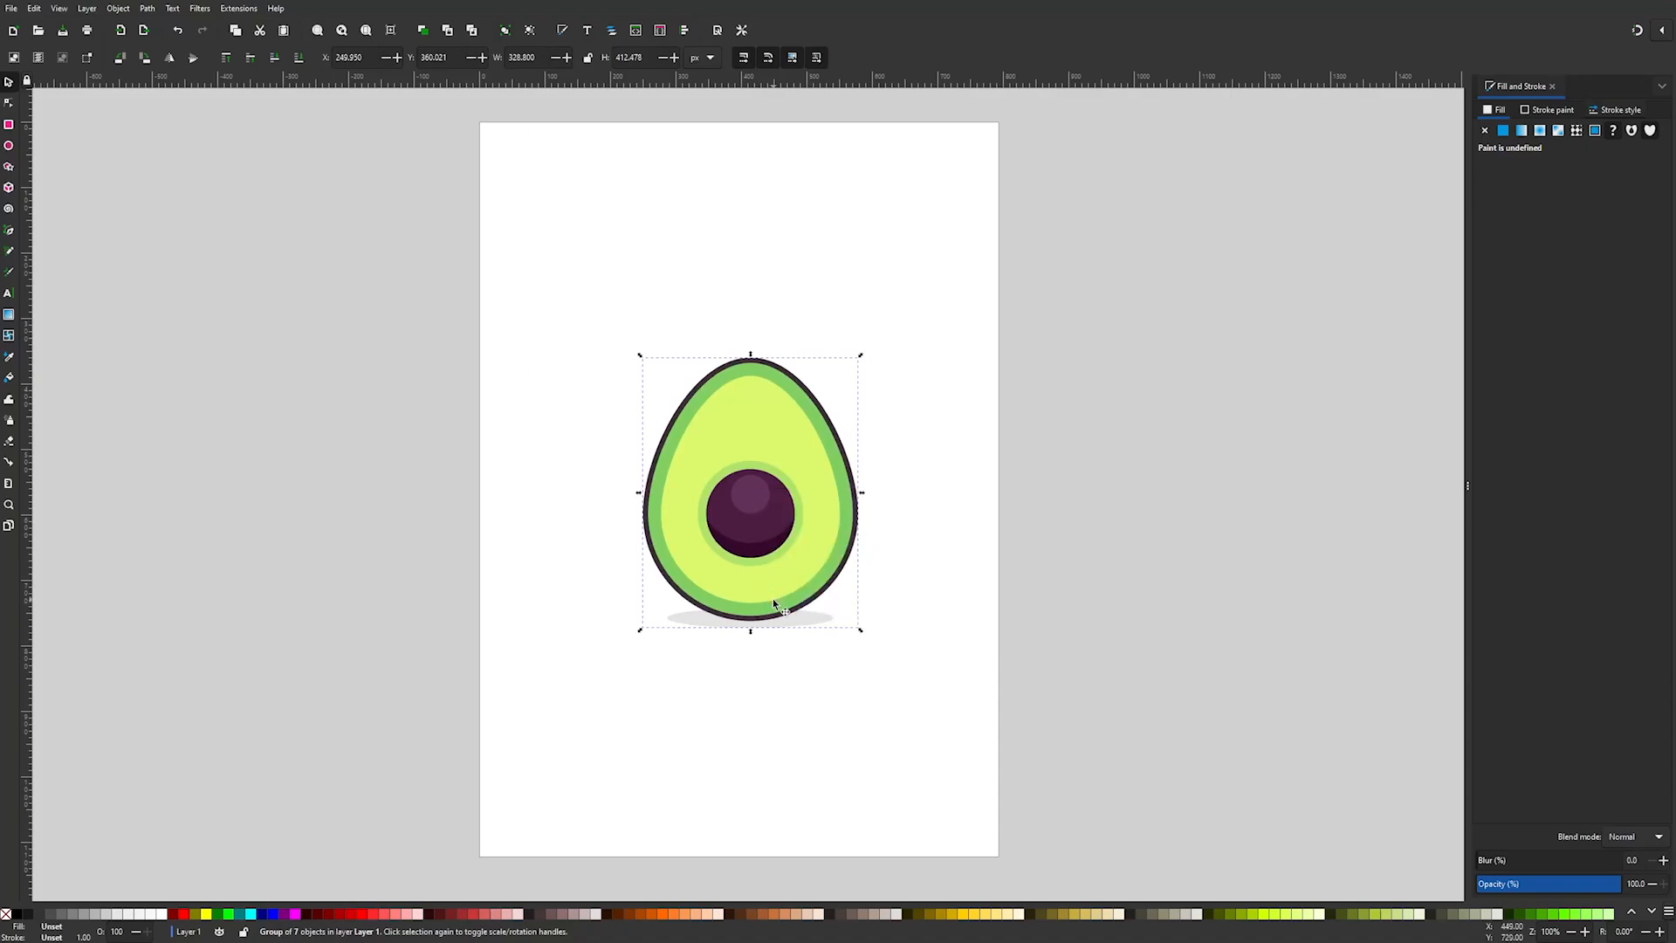
- Add a pink rectangle matching the avocado's size and lower it behind the avocado
click(8, 124)
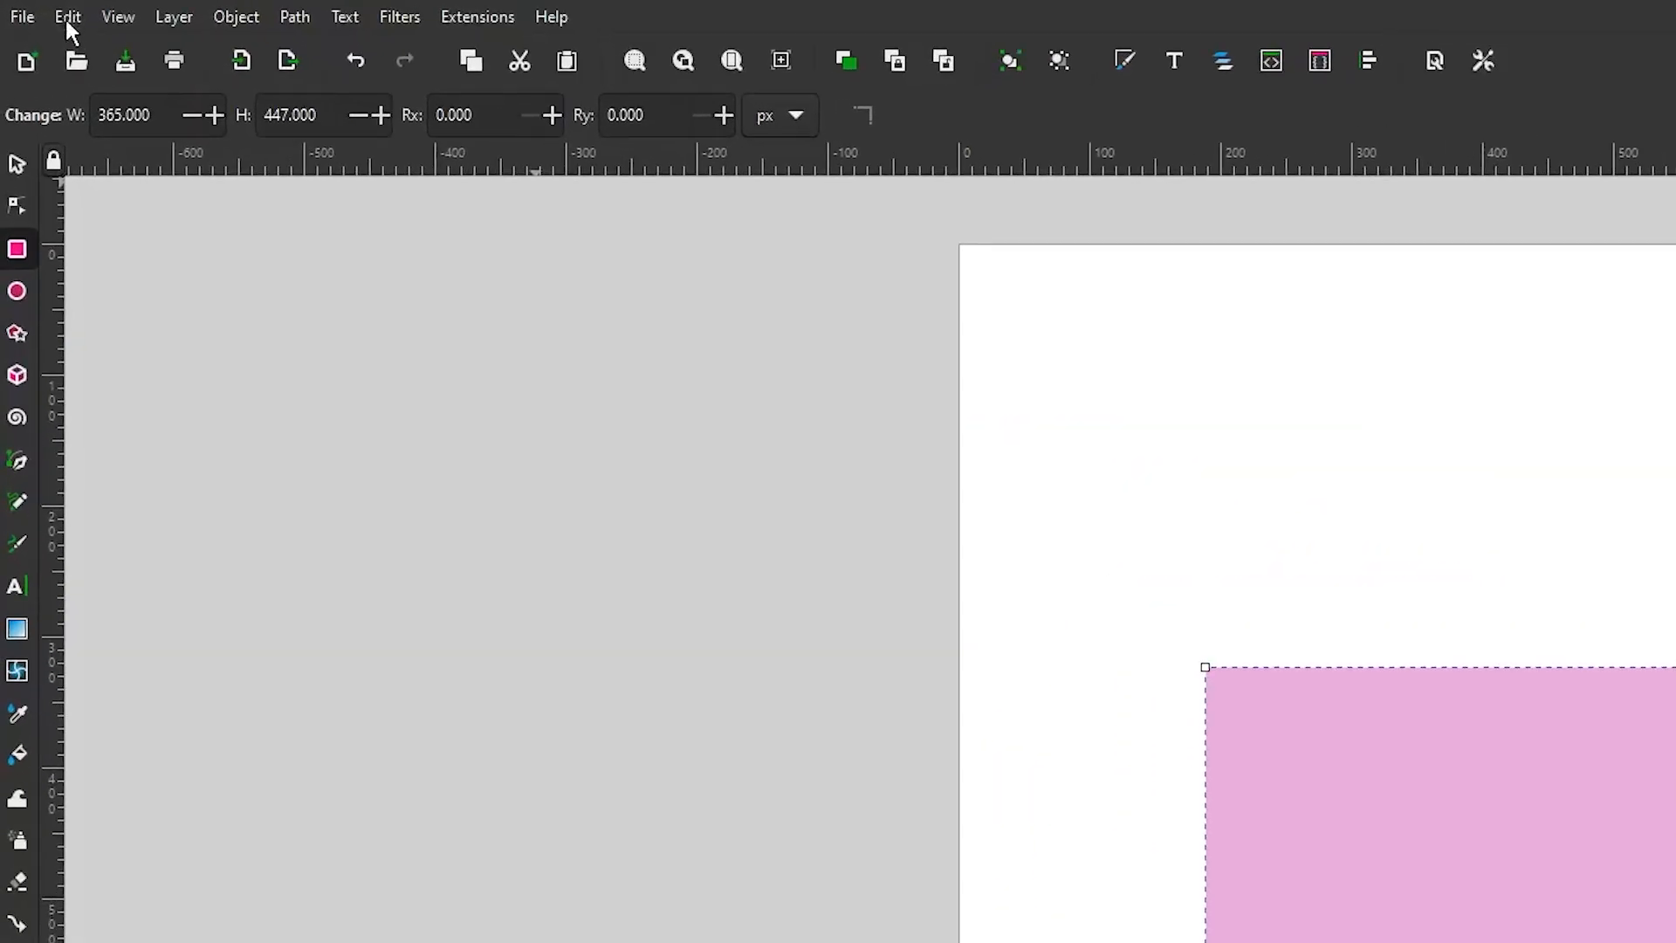
click(66, 16)
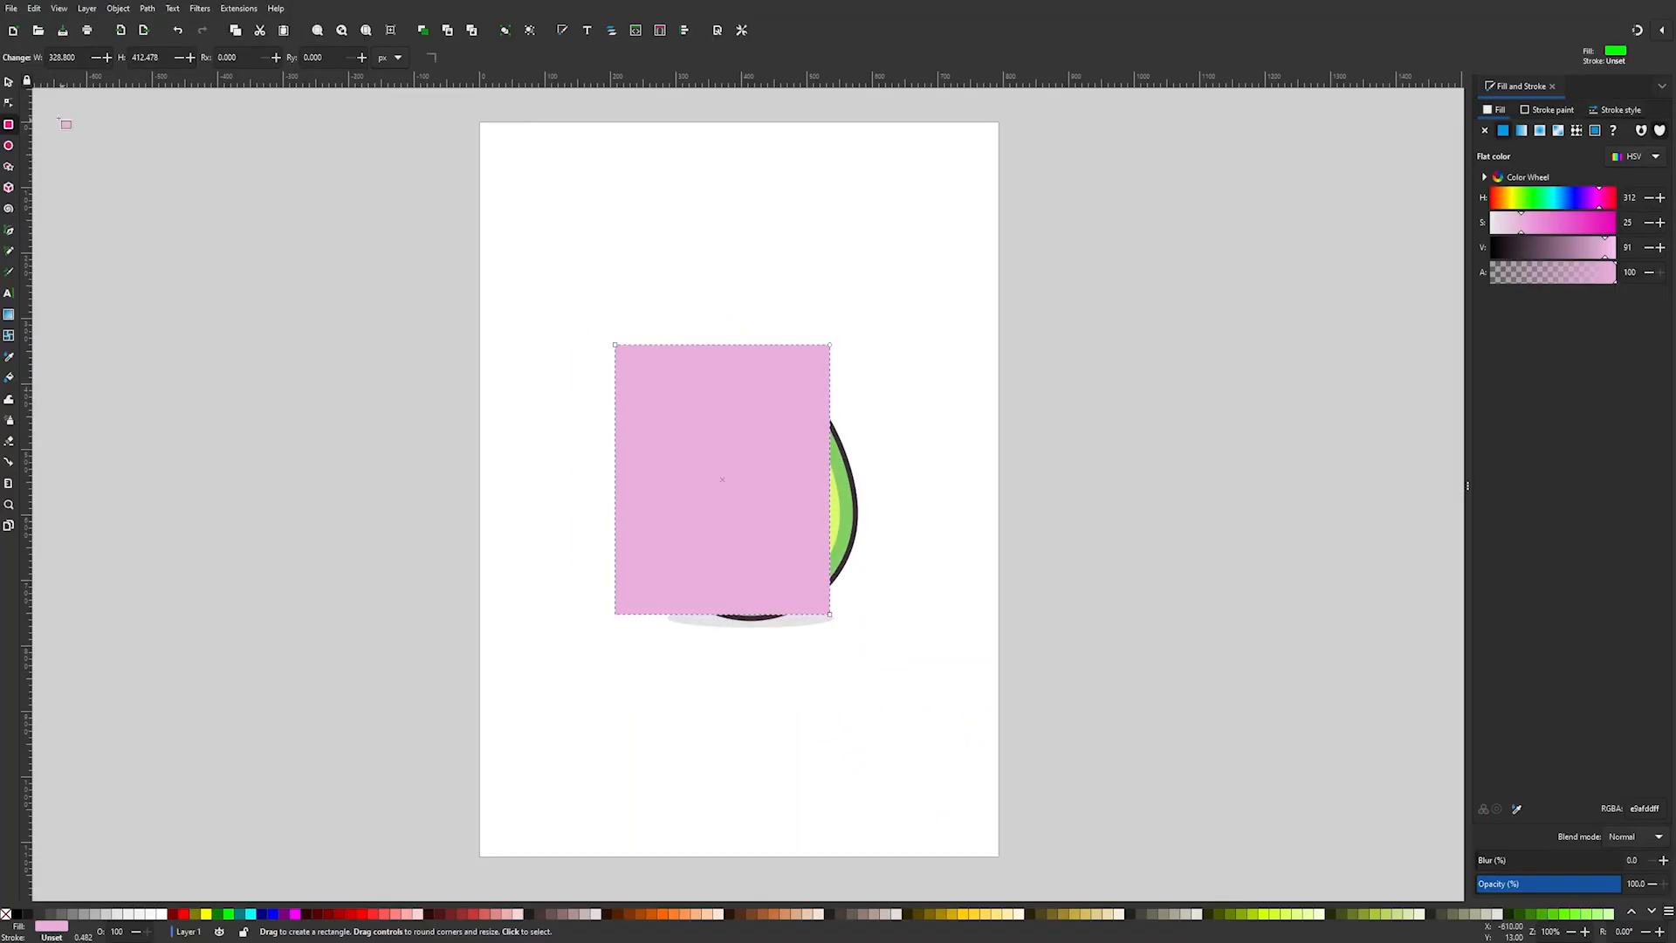
click(9, 82)
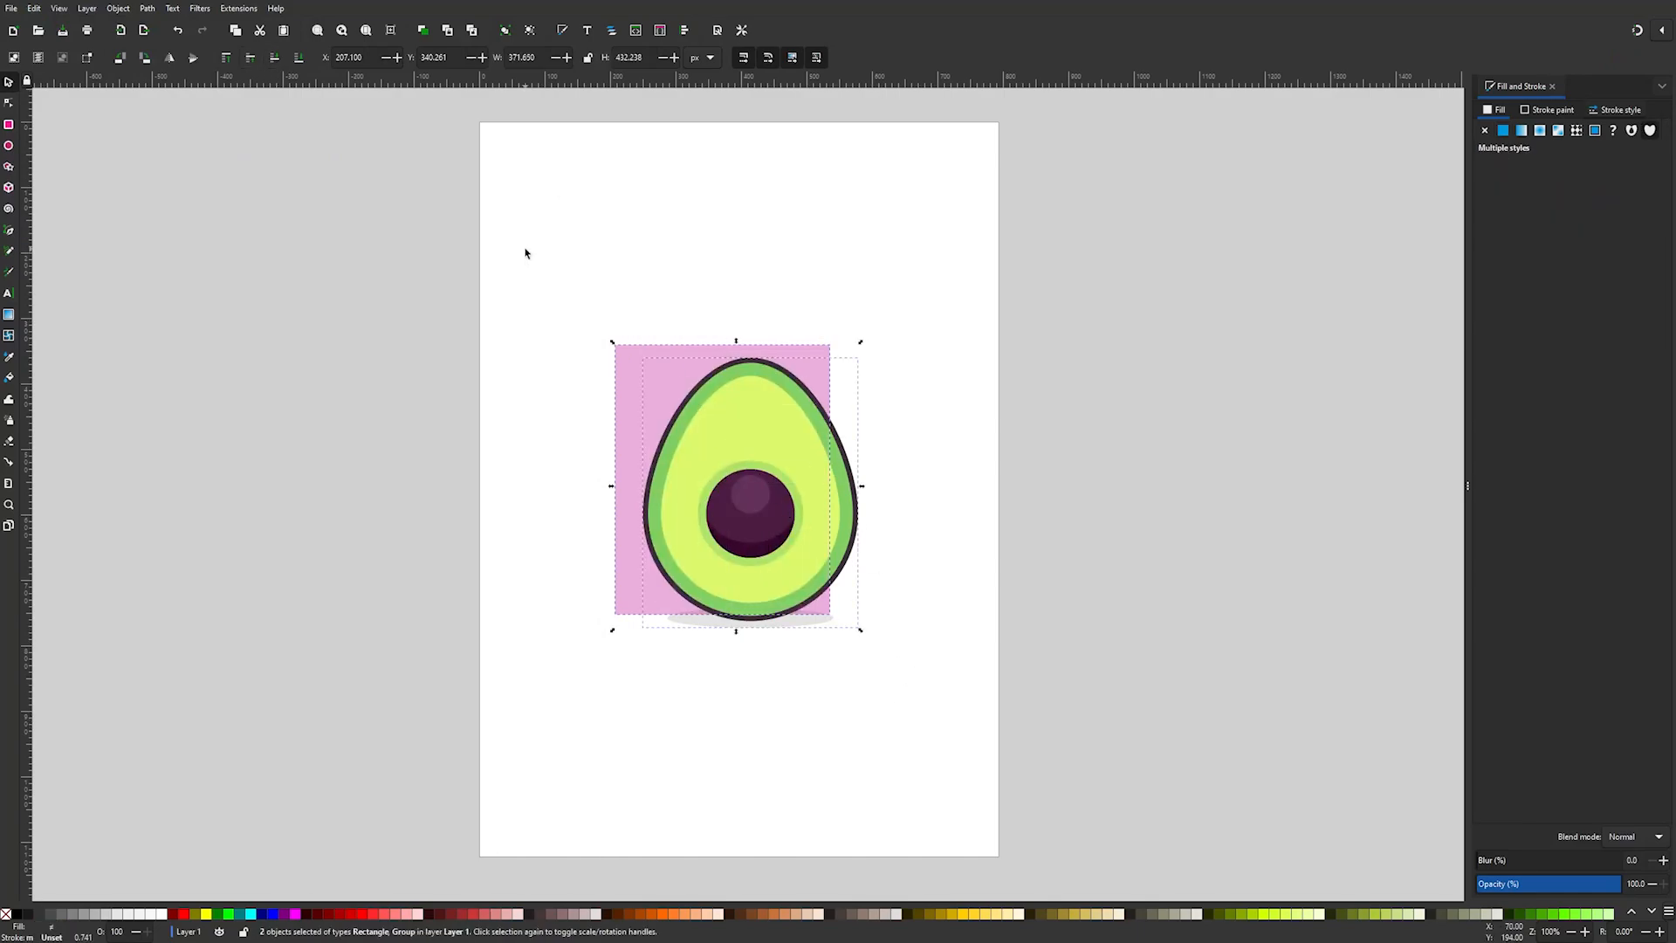
mouse_move(721, 479)
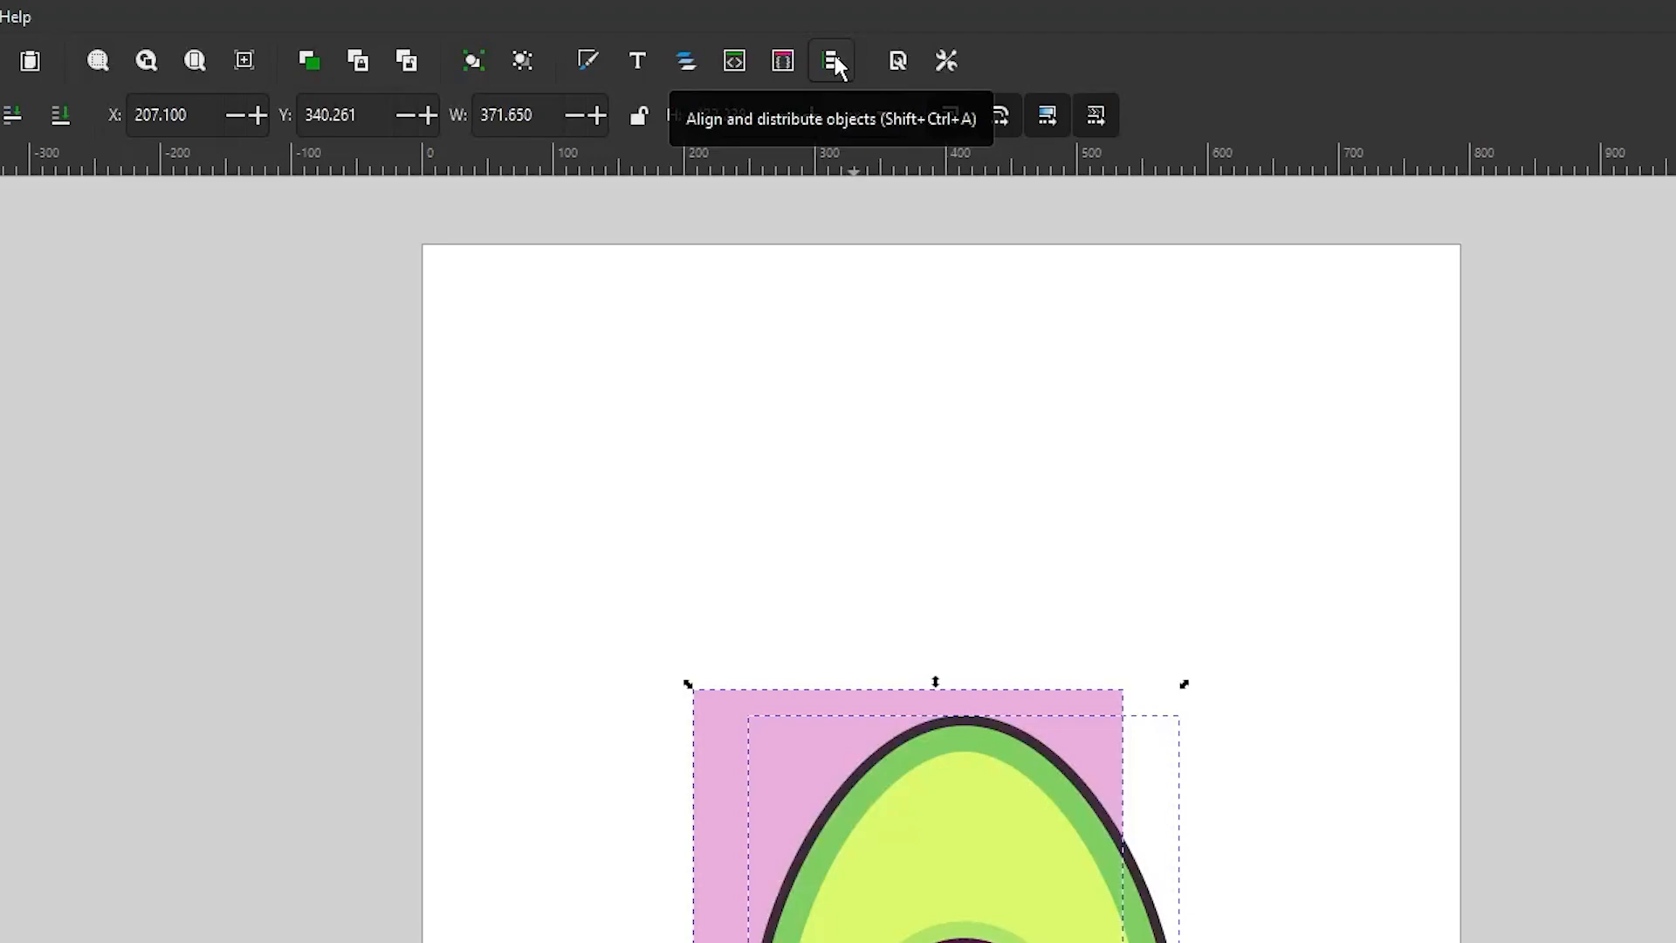
- Centre the pink rectangle and avocado on both axes, then deselect
click(830, 60)
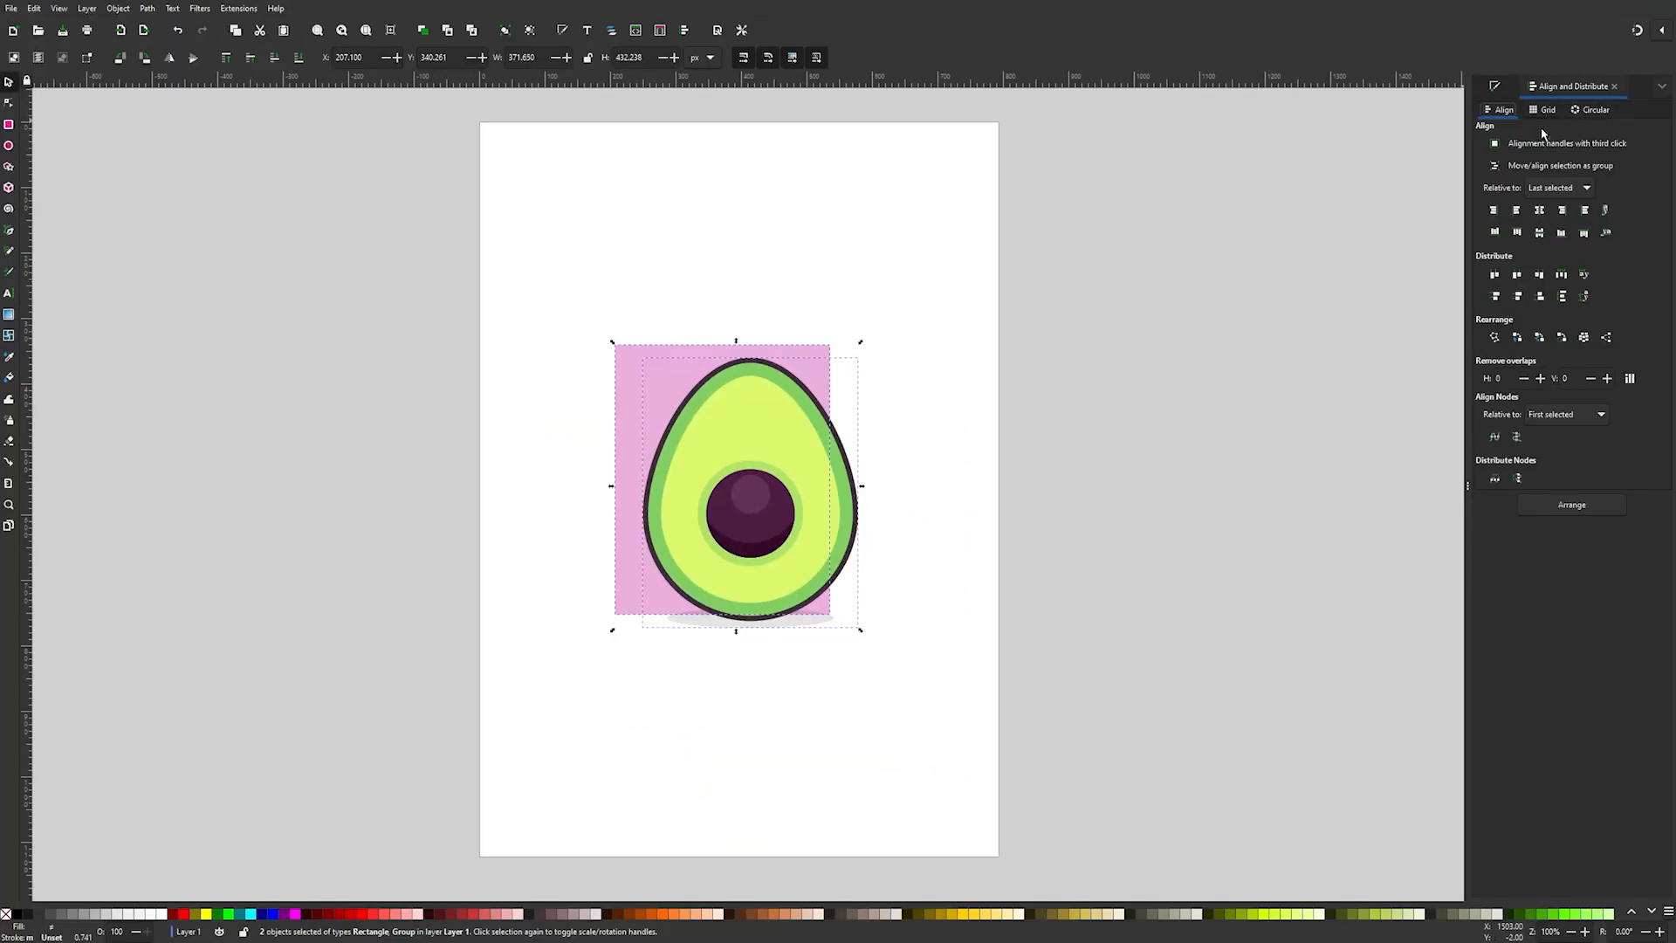
click(1558, 188)
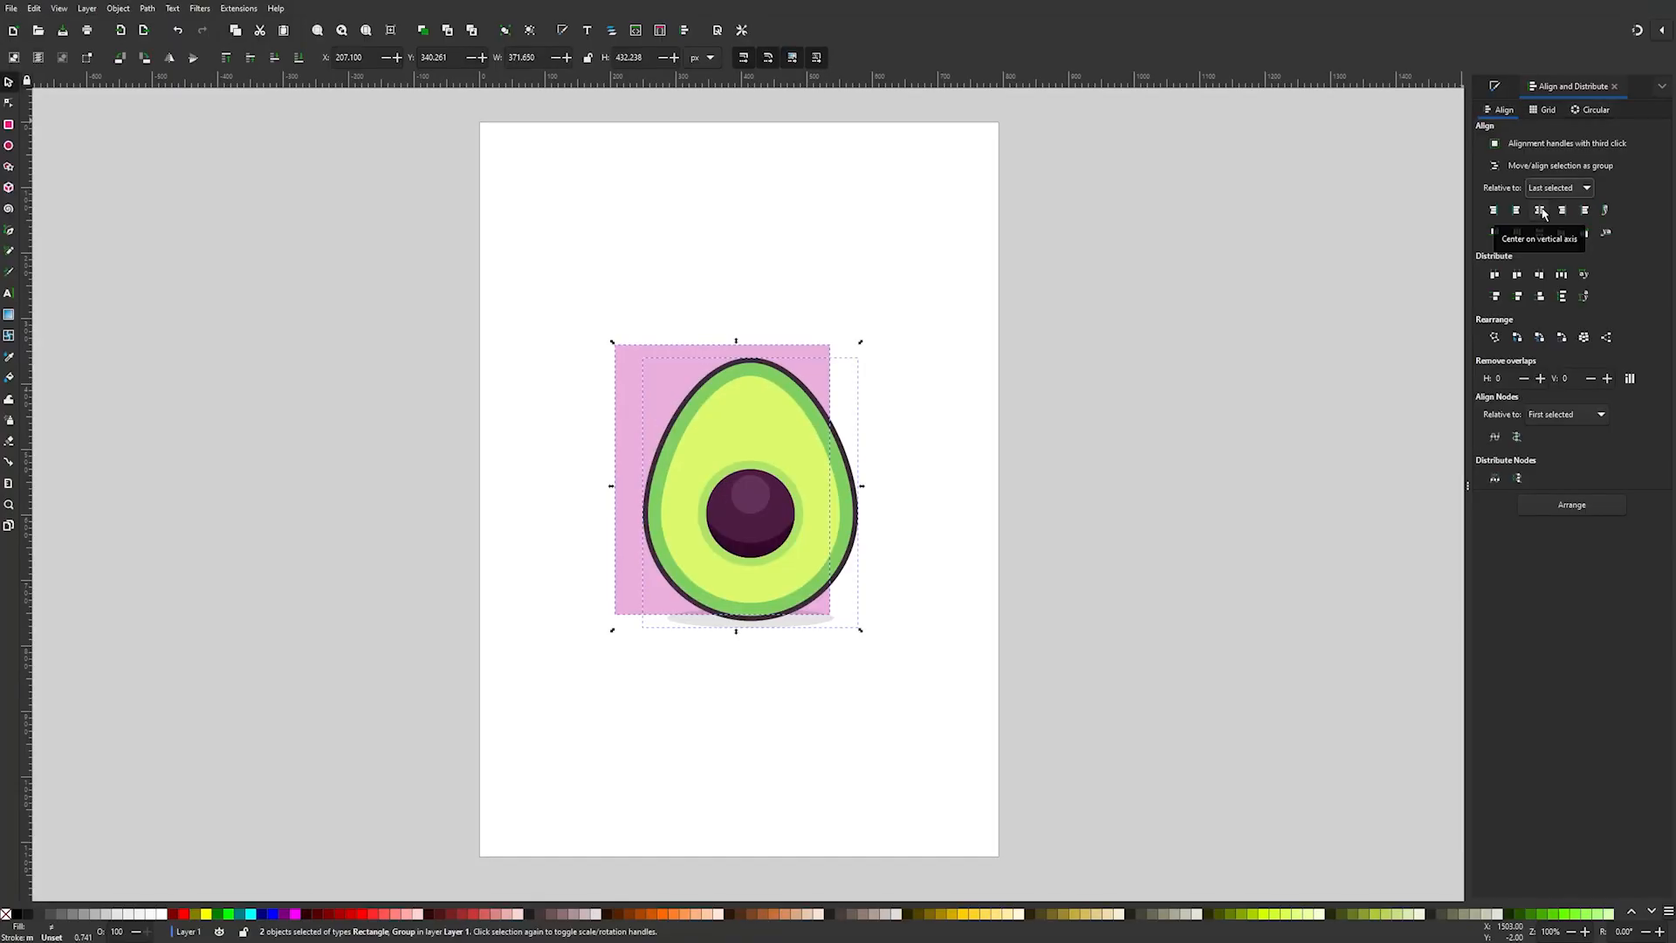
click(1538, 210)
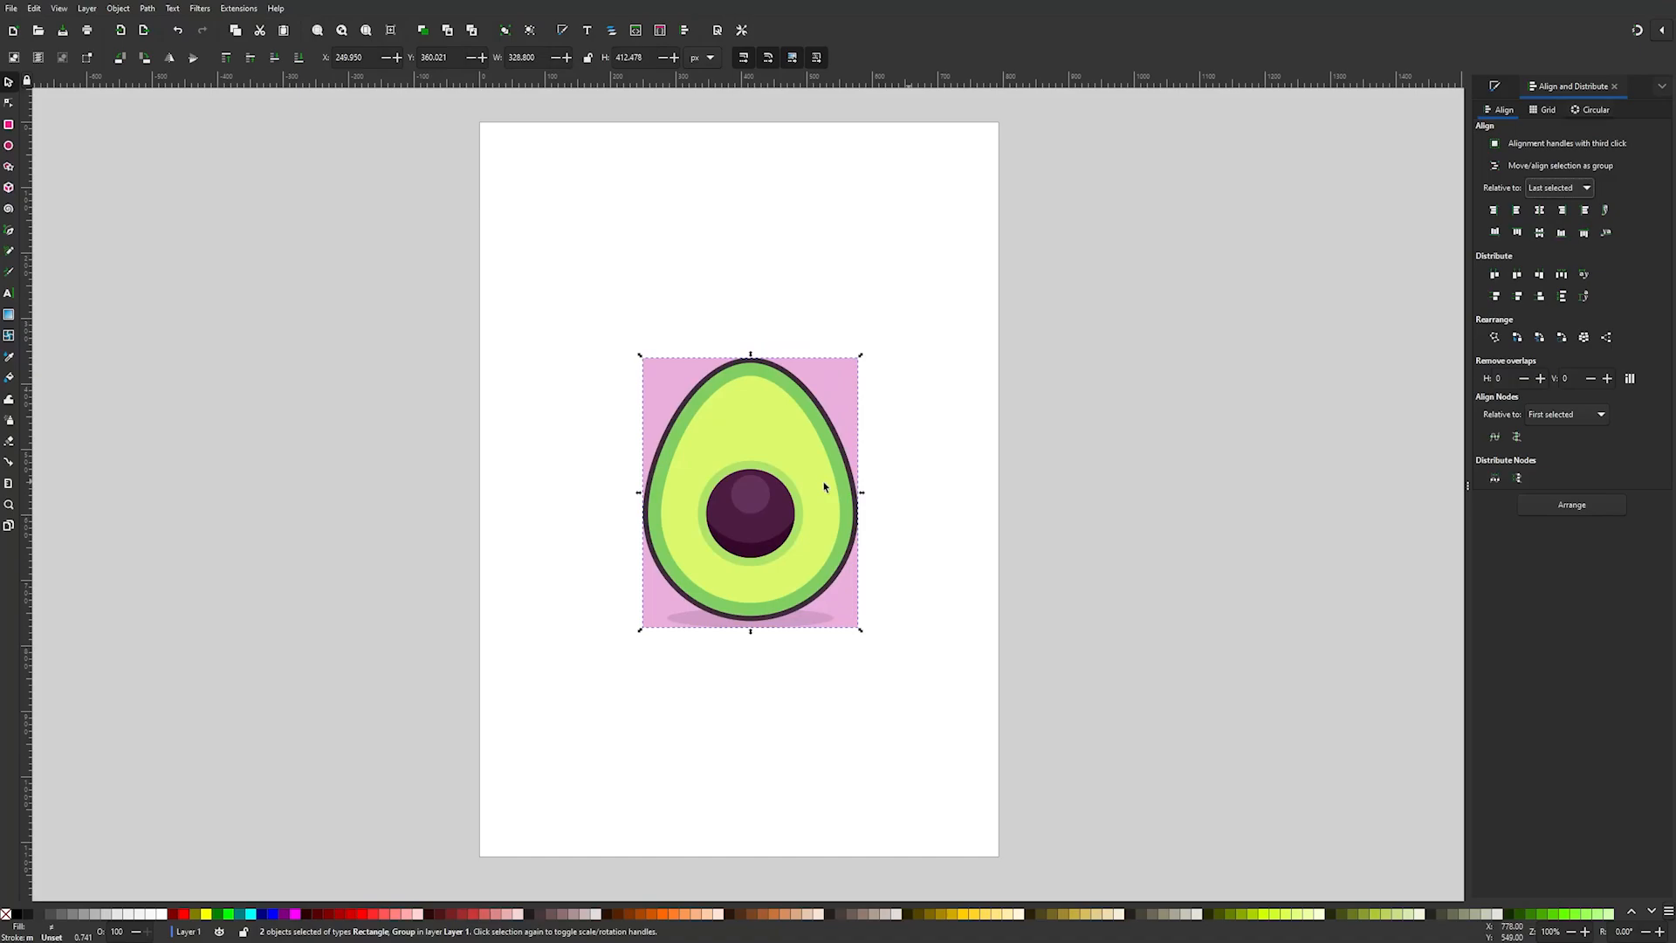
mouse_move(943, 368)
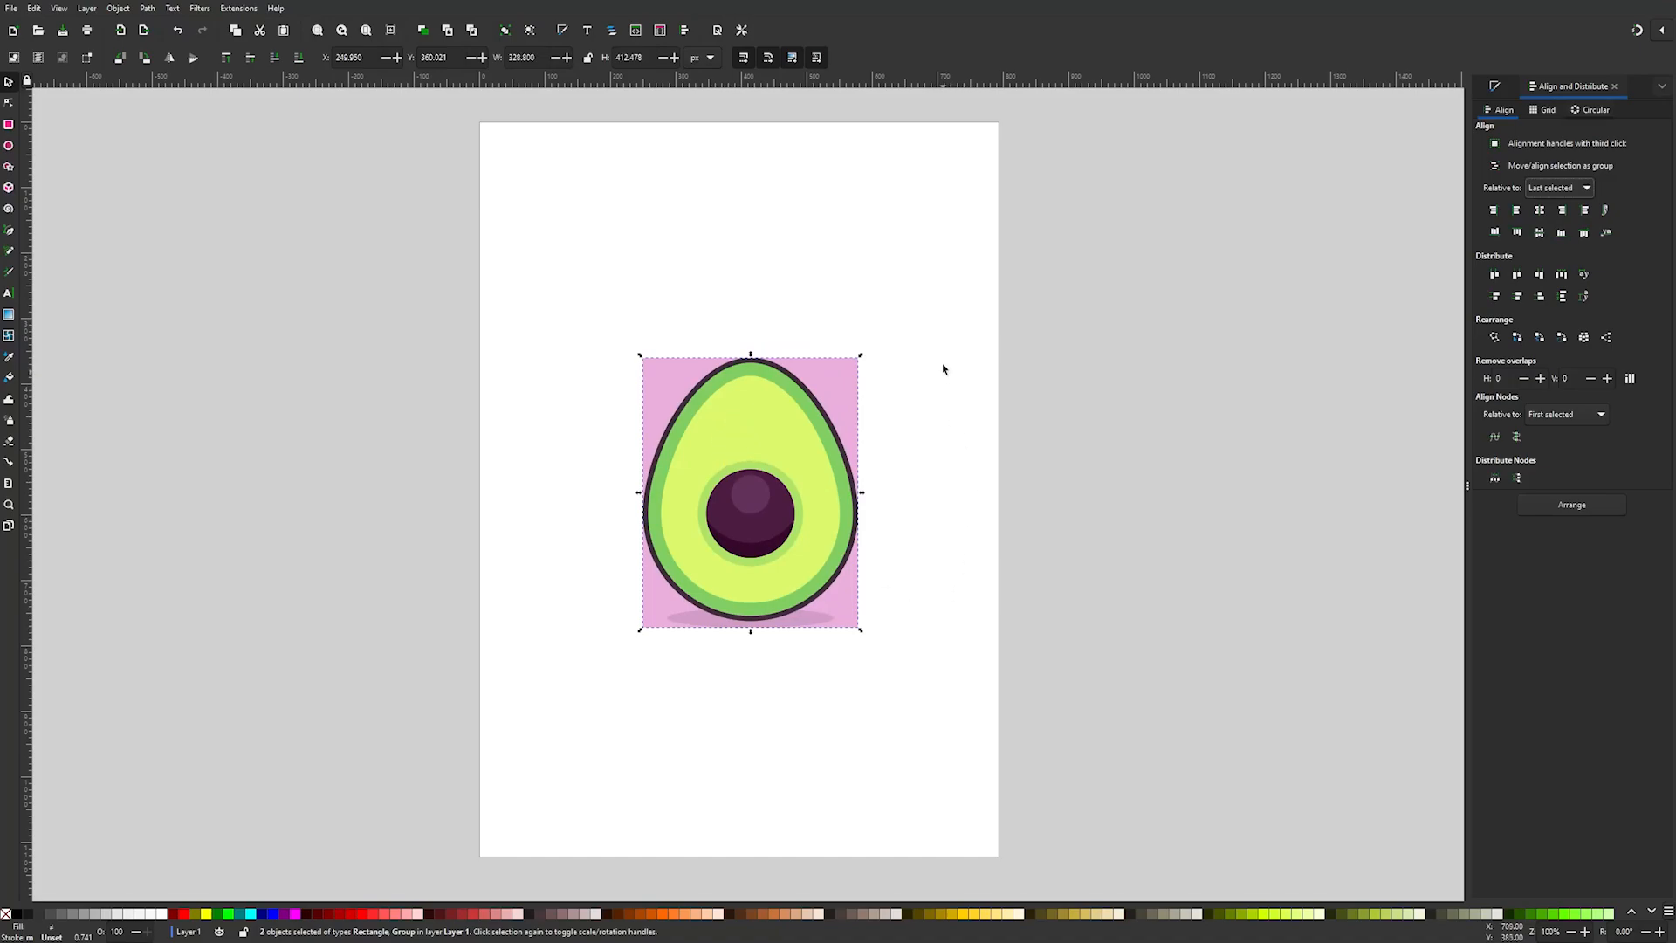
click(956, 267)
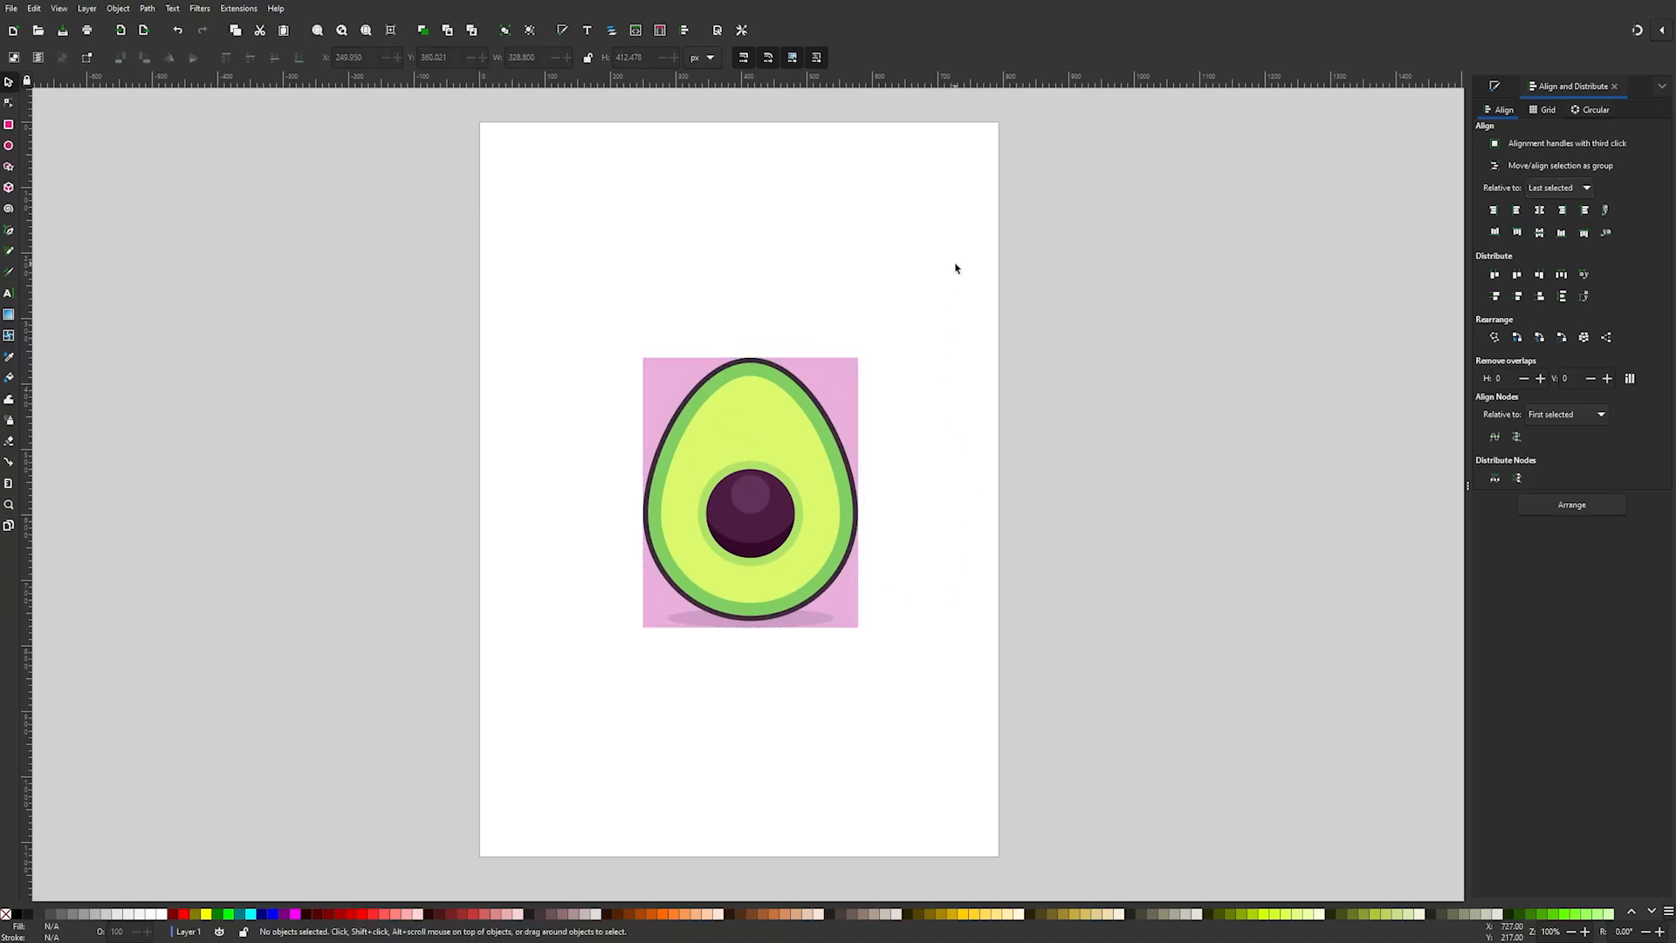
mouse_move(852, 390)
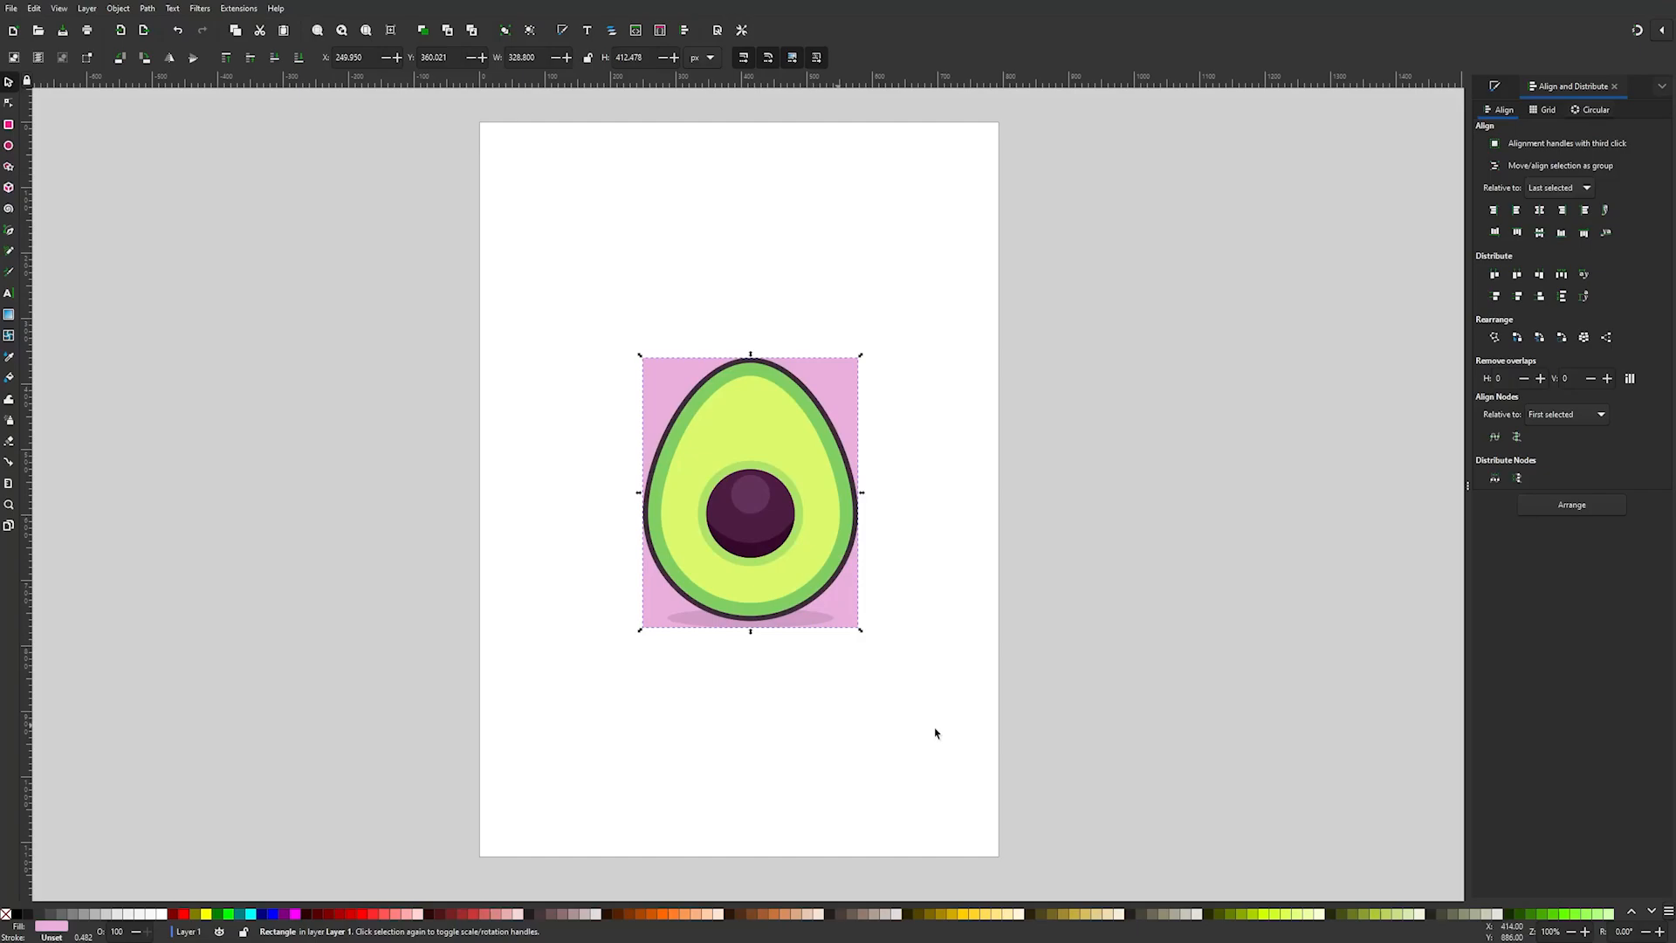
mouse_move(1030, 596)
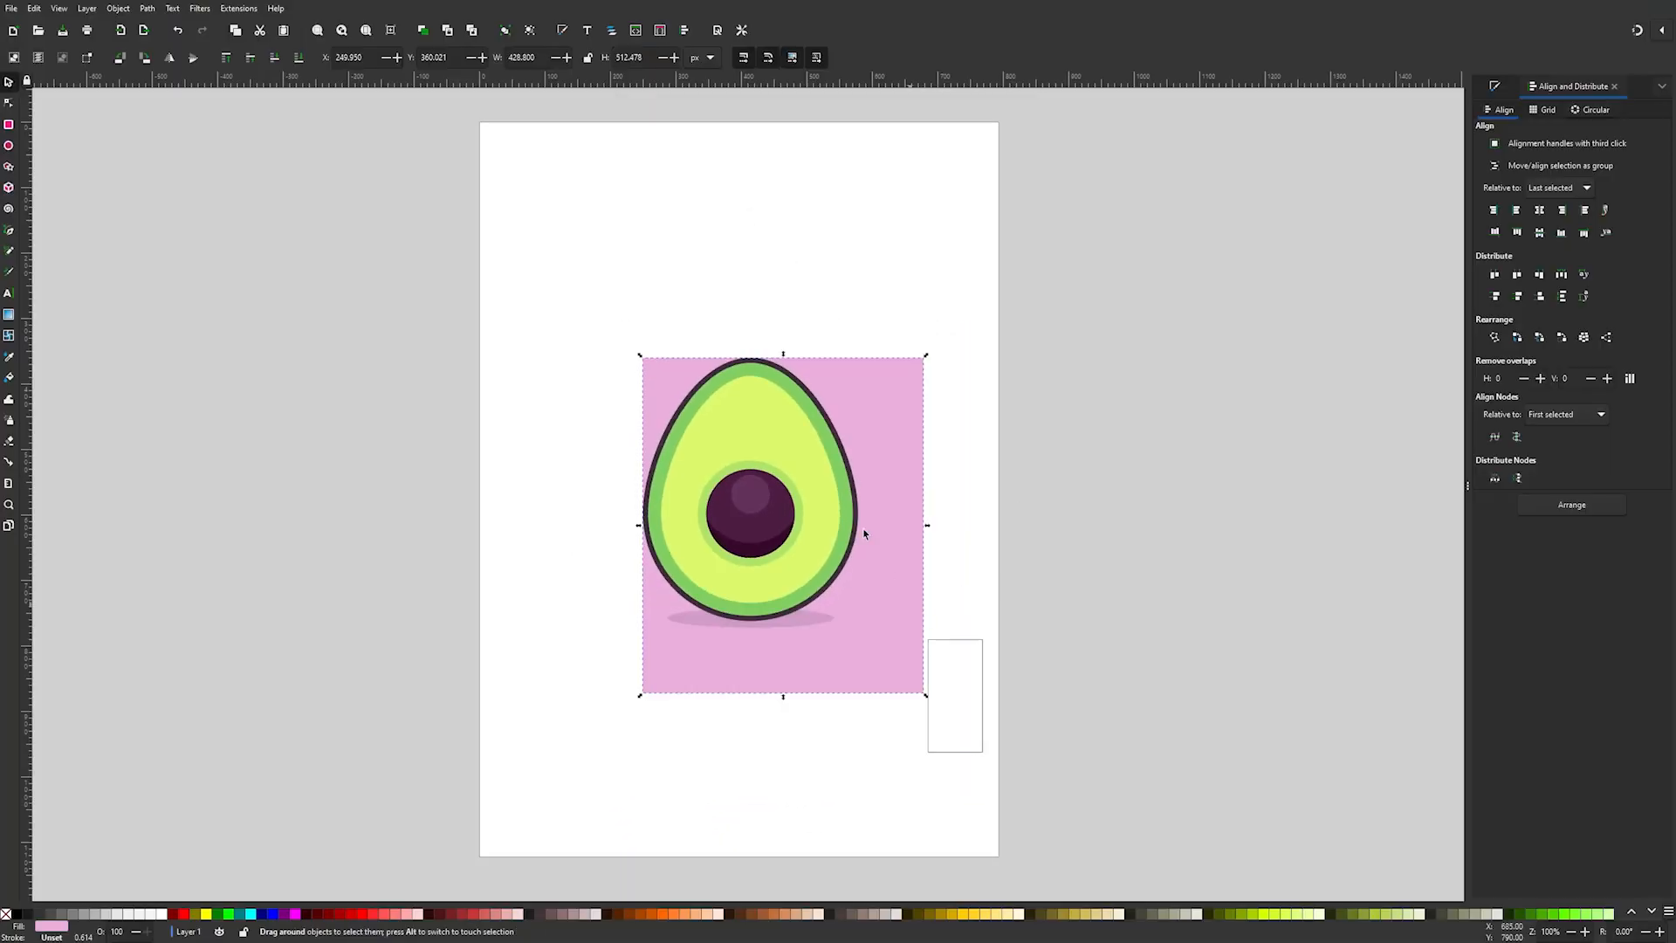
- Enlarge the pink backdrop, recentre it with the avocado, and group them into a tile
click(1538, 210)
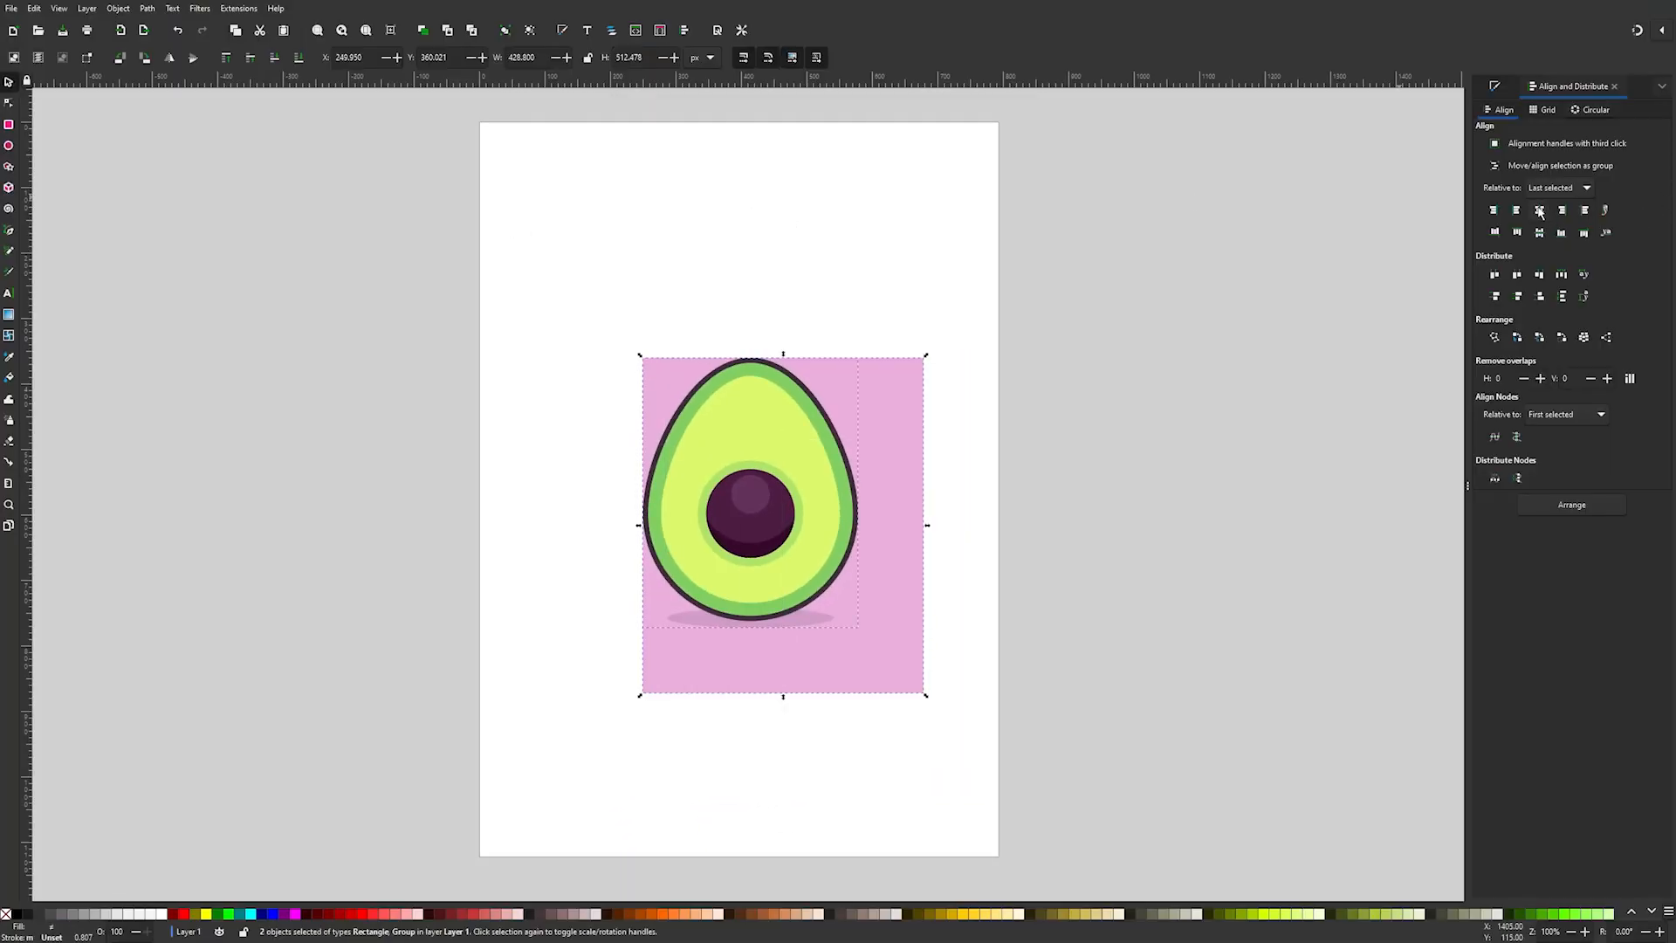
click(1538, 209)
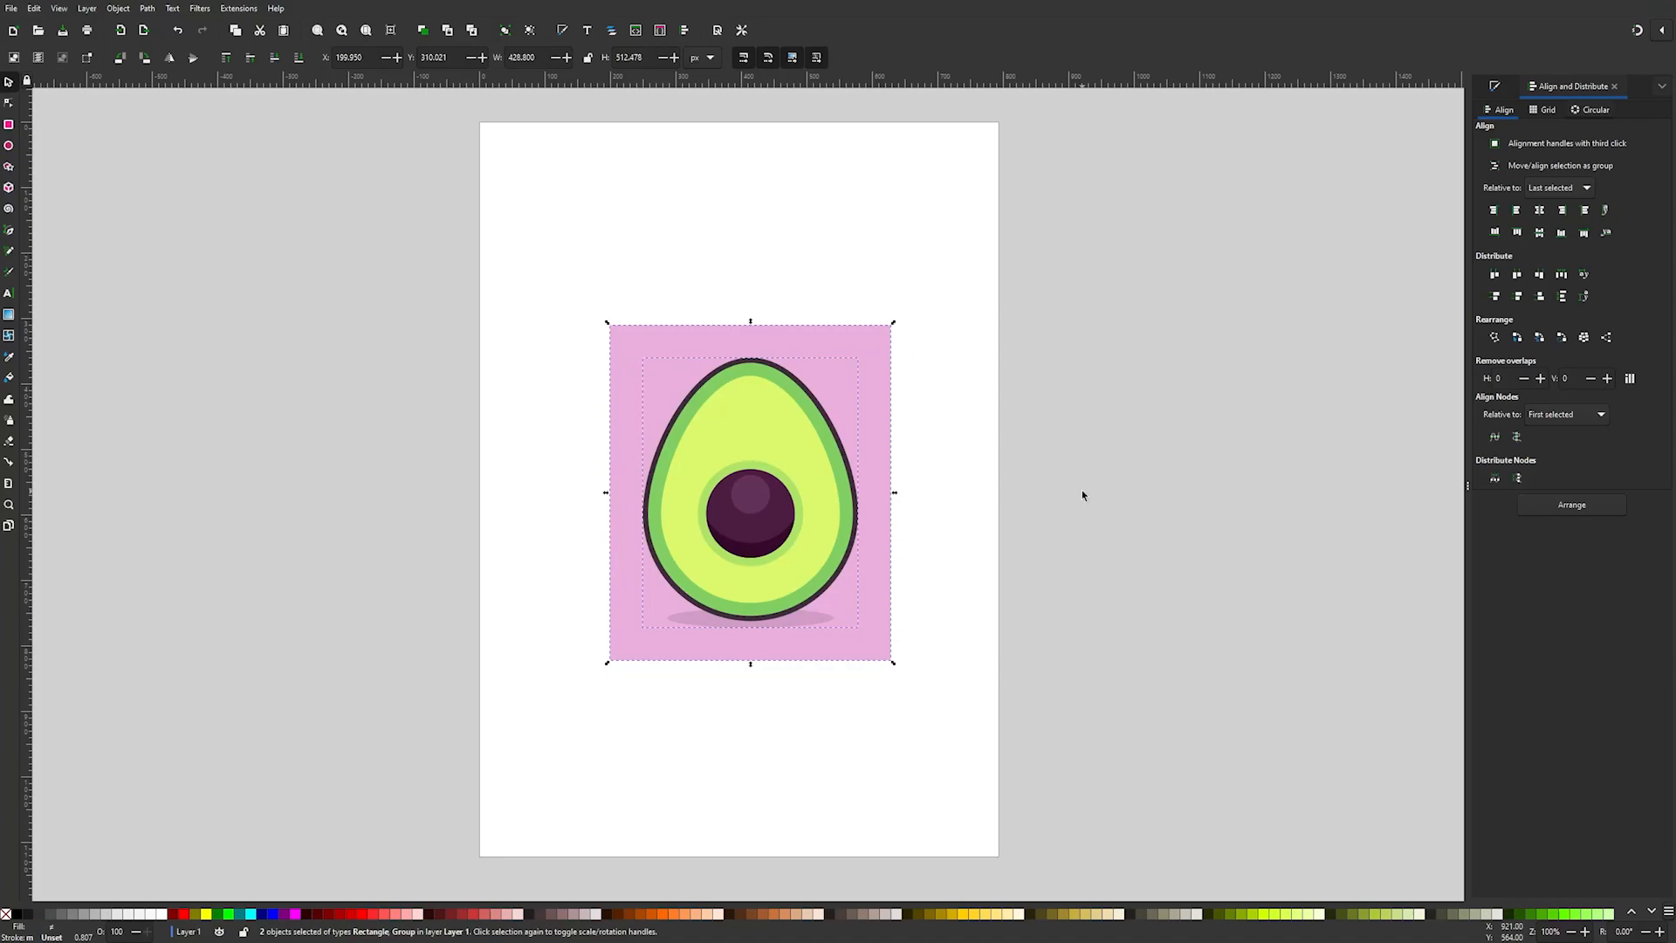
mouse_move(981, 445)
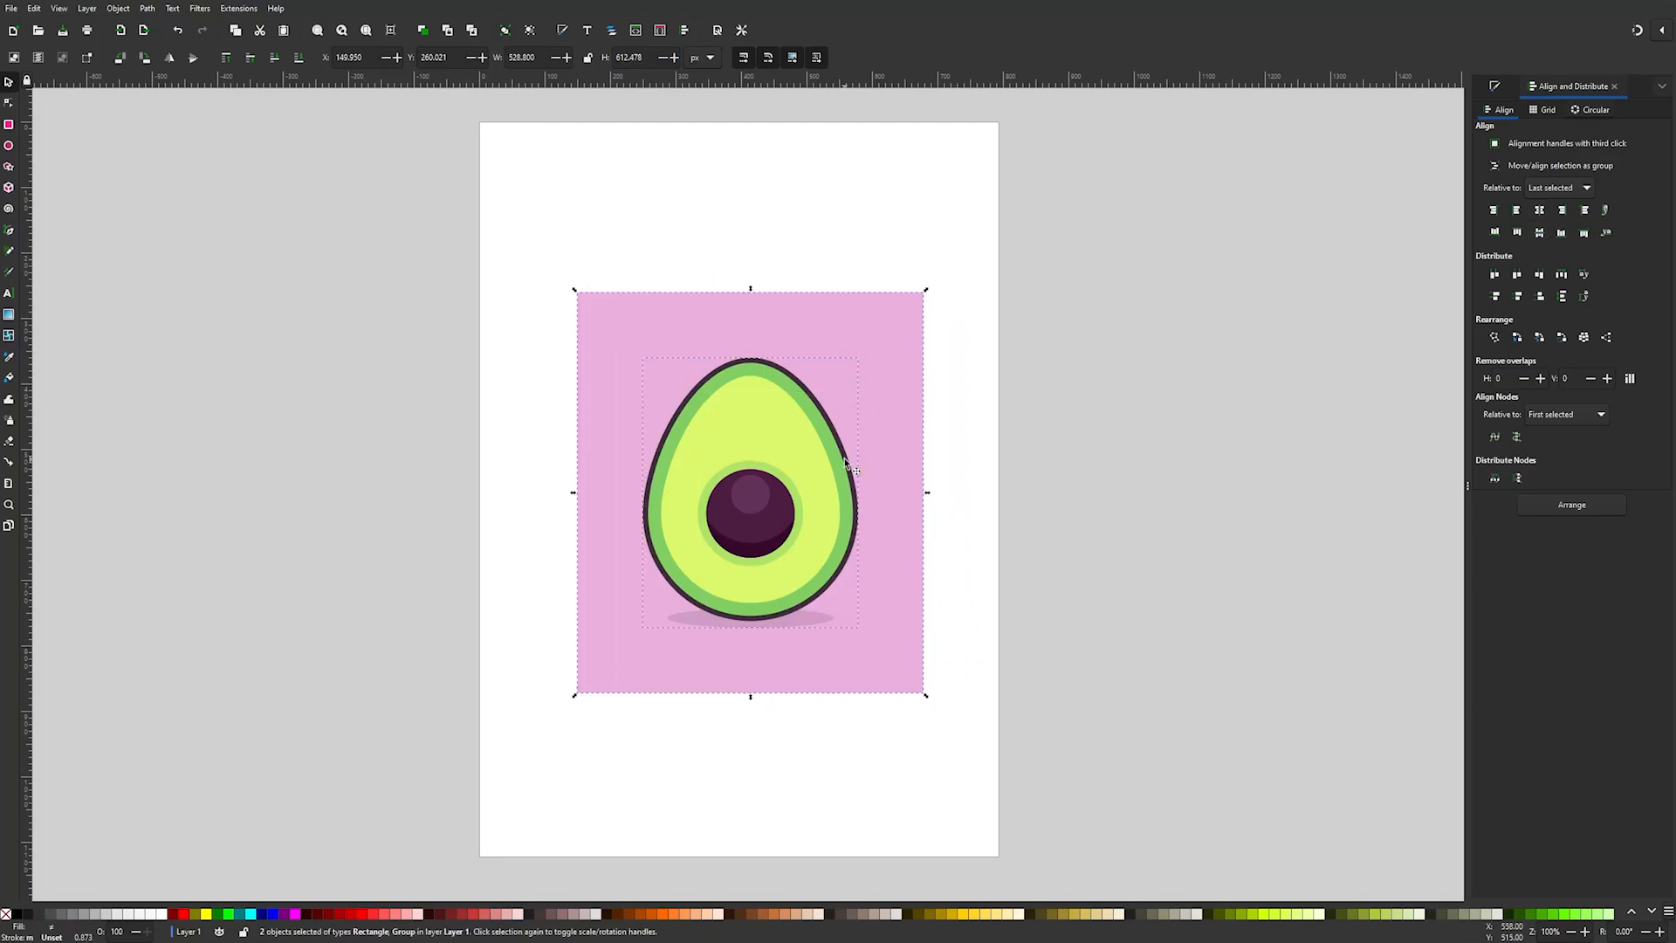
mouse_move(817, 447)
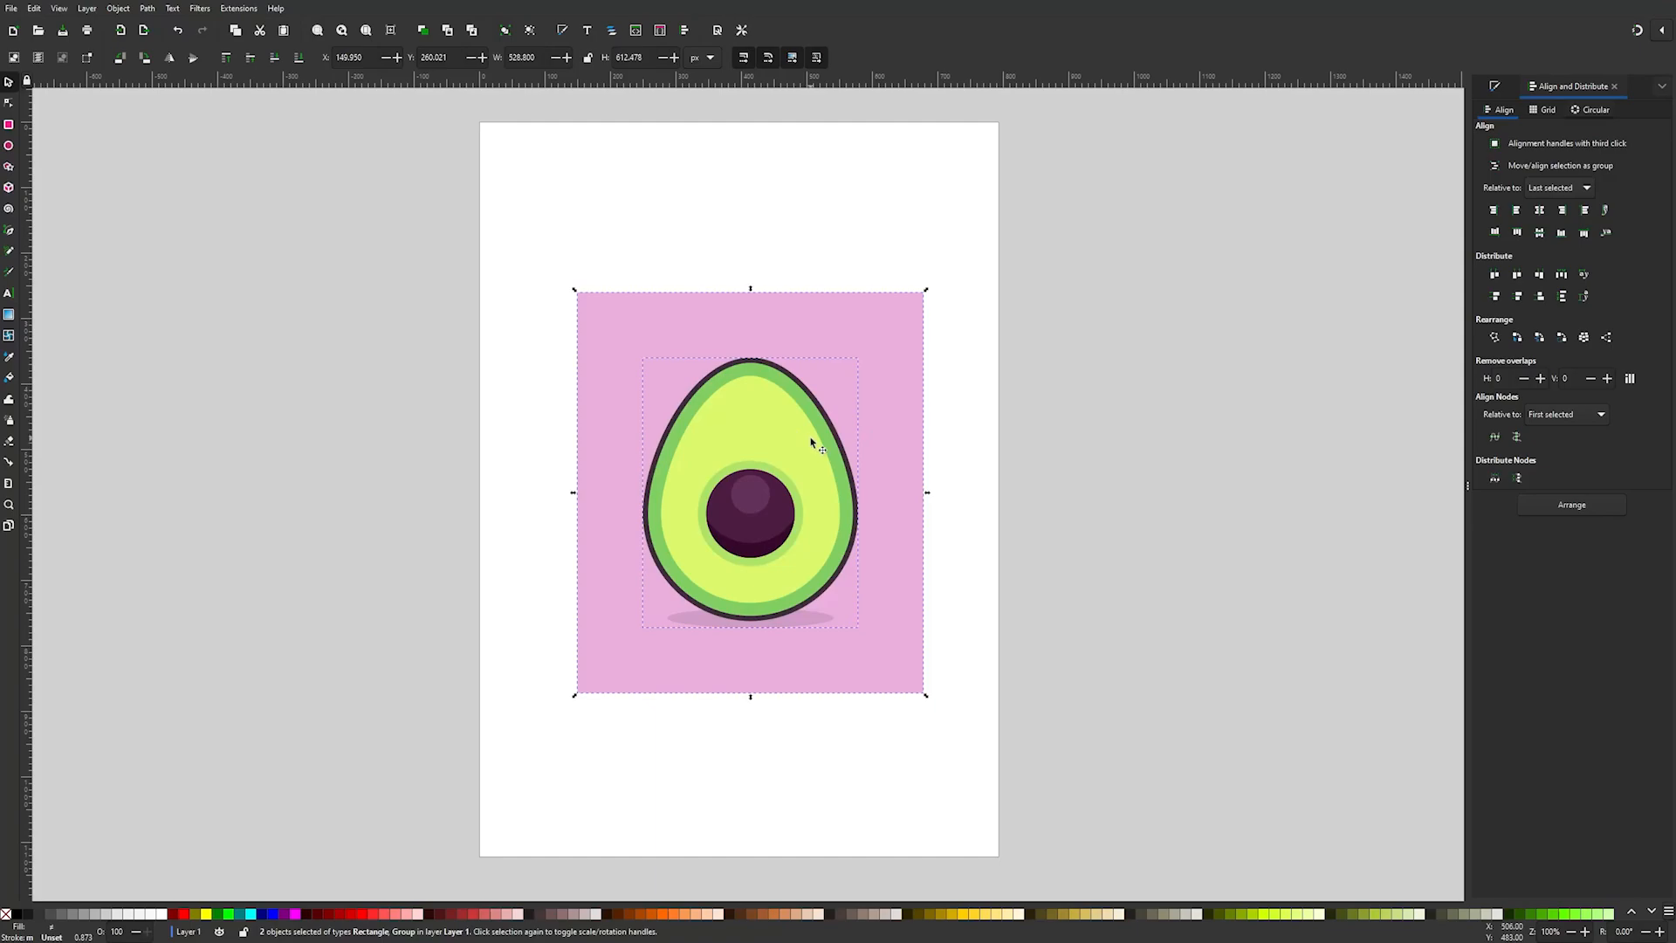
click(118, 8)
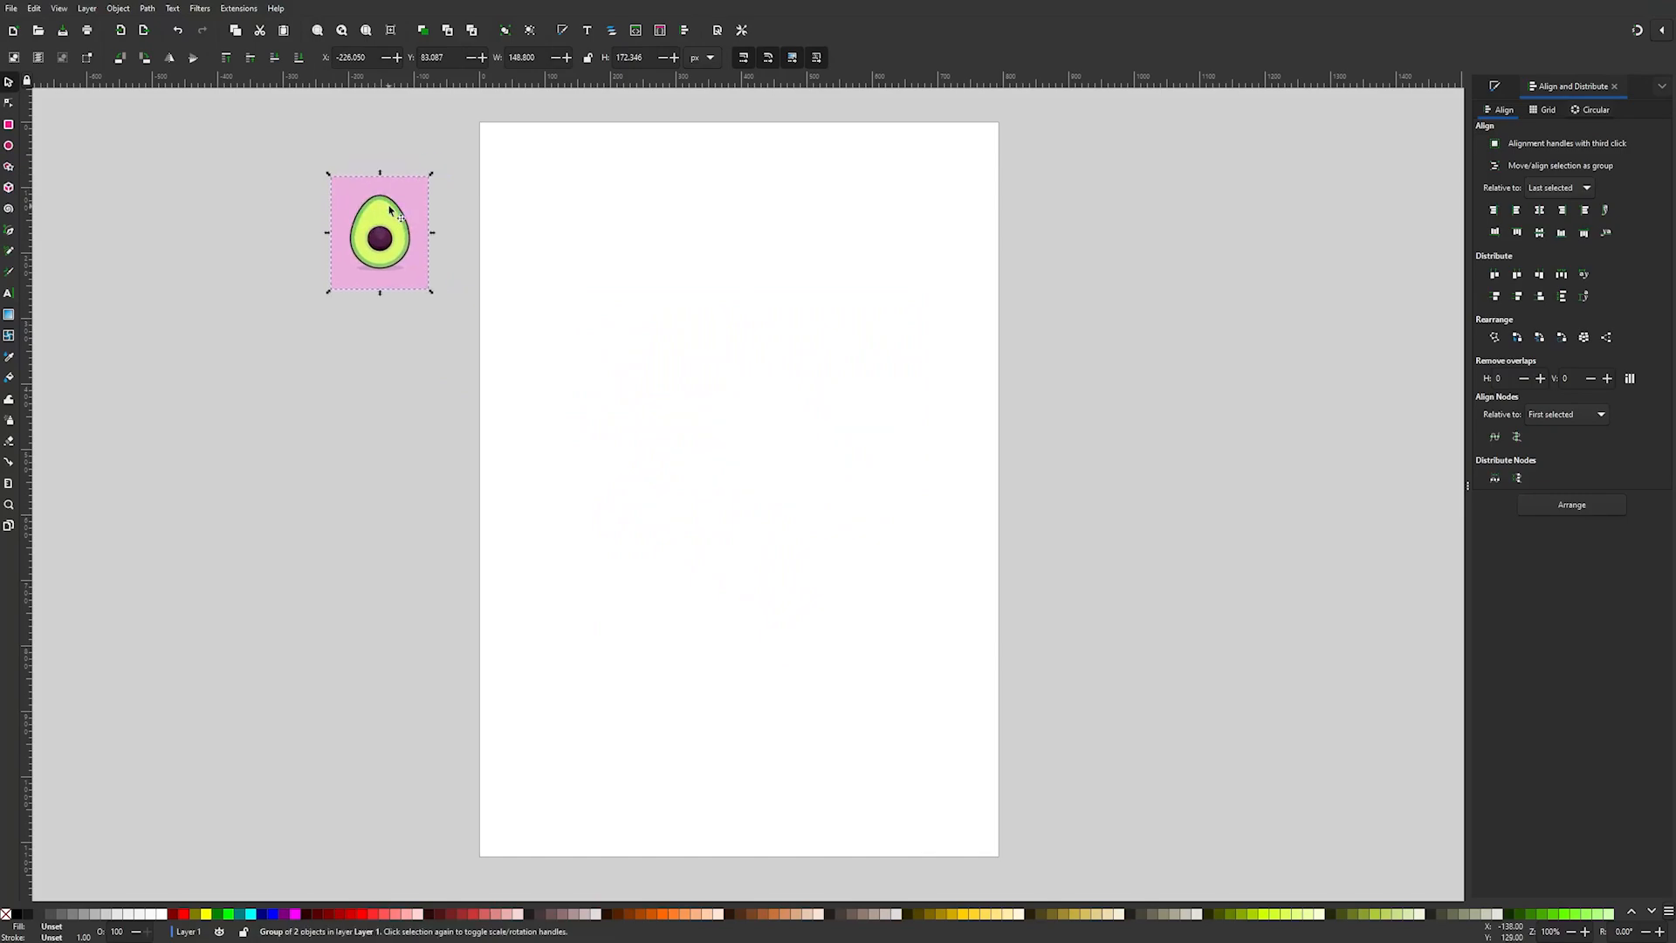
- Convert the small padded avocado tile beside the page into a pattern, then deselect
click(118, 9)
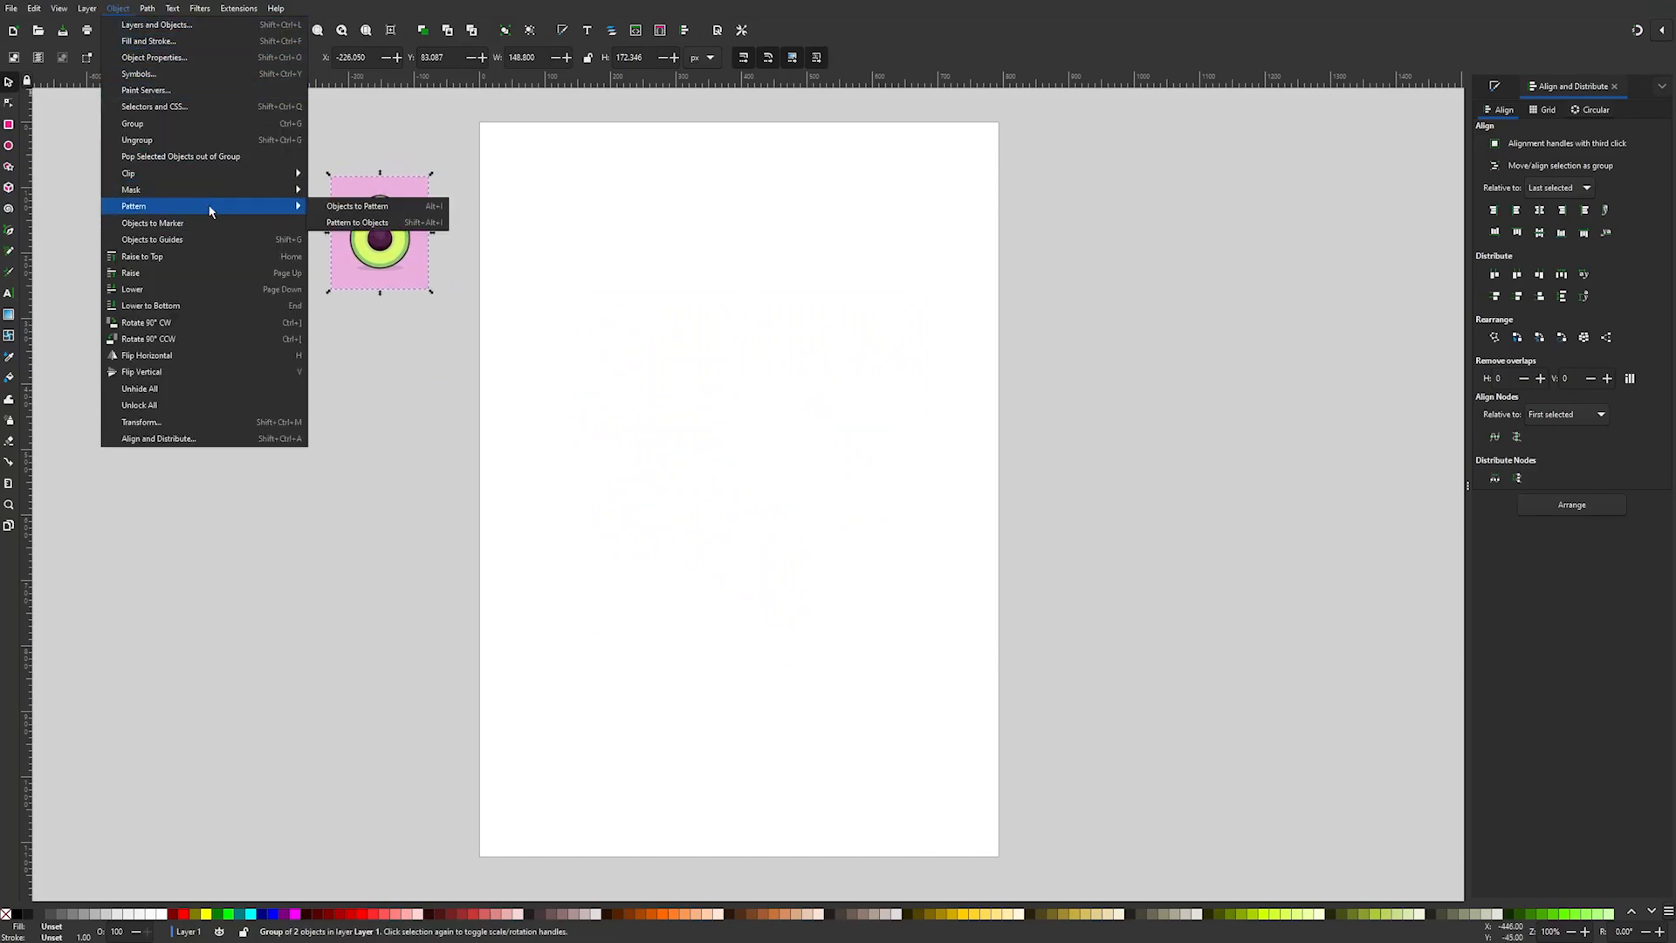
click(356, 205)
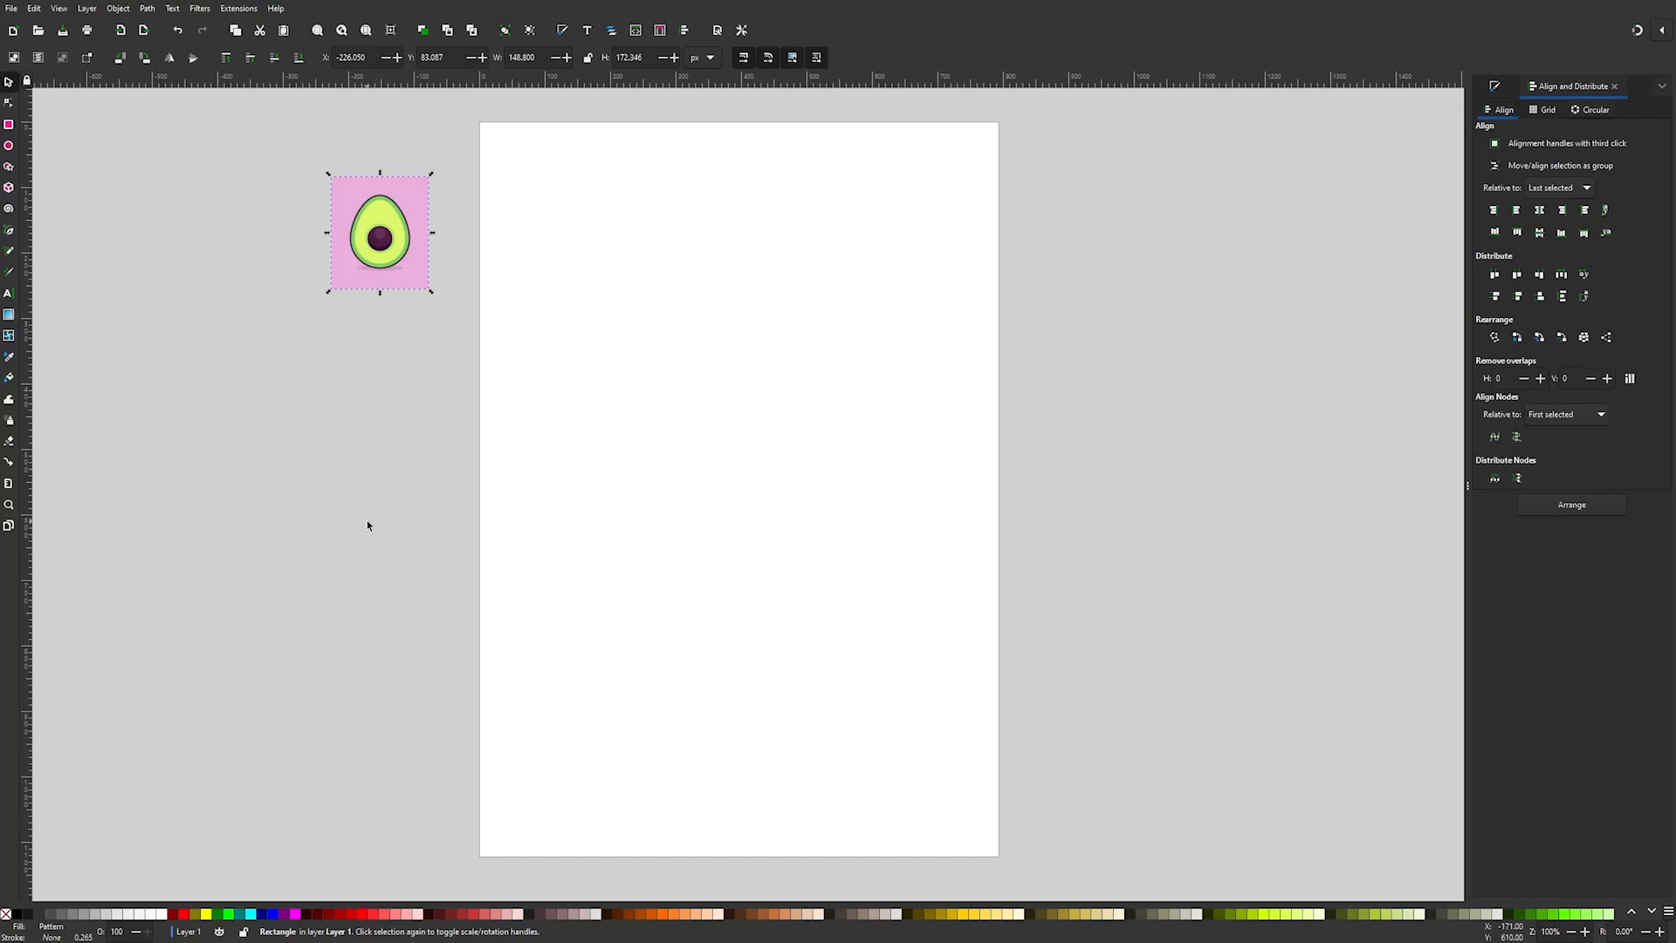
mouse_move(424, 427)
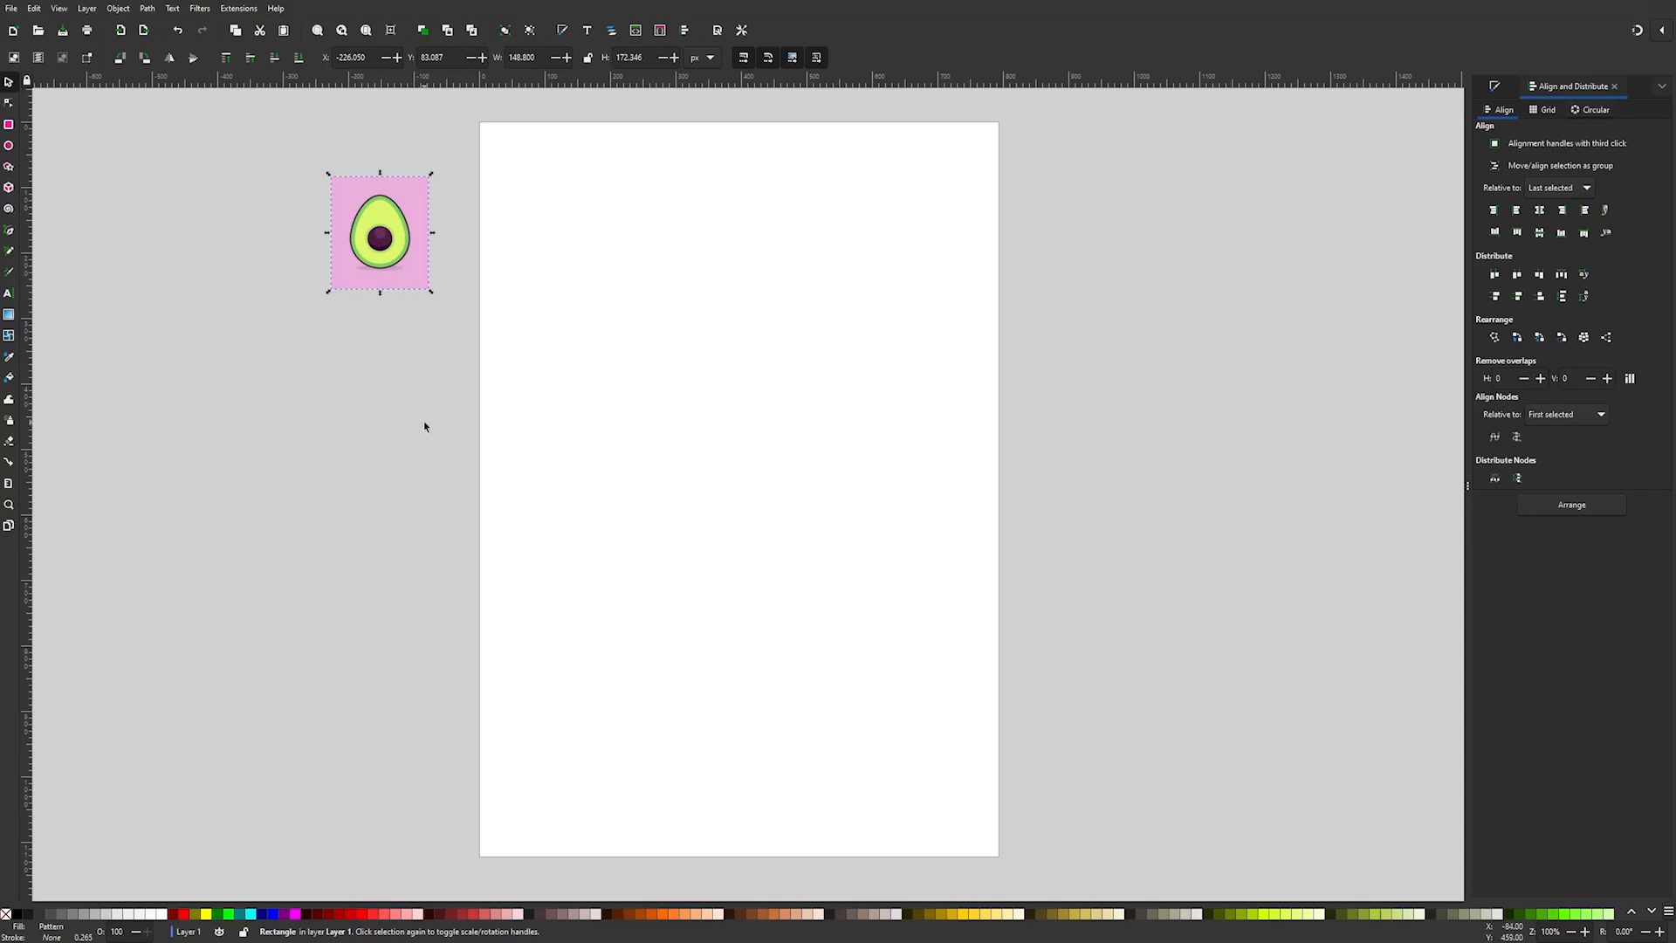
click(424, 426)
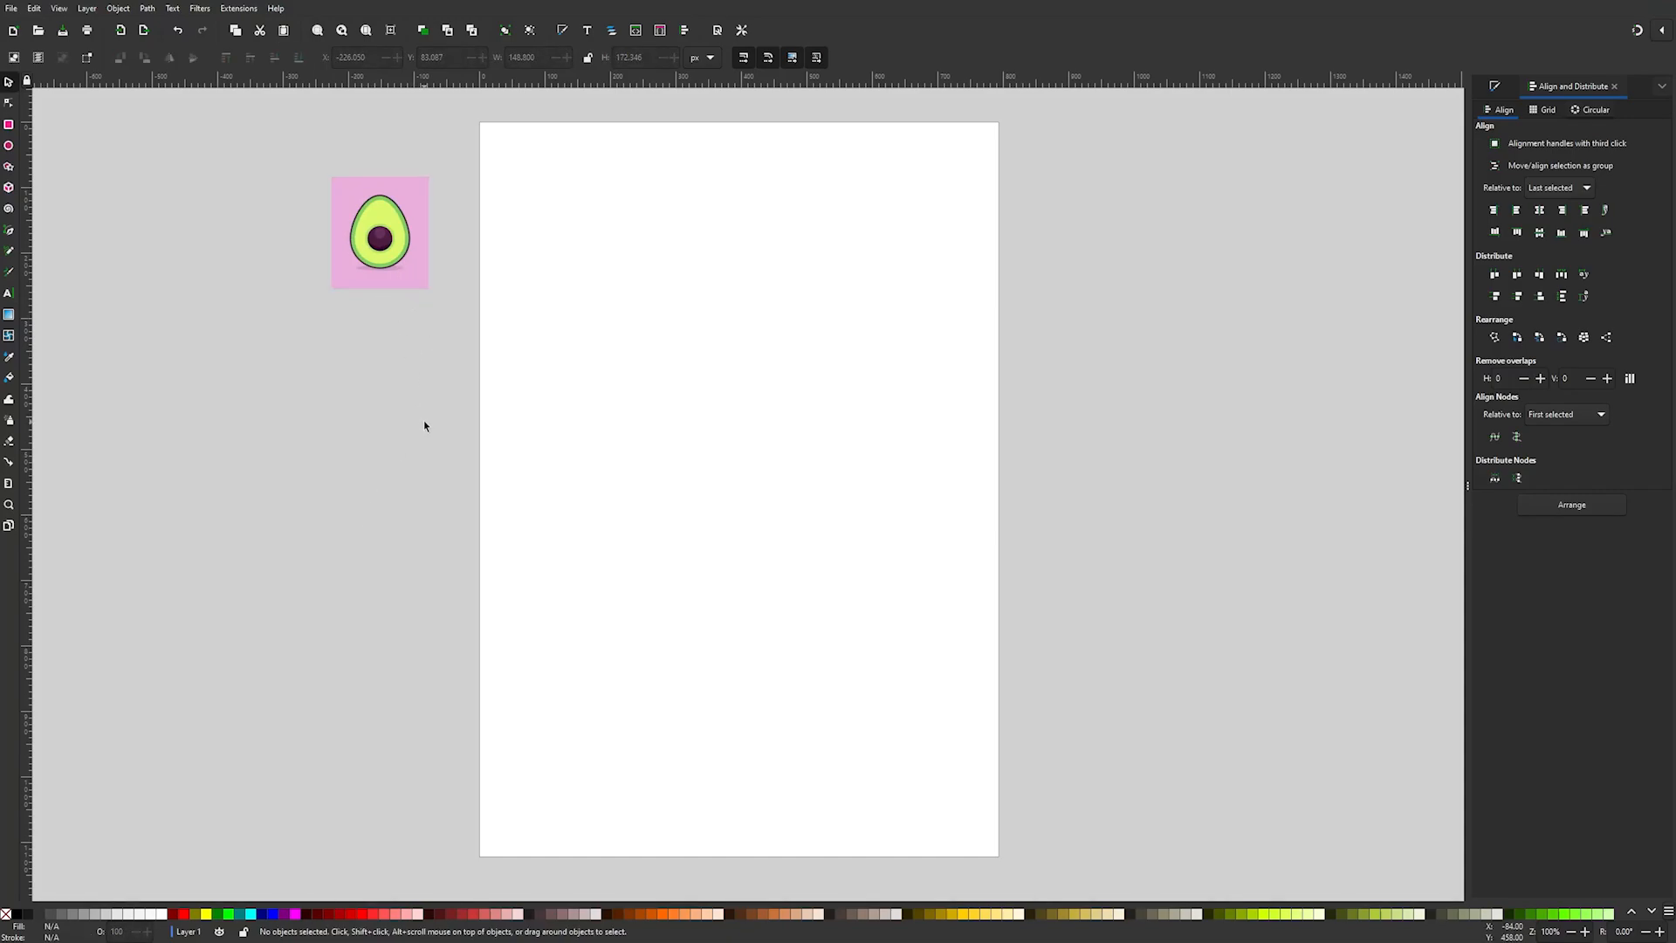
mouse_move(32, 136)
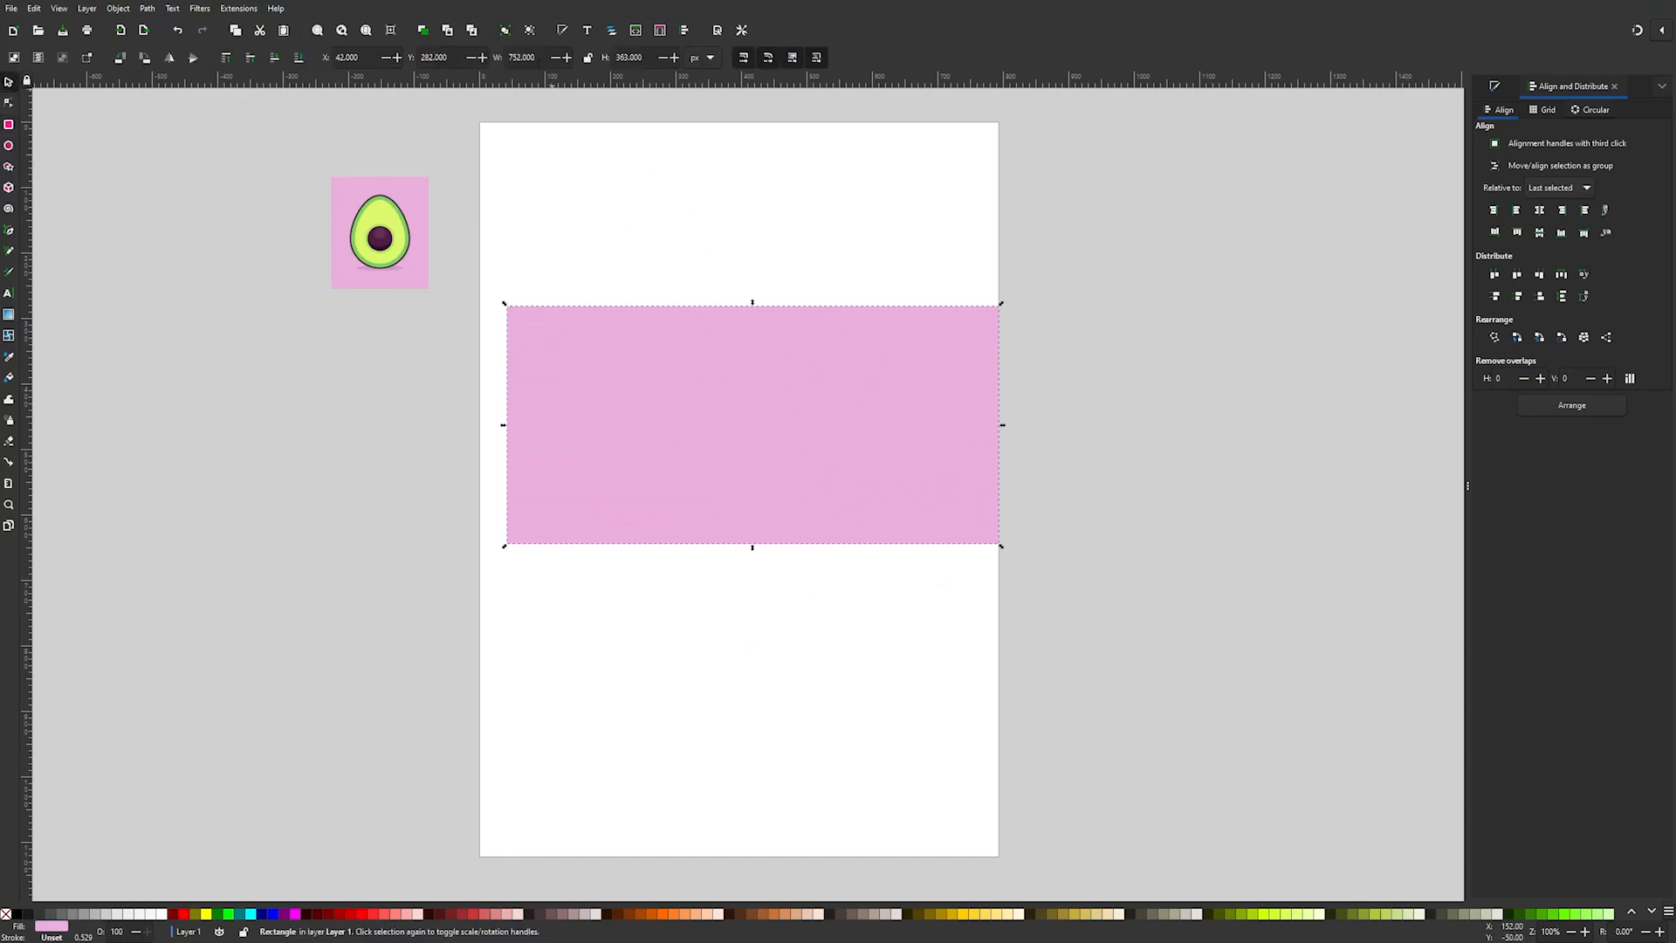
- Size the pink rectangle to 1280×720, fit the page to it, and select it
triple_click(520, 57)
text(1280.000)
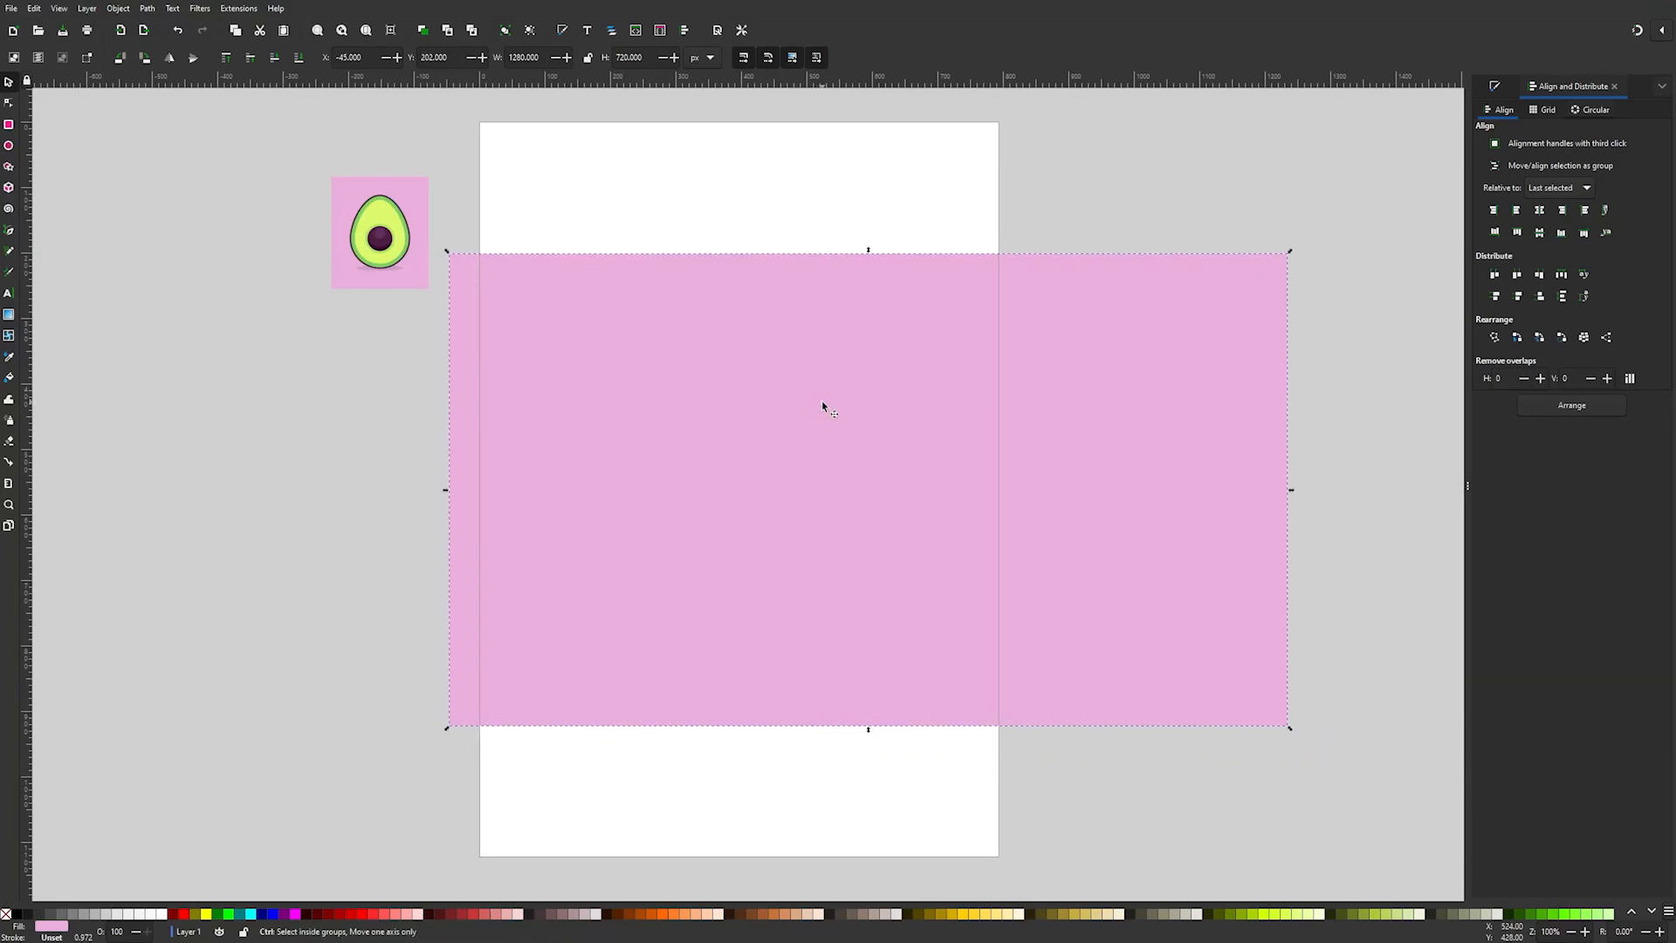
key(ctrl+shift+r)
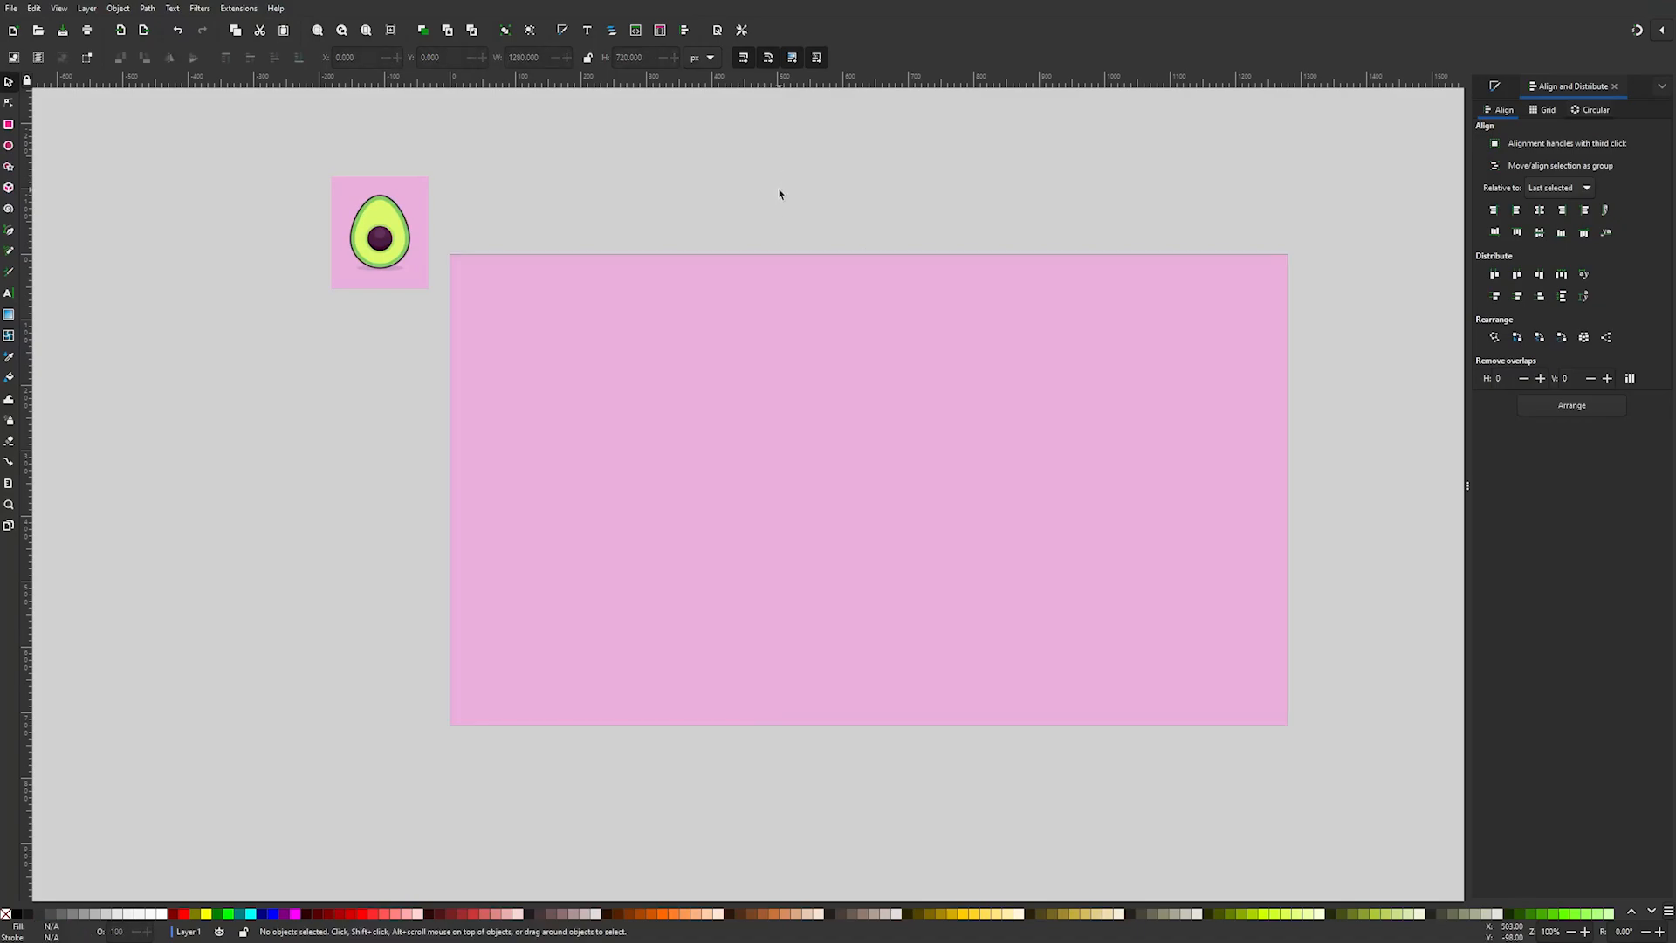
click(983, 334)
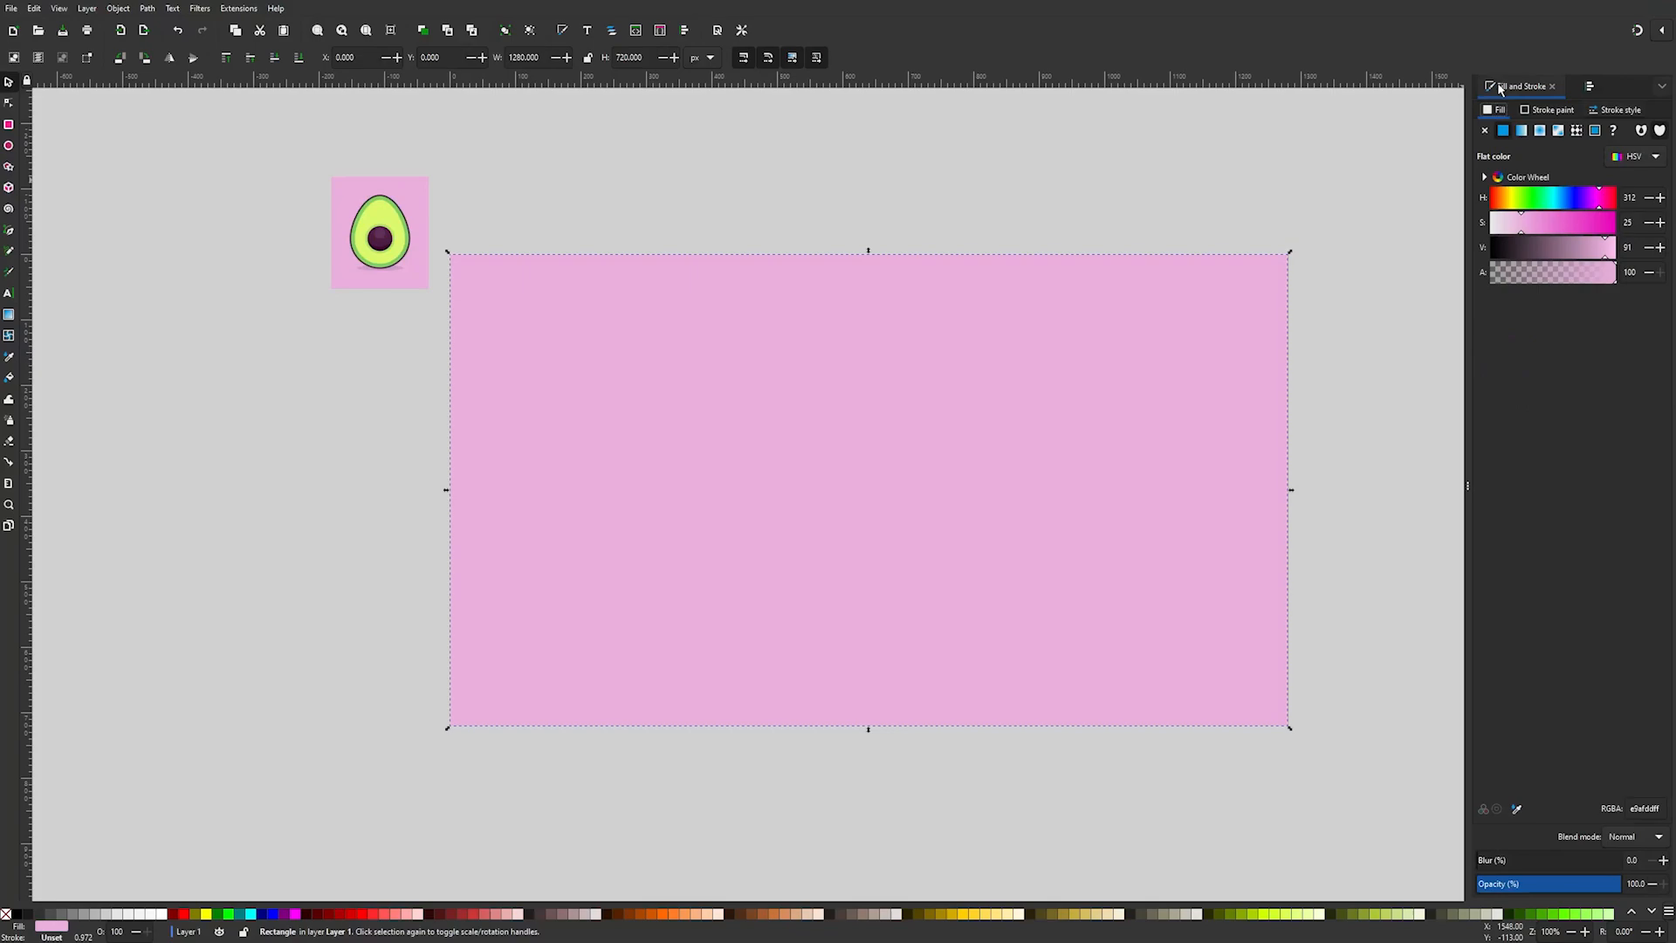
- Apply the avocado pattern fill to the rectangle and switch to the Node tool
click(1575, 129)
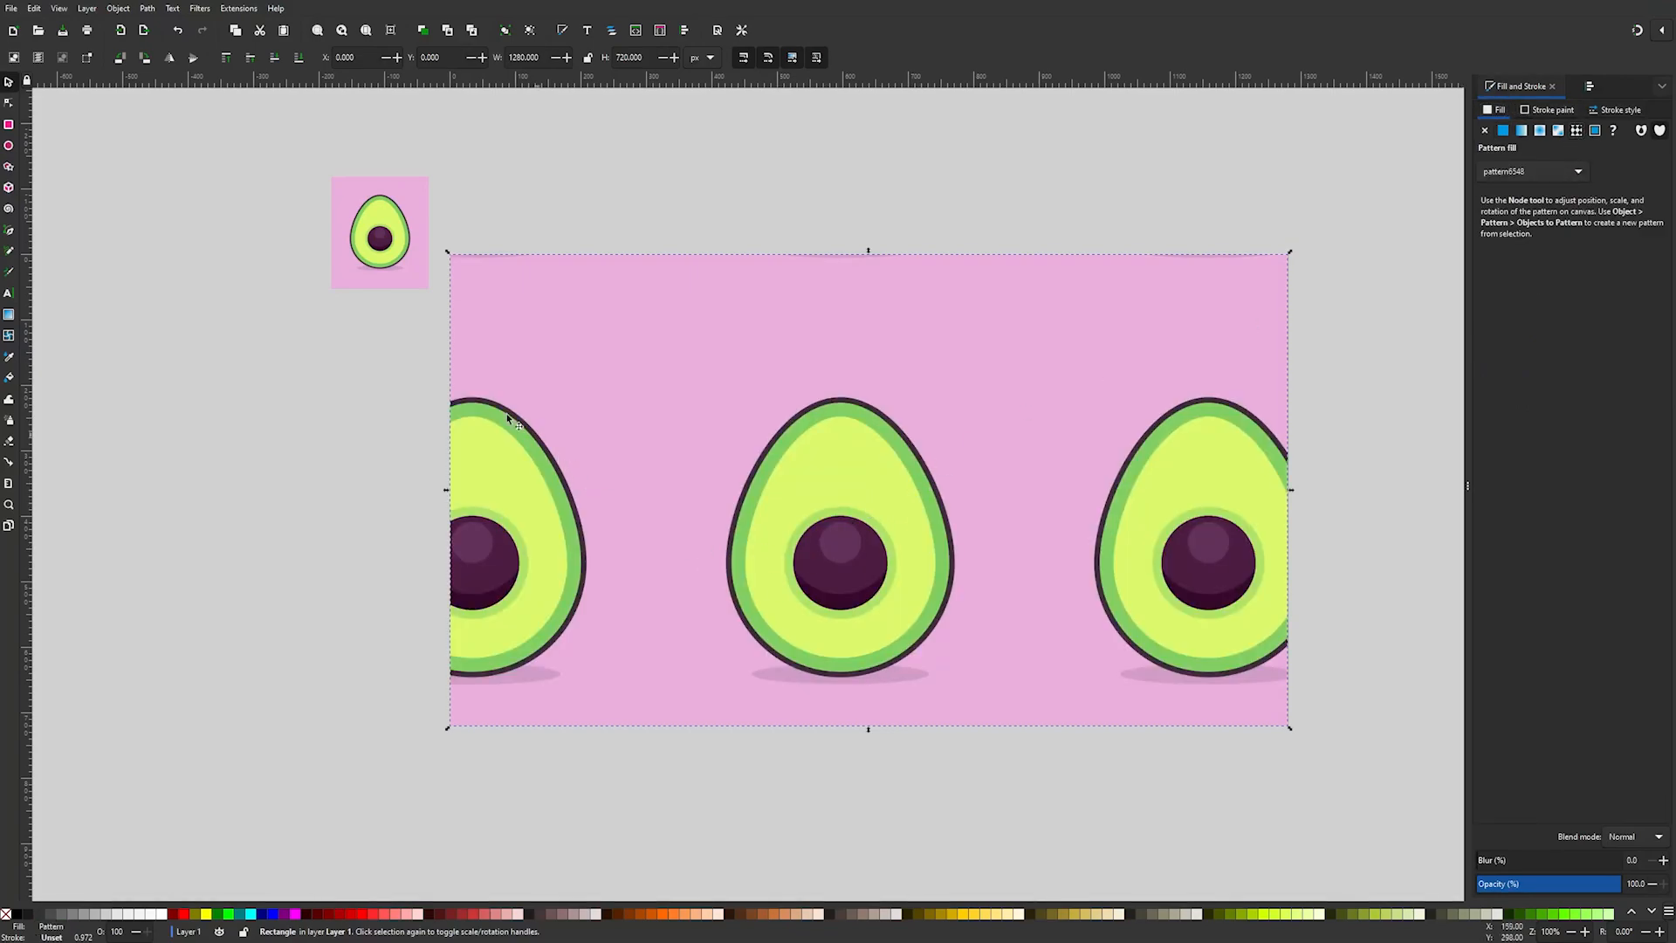
click(6, 101)
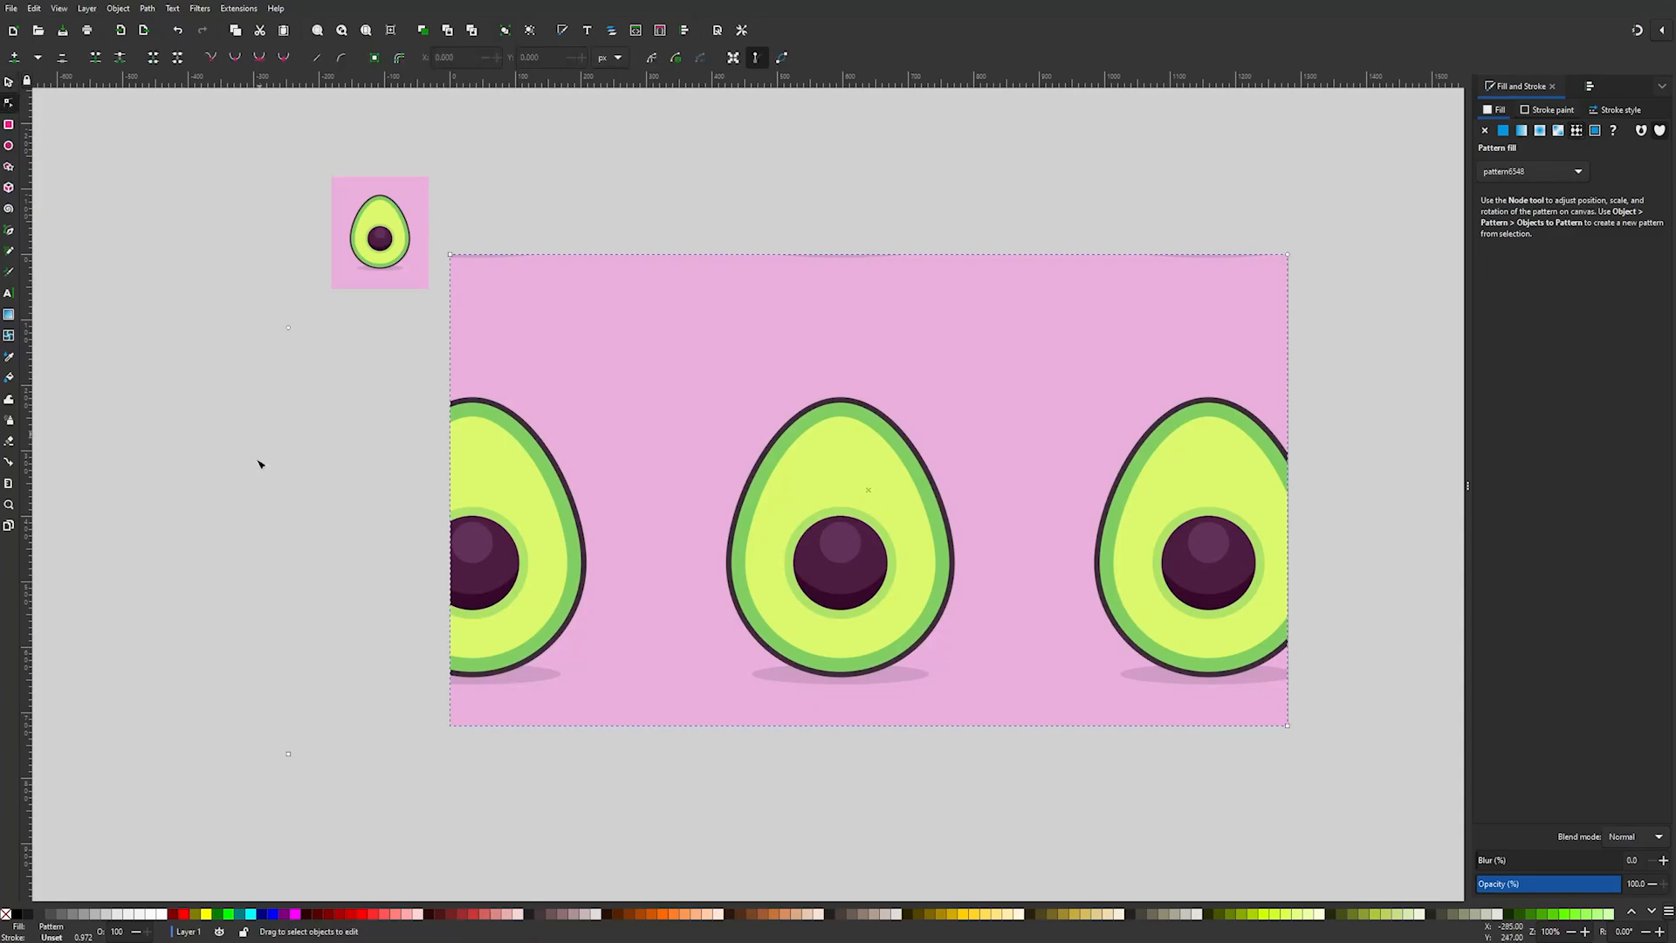
- Shrink and rotate the avocado pattern into many small tilted tiles
scroll(down, 3)
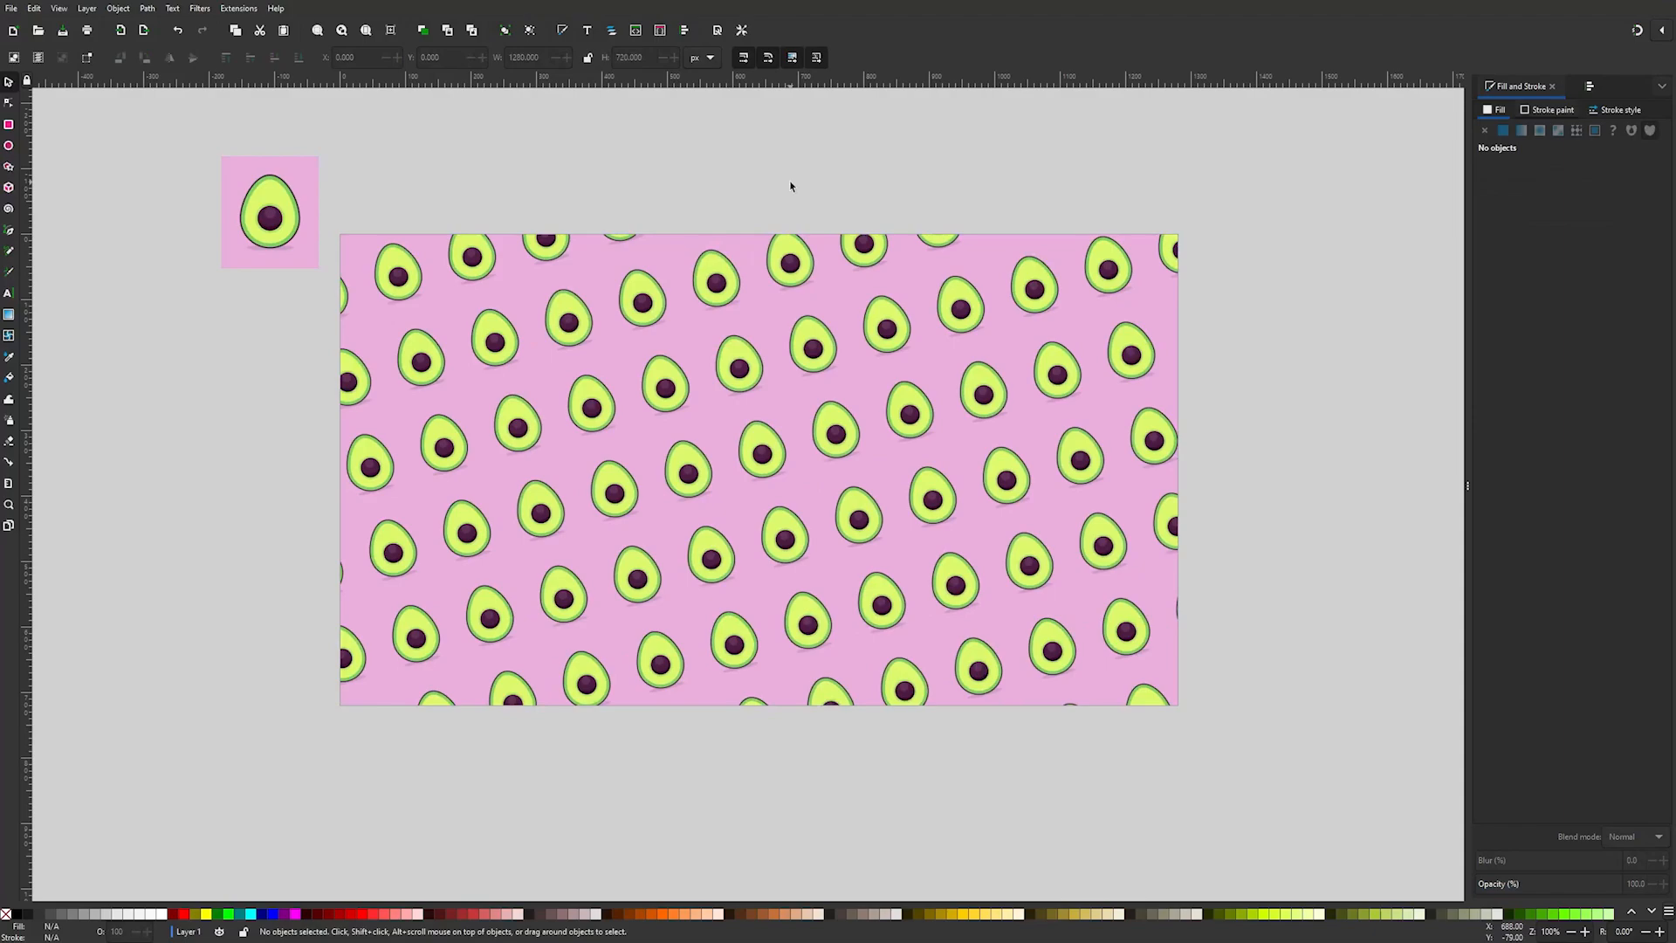
mouse_move(241, 326)
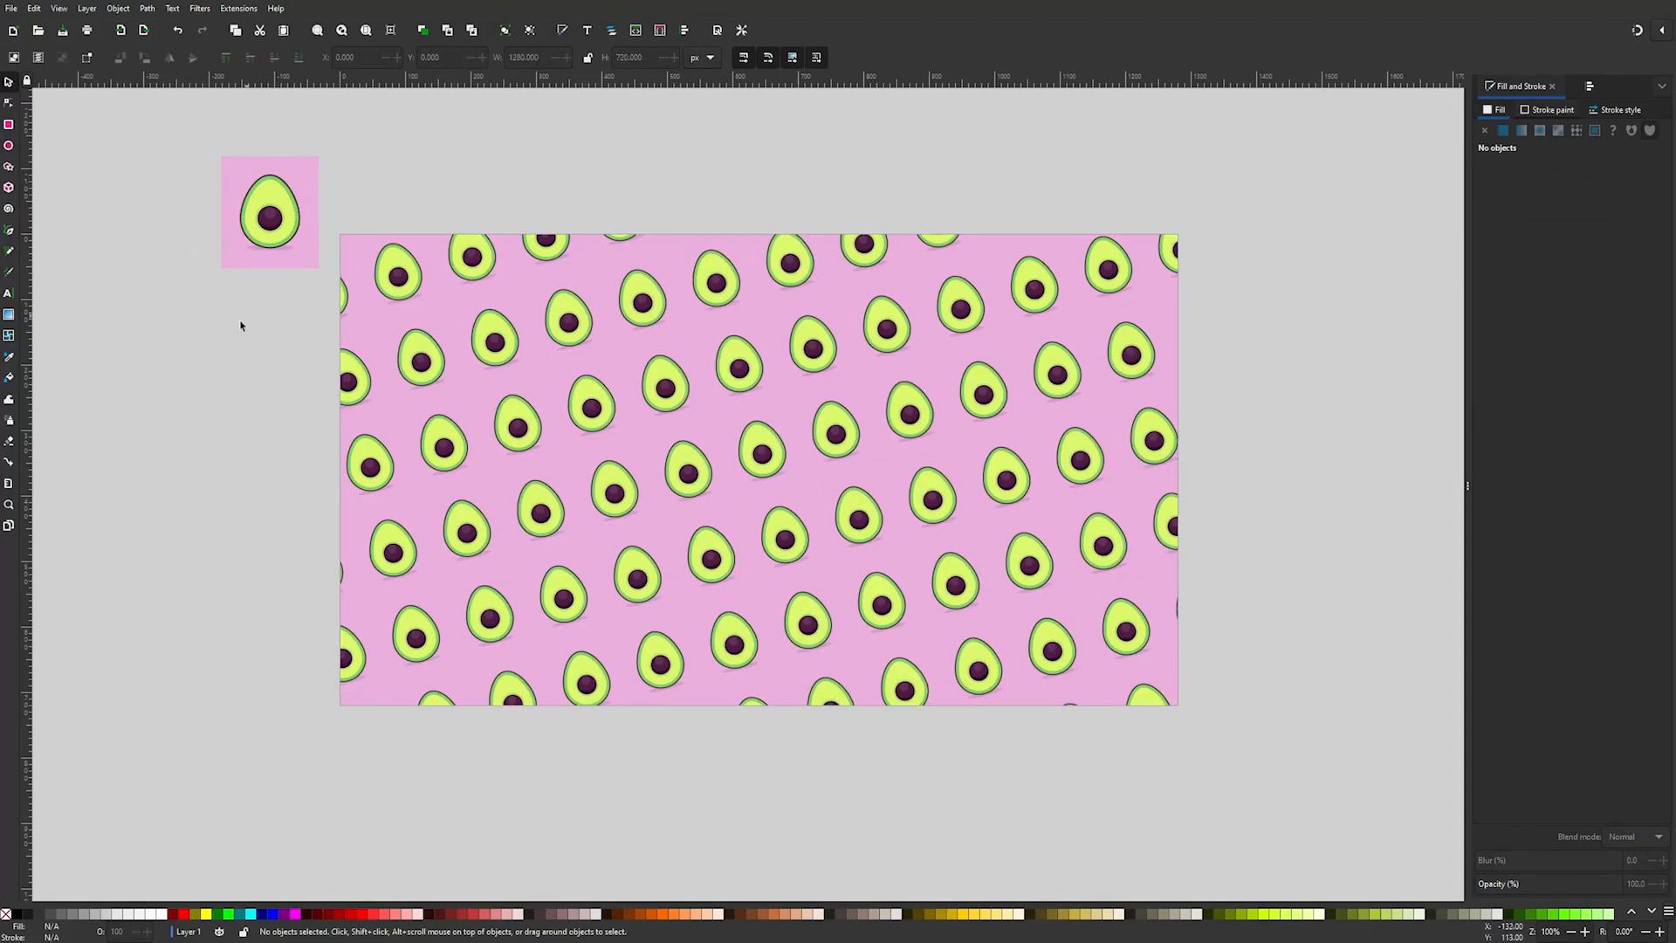
mouse_move(229, 329)
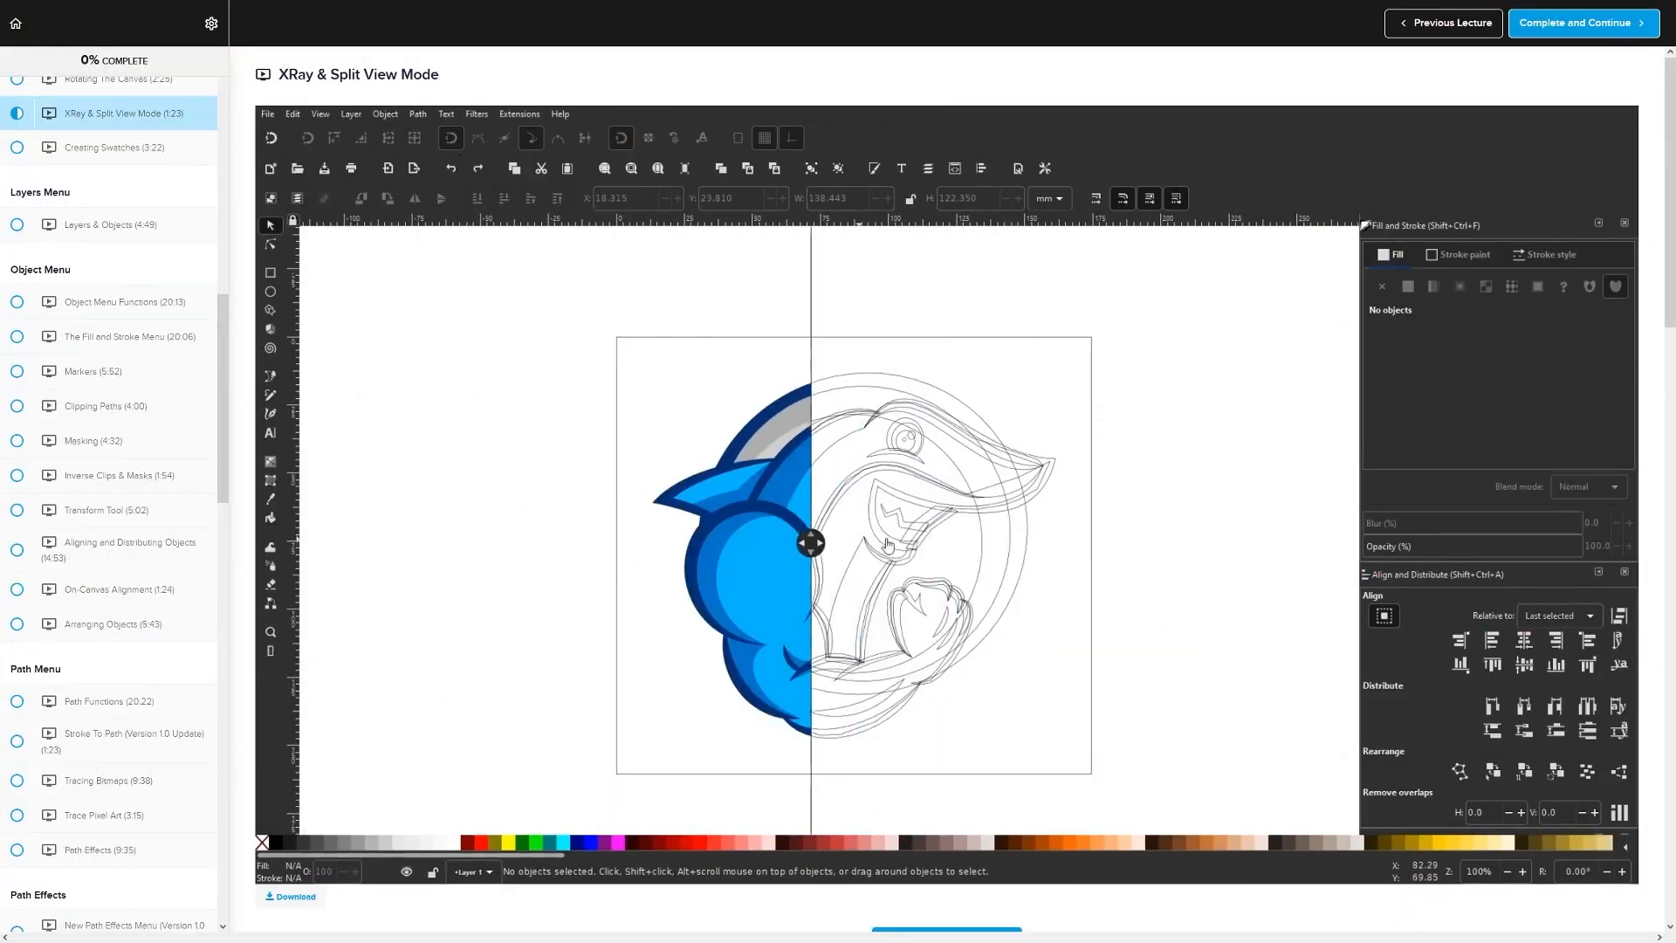
- Open another course lecture and scroll down to the enrolment offer
click(109, 225)
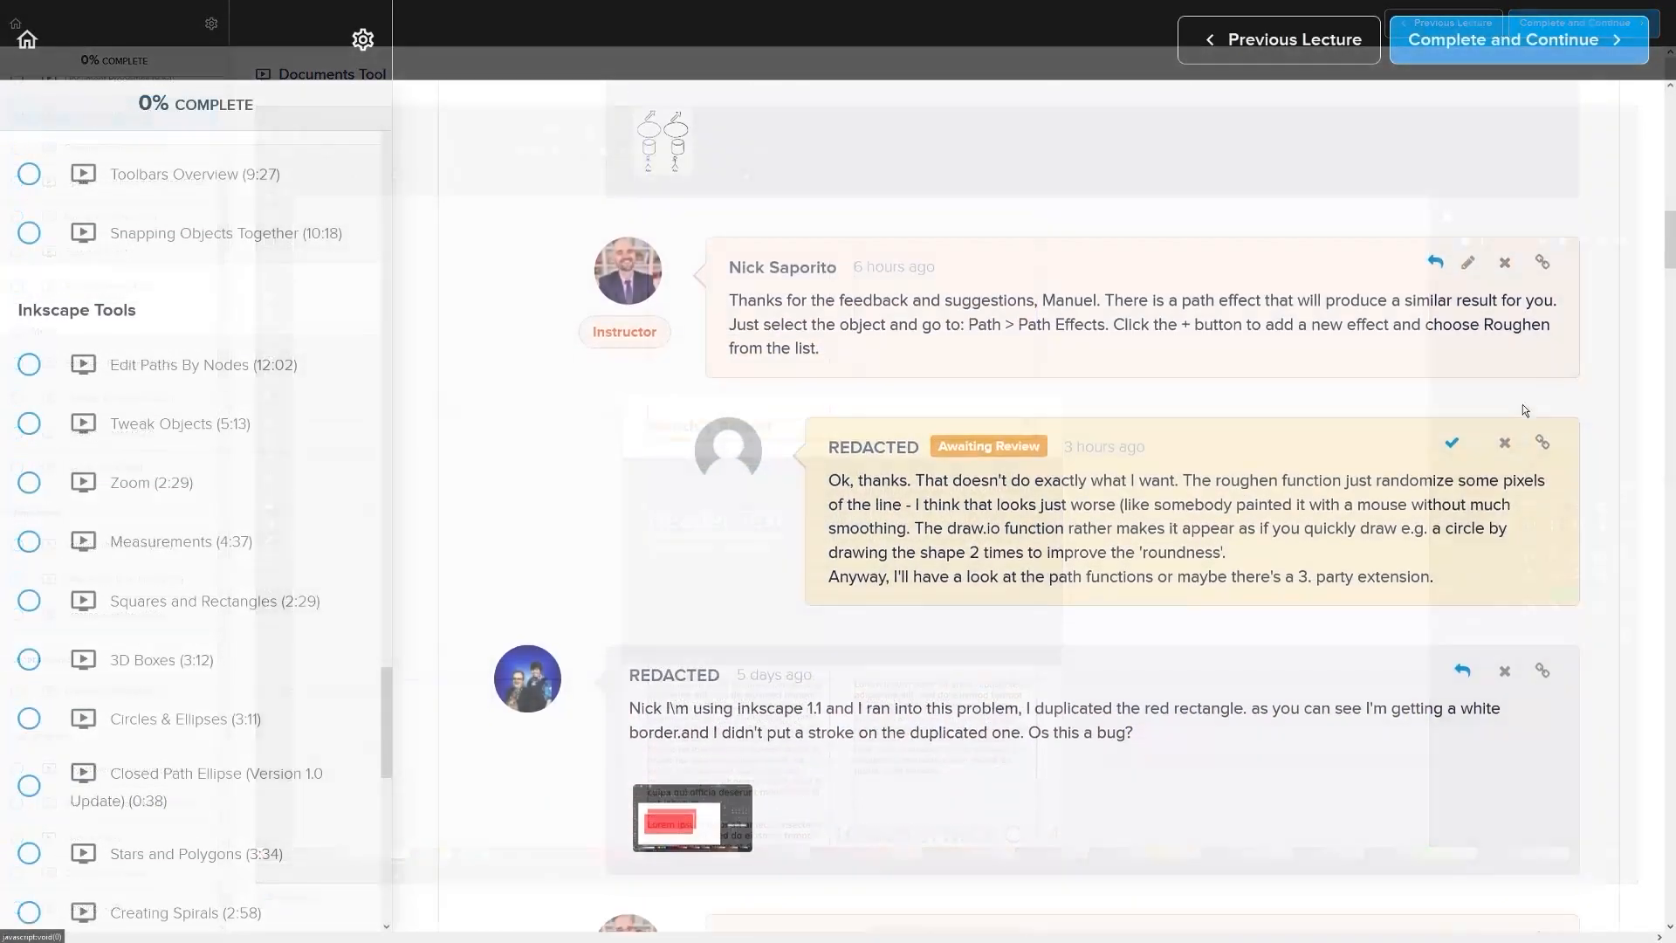
scroll(up, 3)
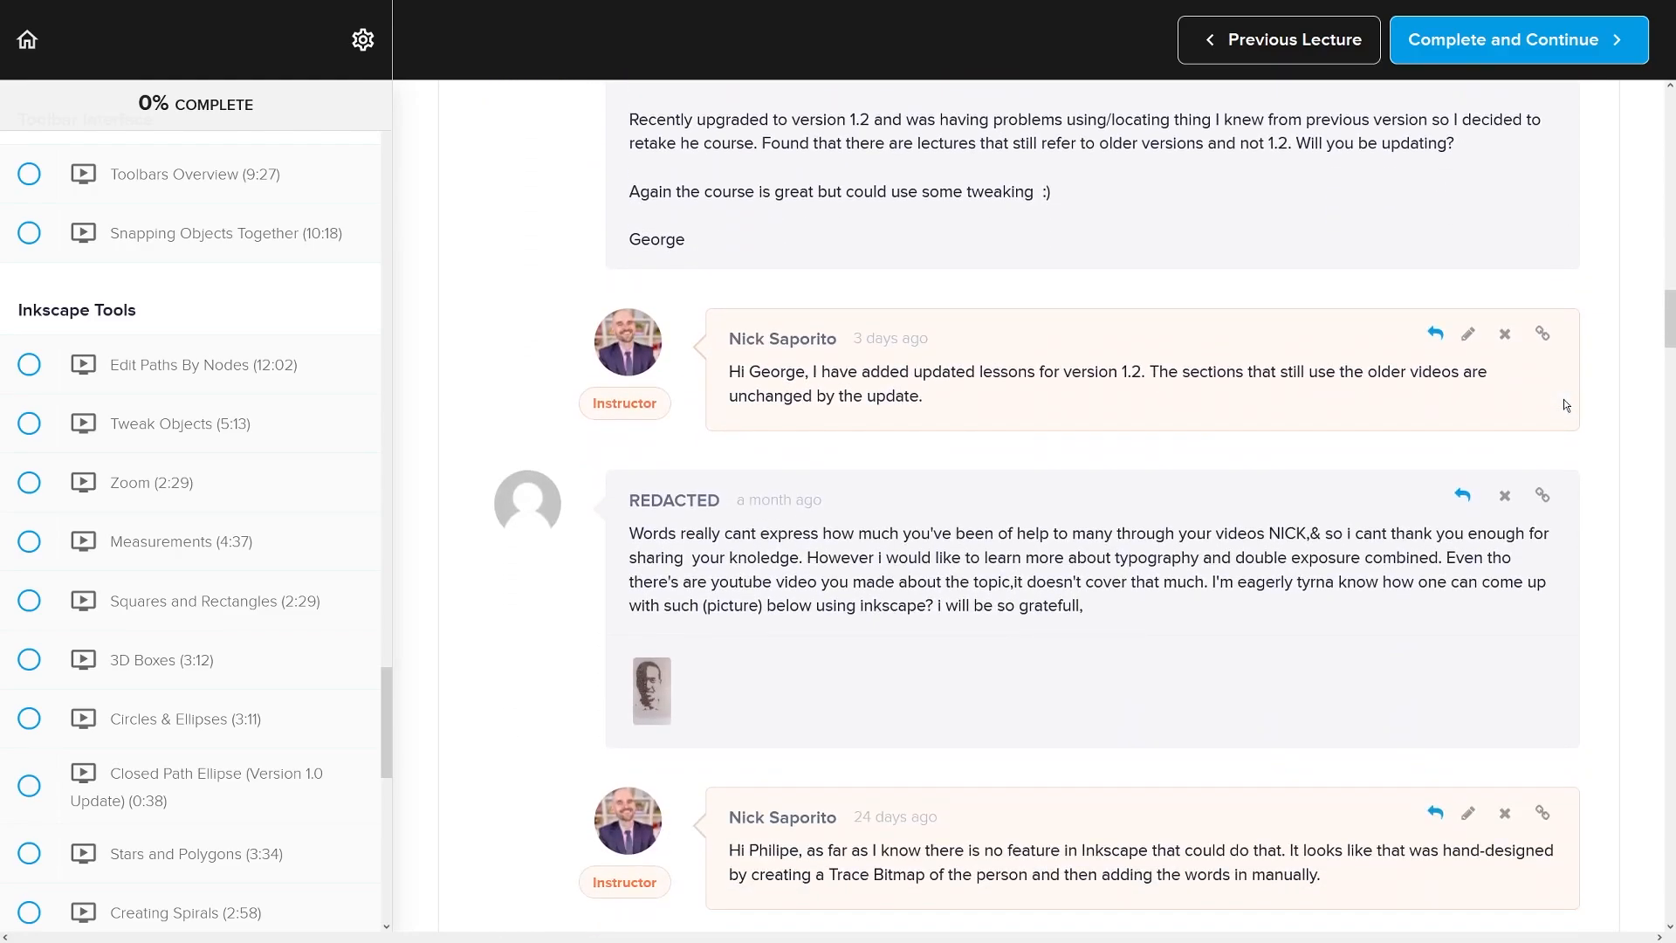
scroll(down, 3)
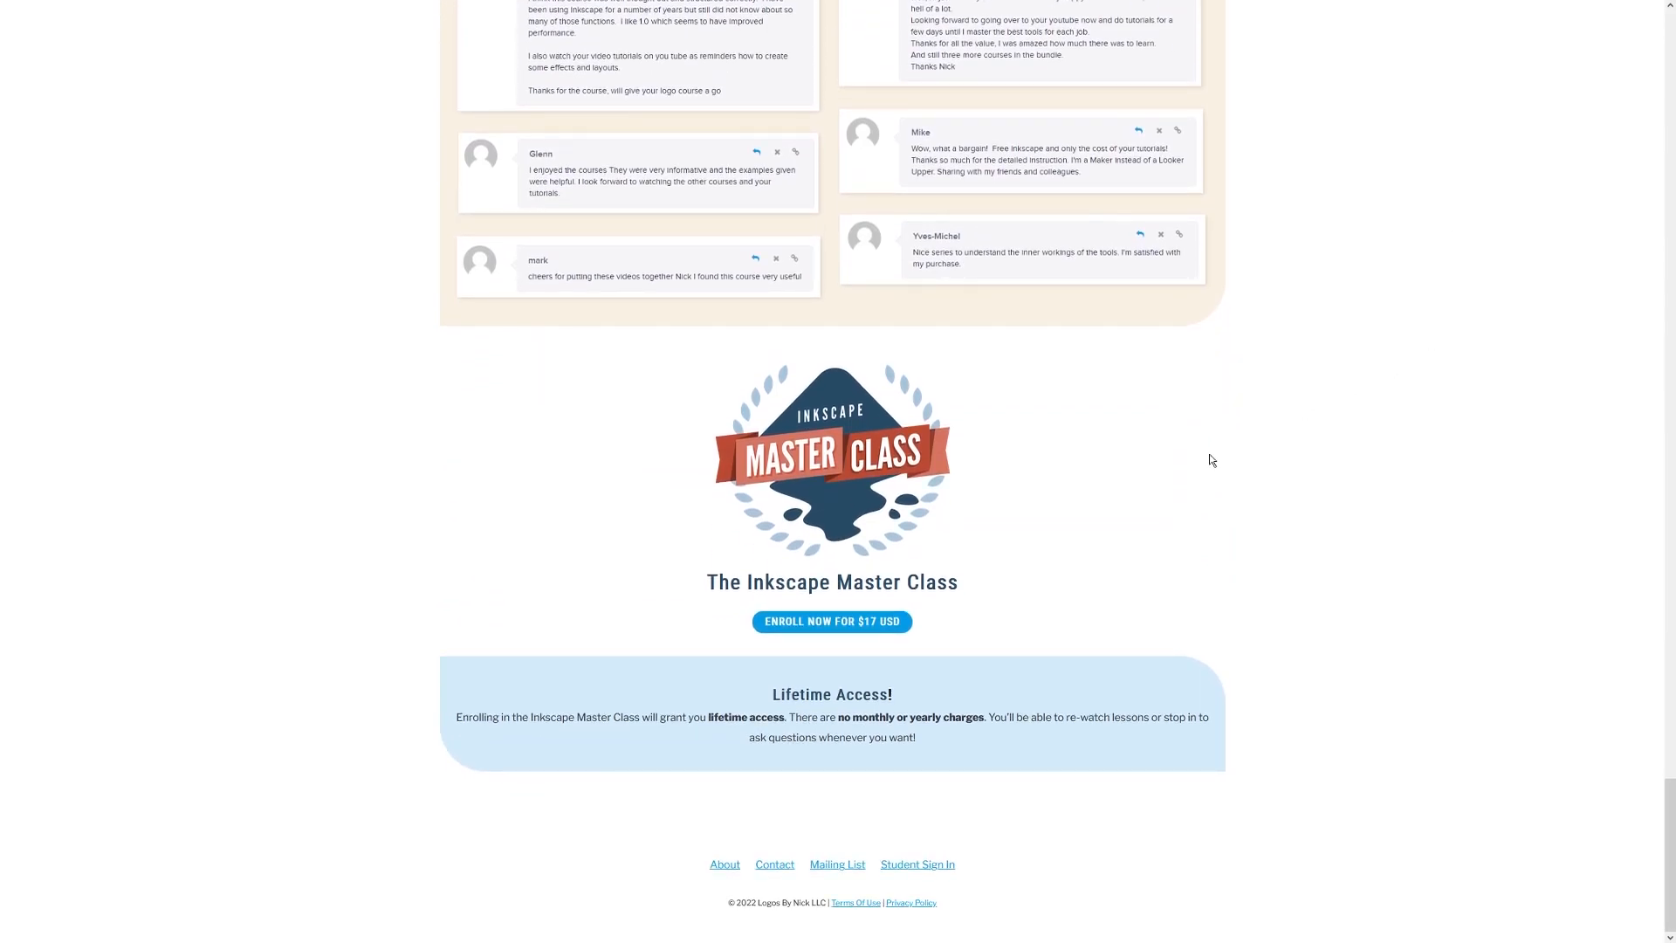